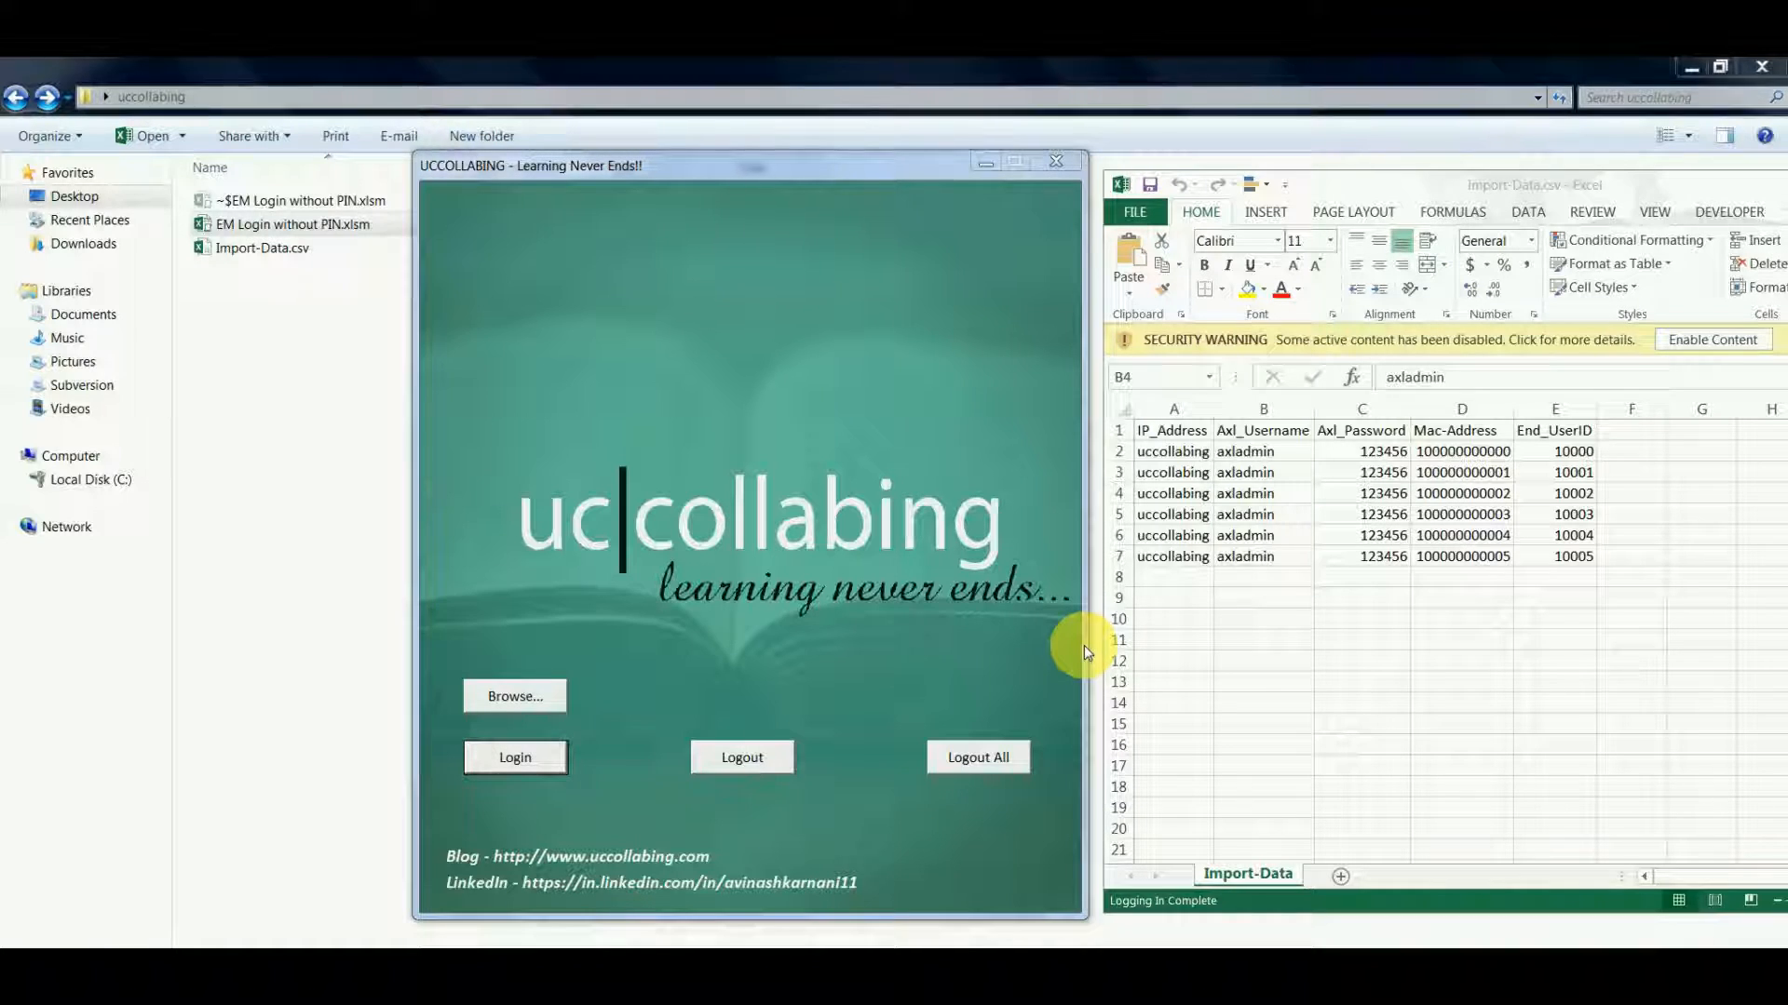
- Browse to Import-Data.csv, upload it, and acknowledge 'File Uploaded Successfully'
click(299, 223)
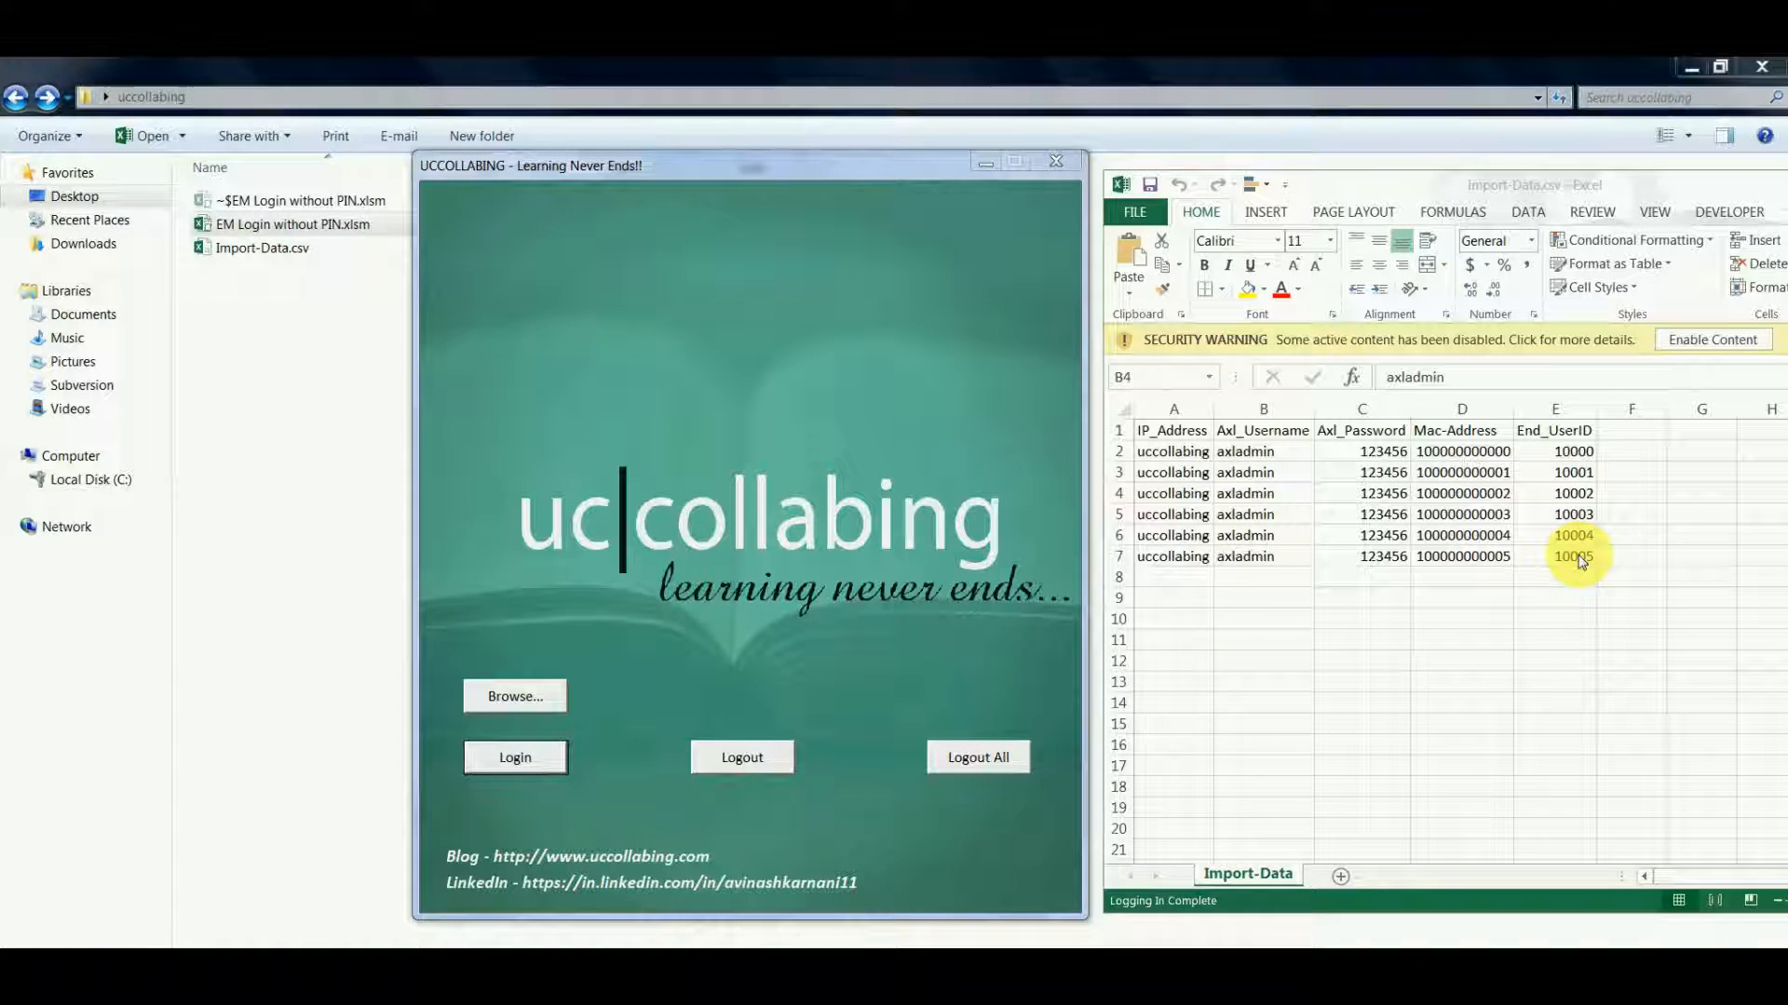
mouse_move(823, 556)
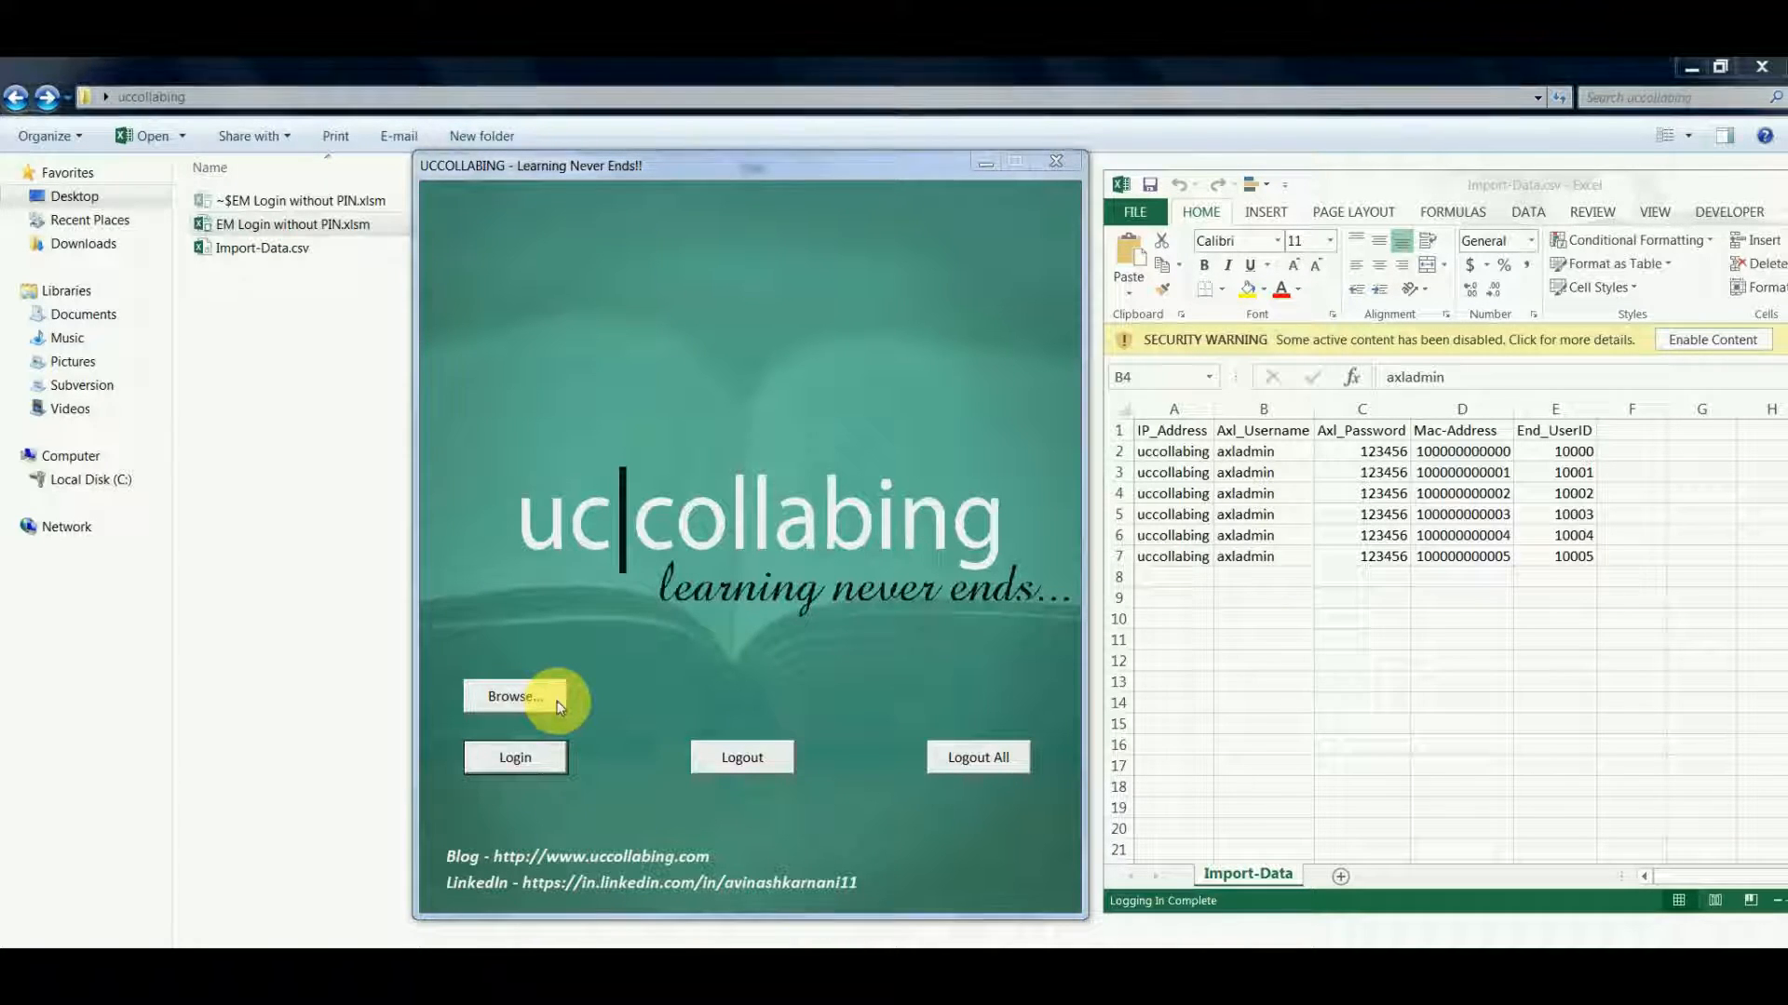
click(513, 696)
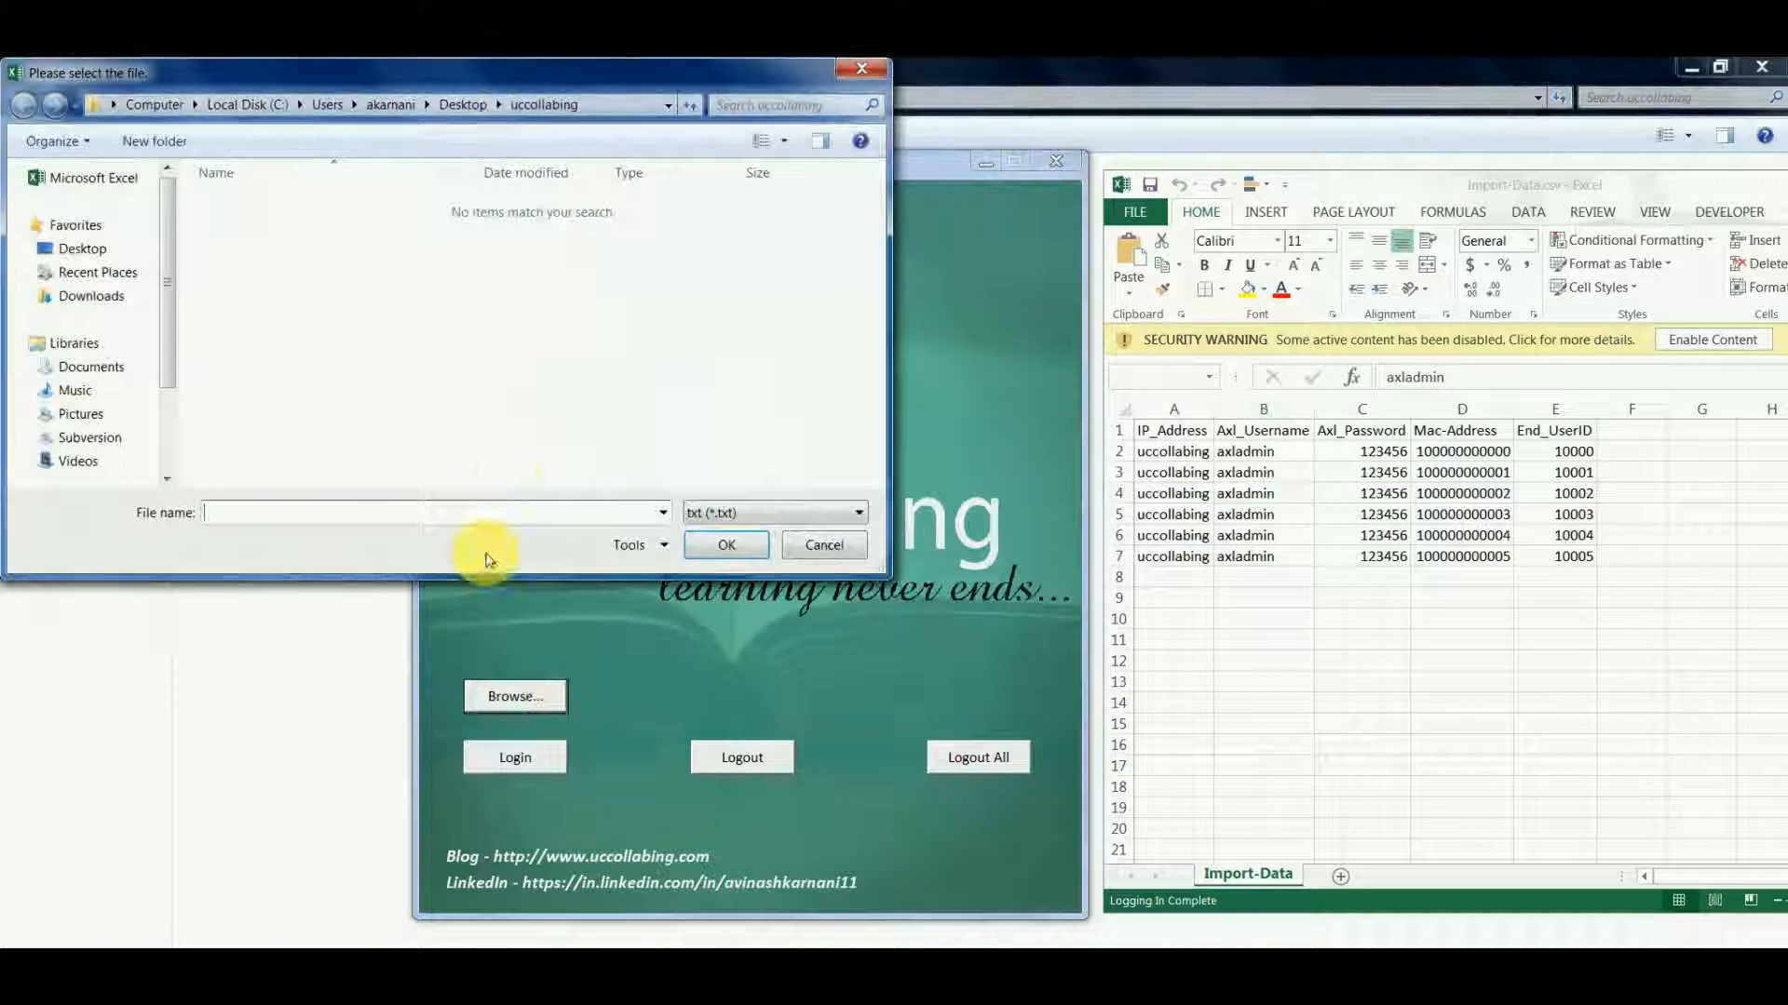
click(432, 512)
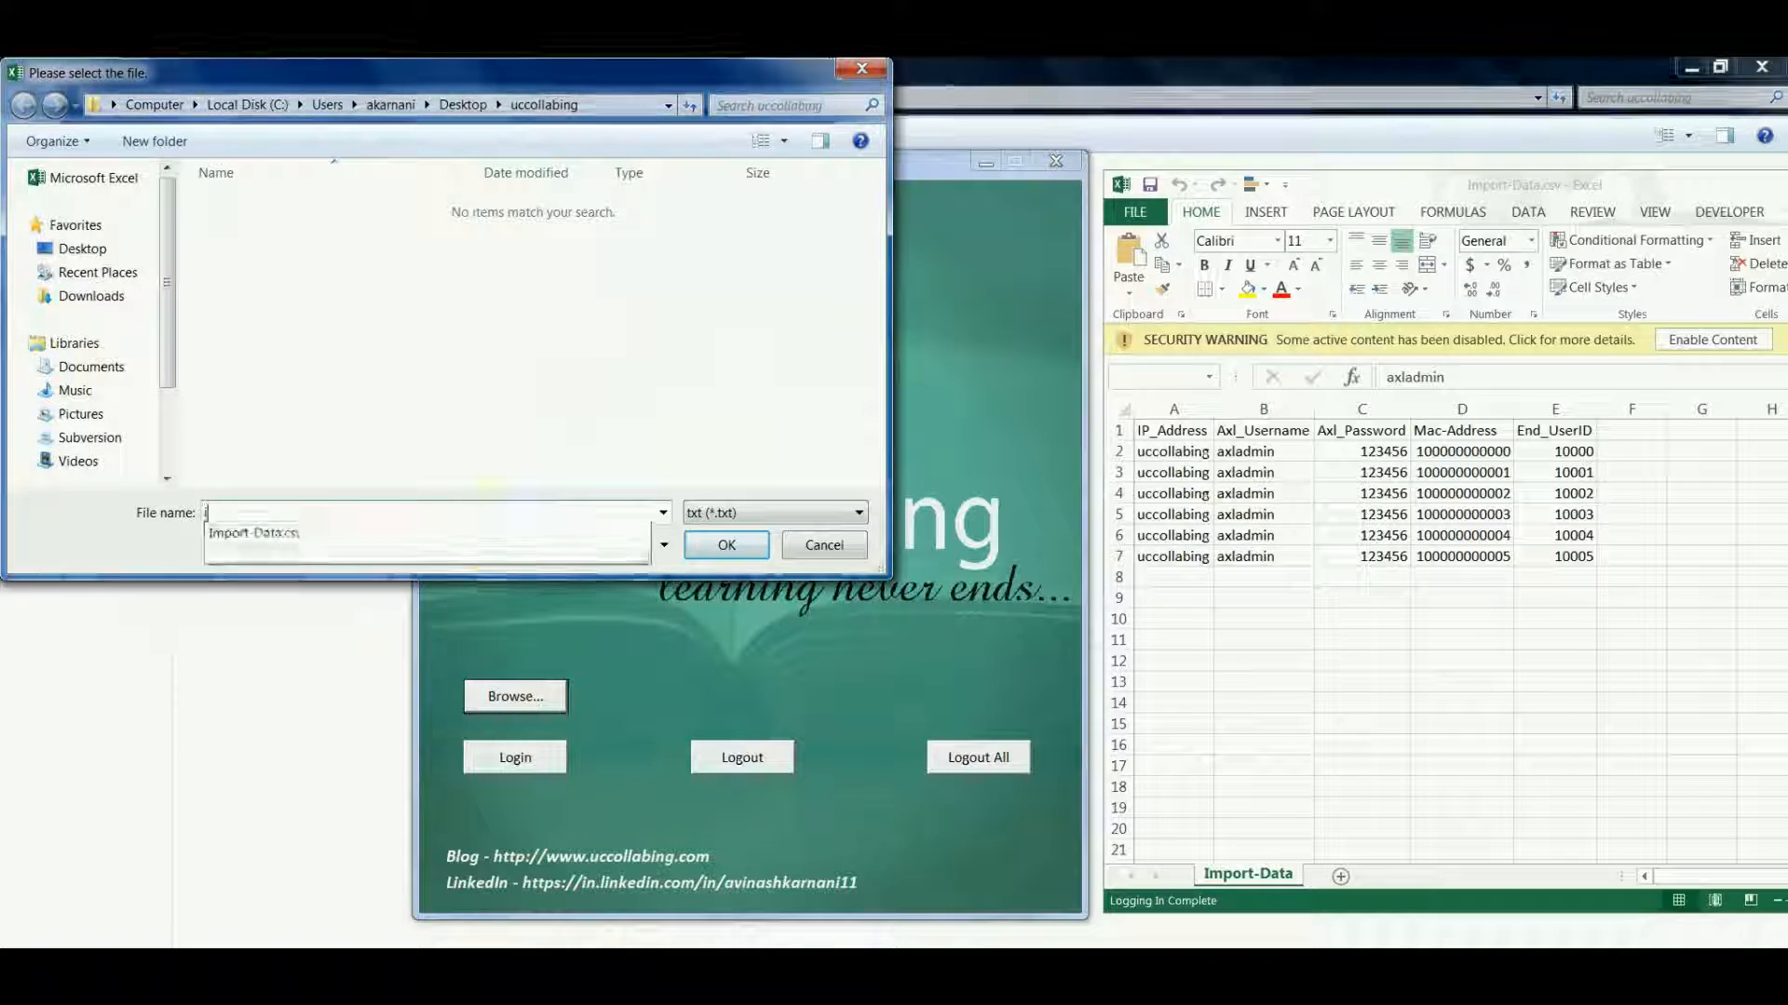
click(725, 543)
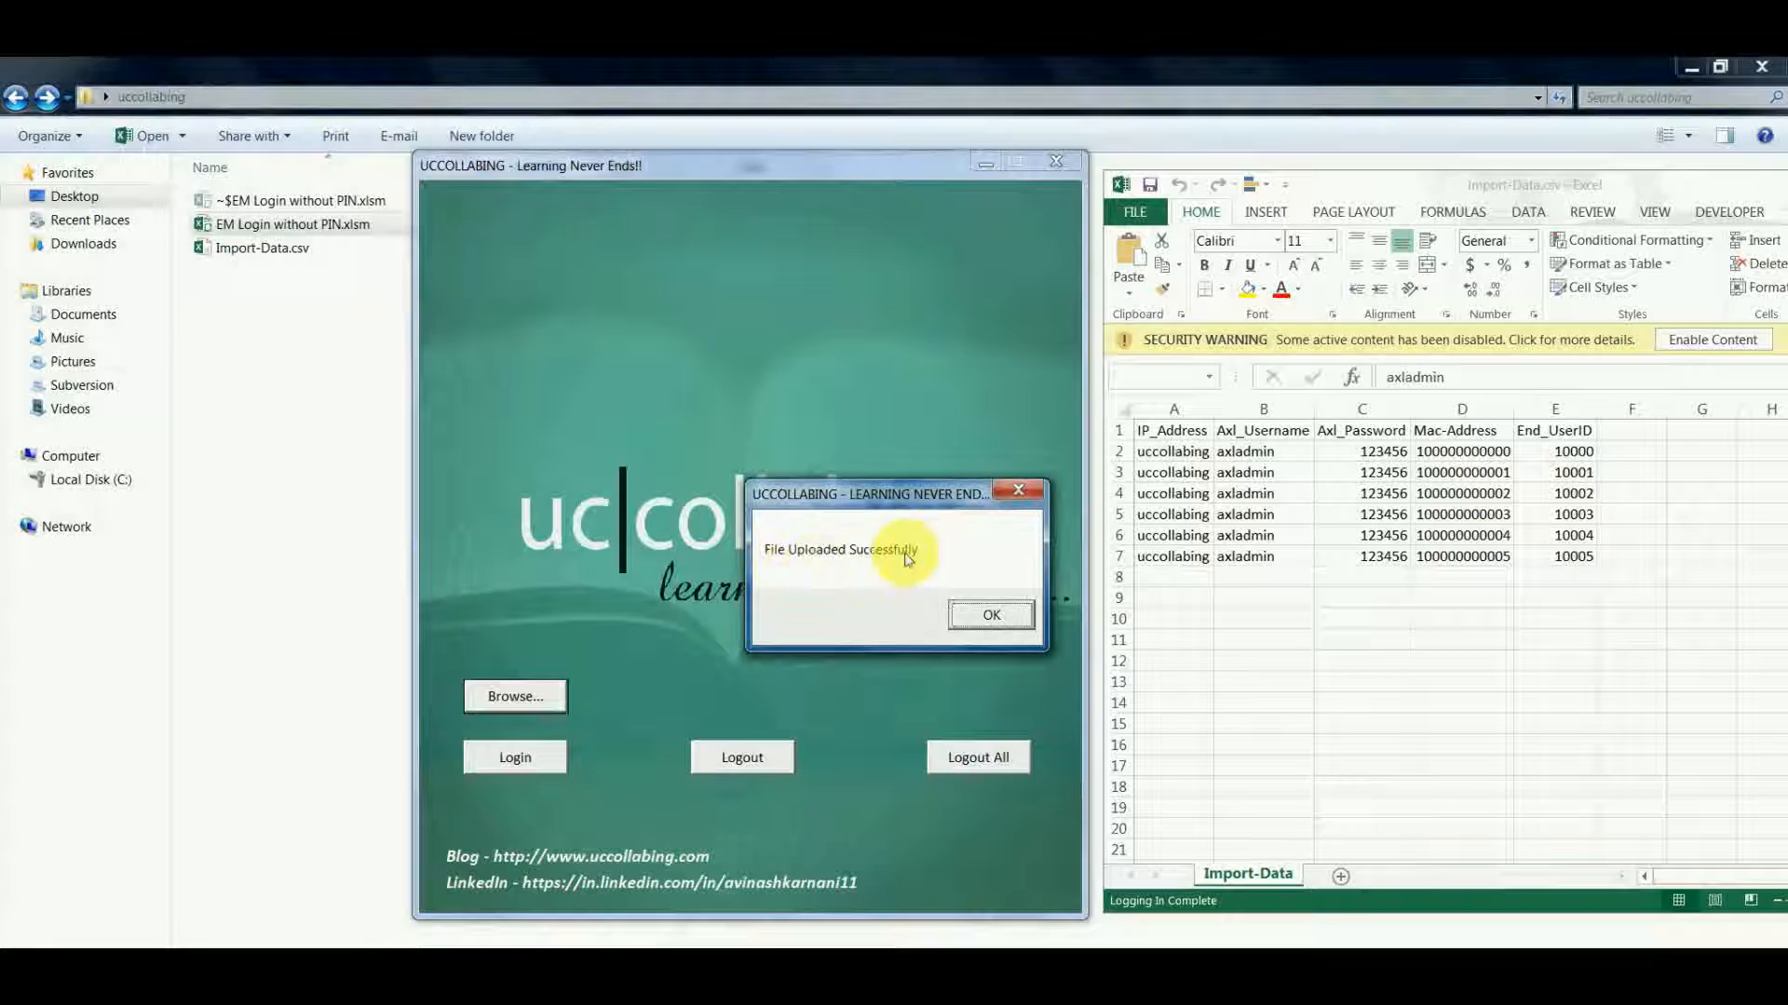
click(989, 614)
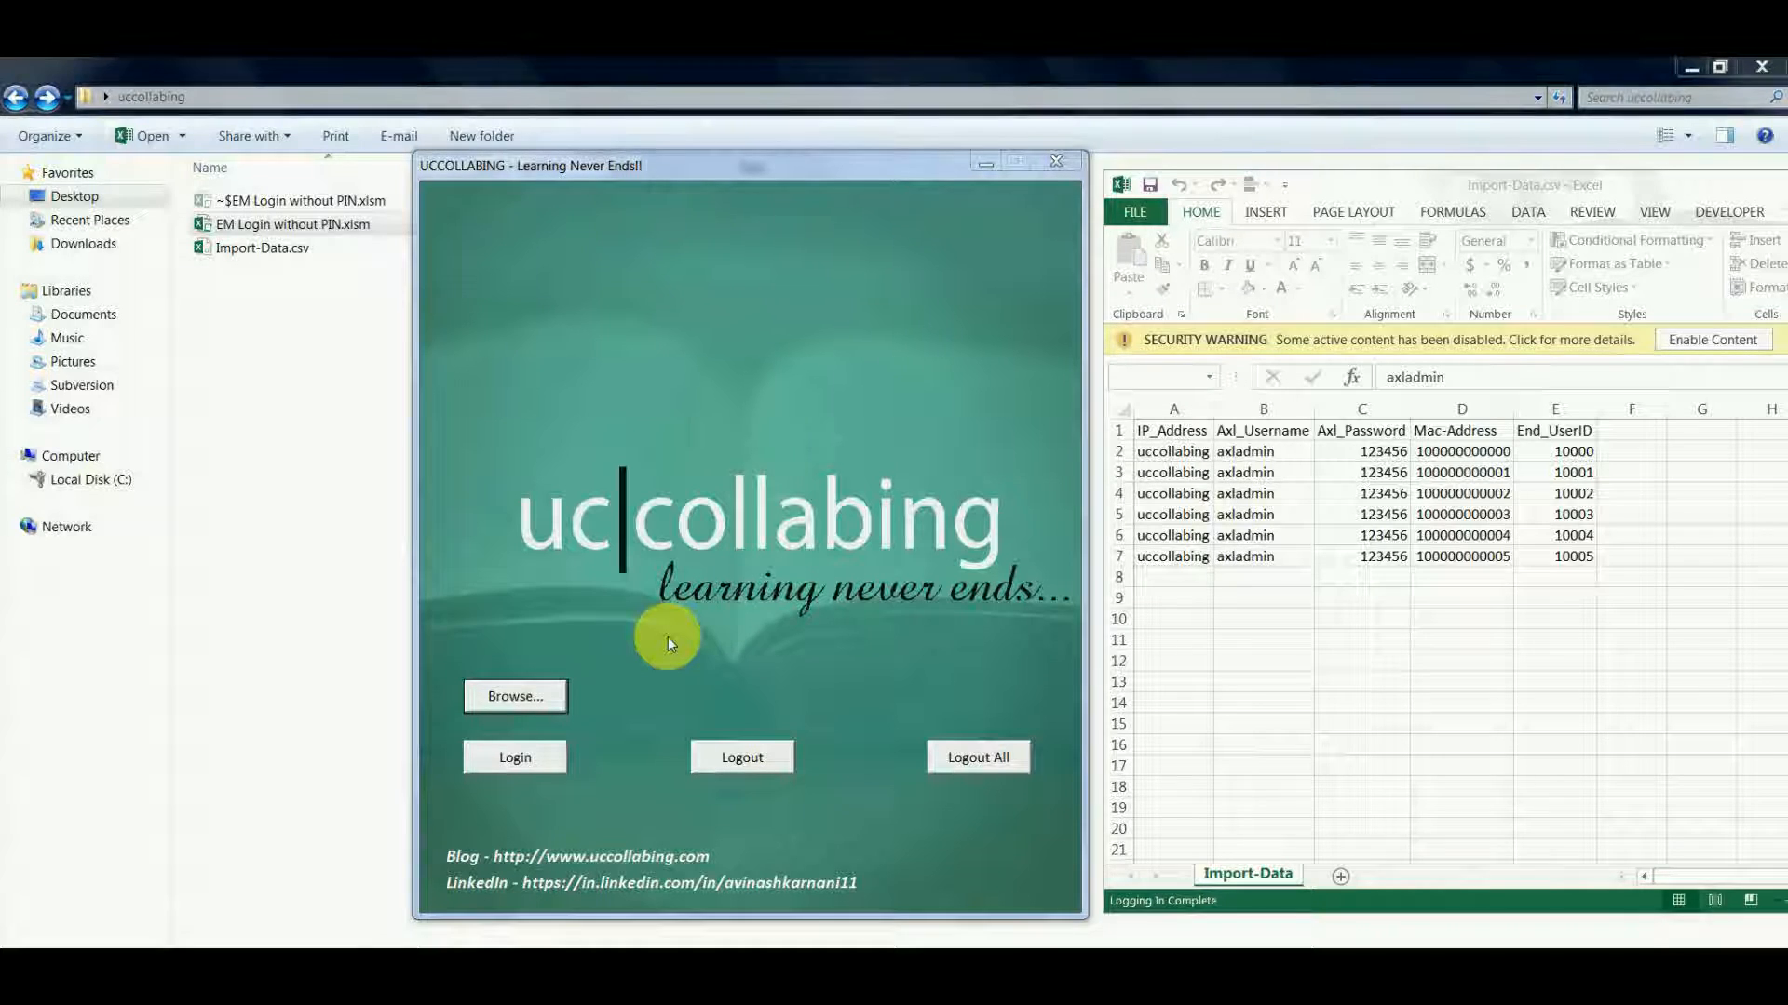
mouse_move(584, 669)
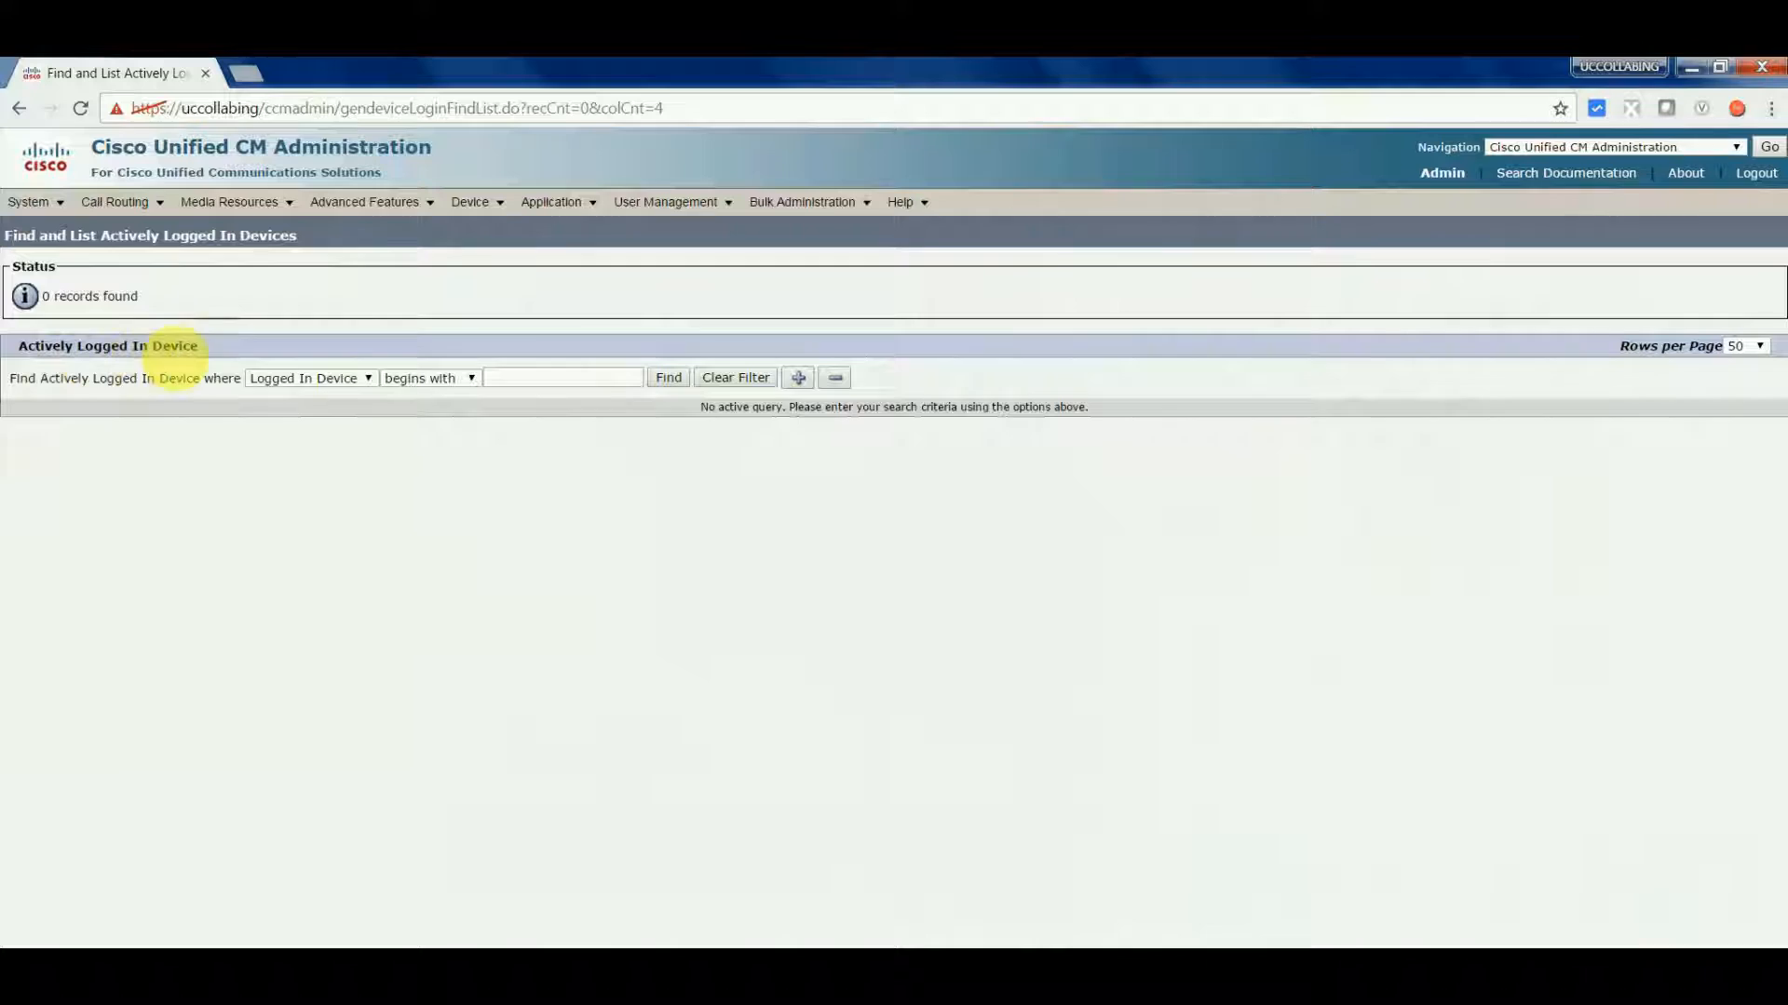
- Run Find on Actively Logged In Devices to confirm it shows 0 records
click(668, 377)
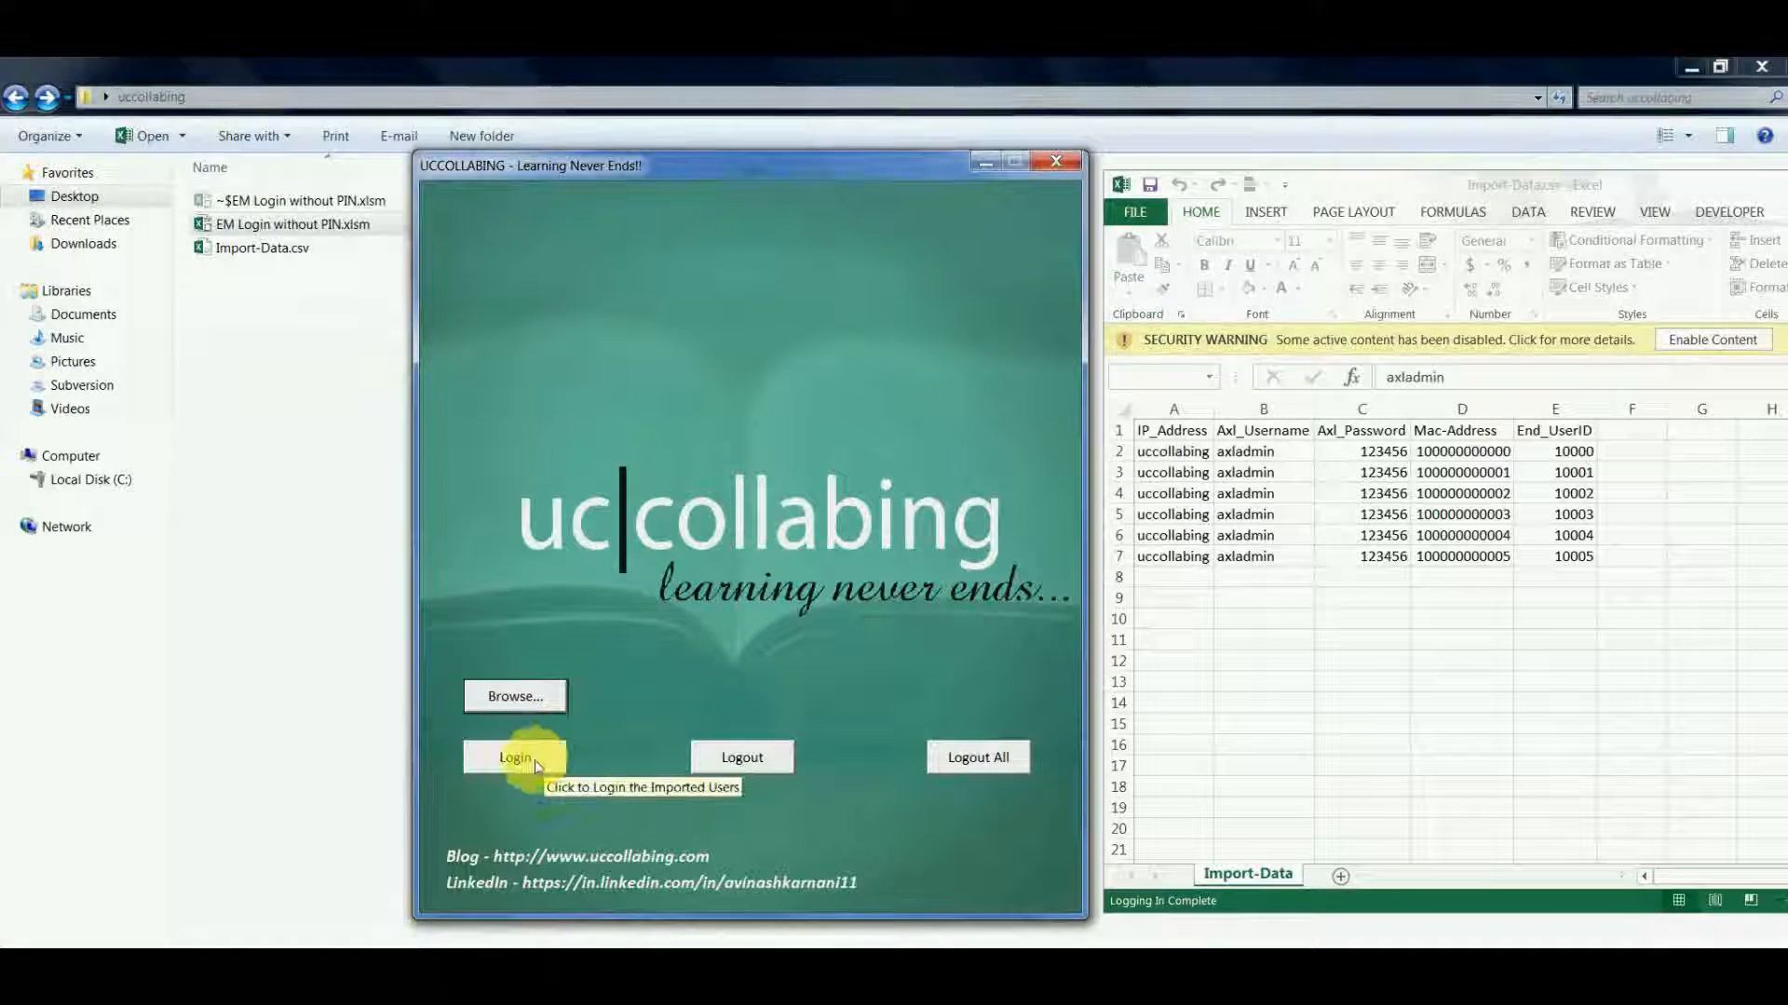
- Log in the six imported users, decline storing results, and review Sheet3's 'Logged in Successfully' rows
click(514, 757)
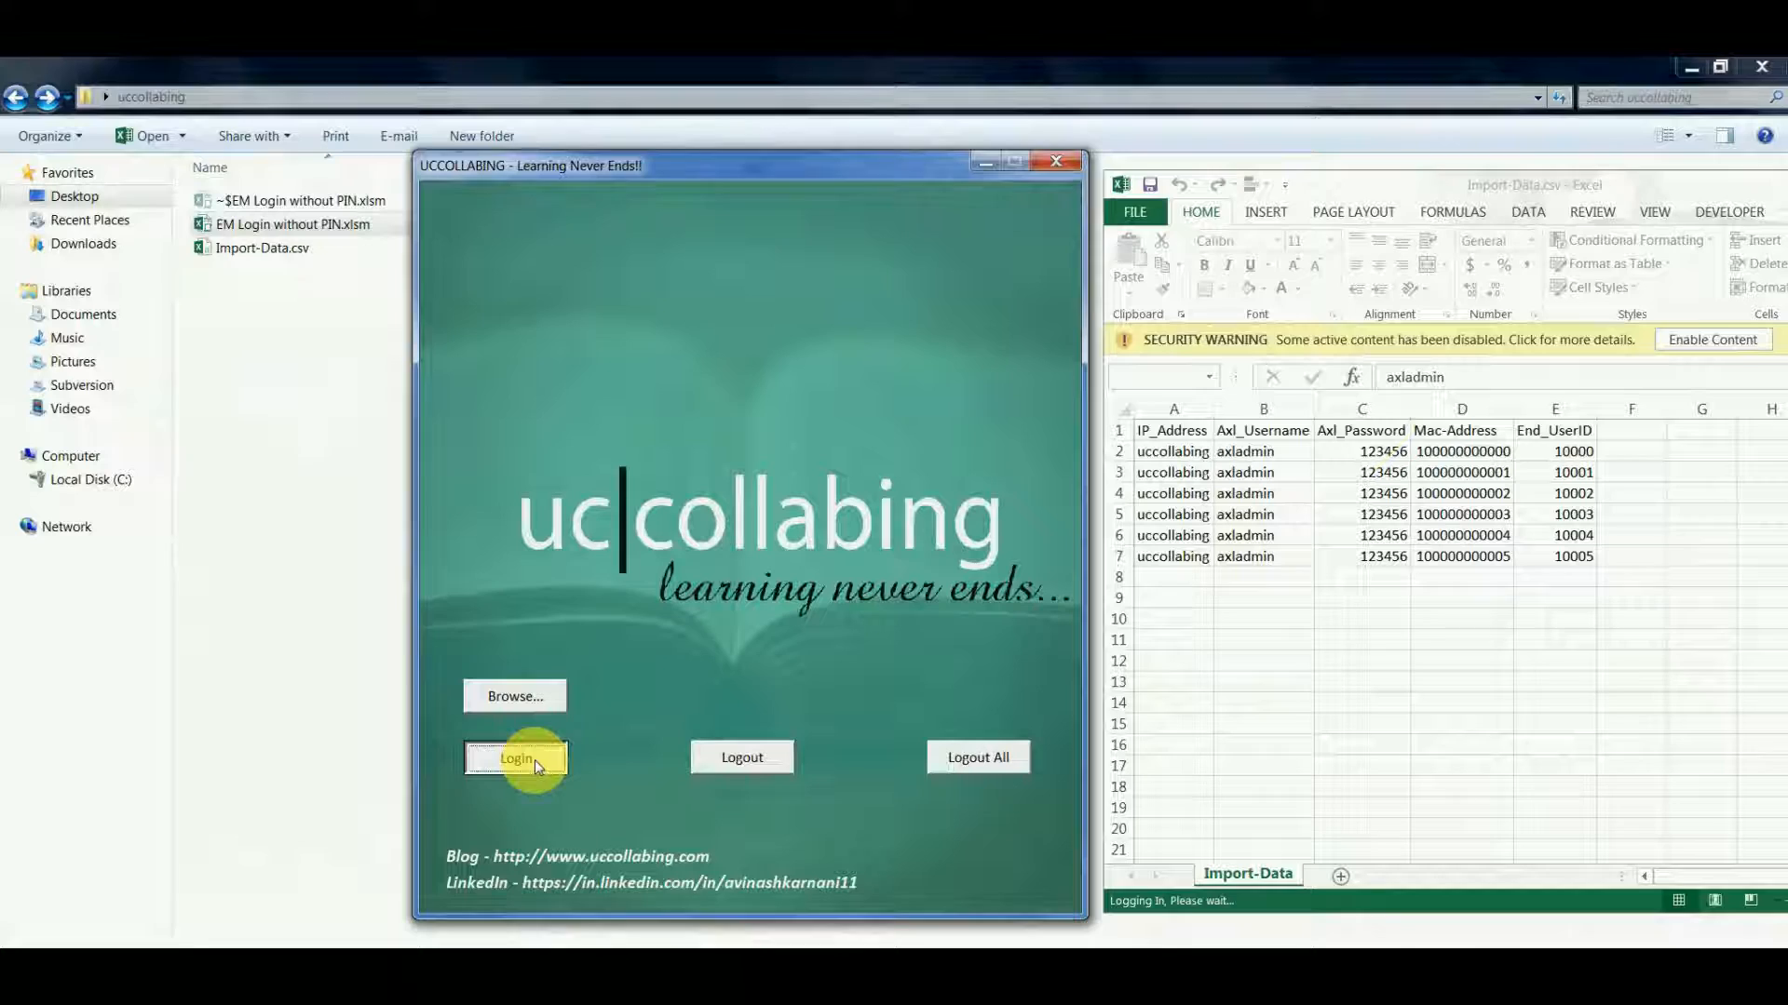
click(515, 758)
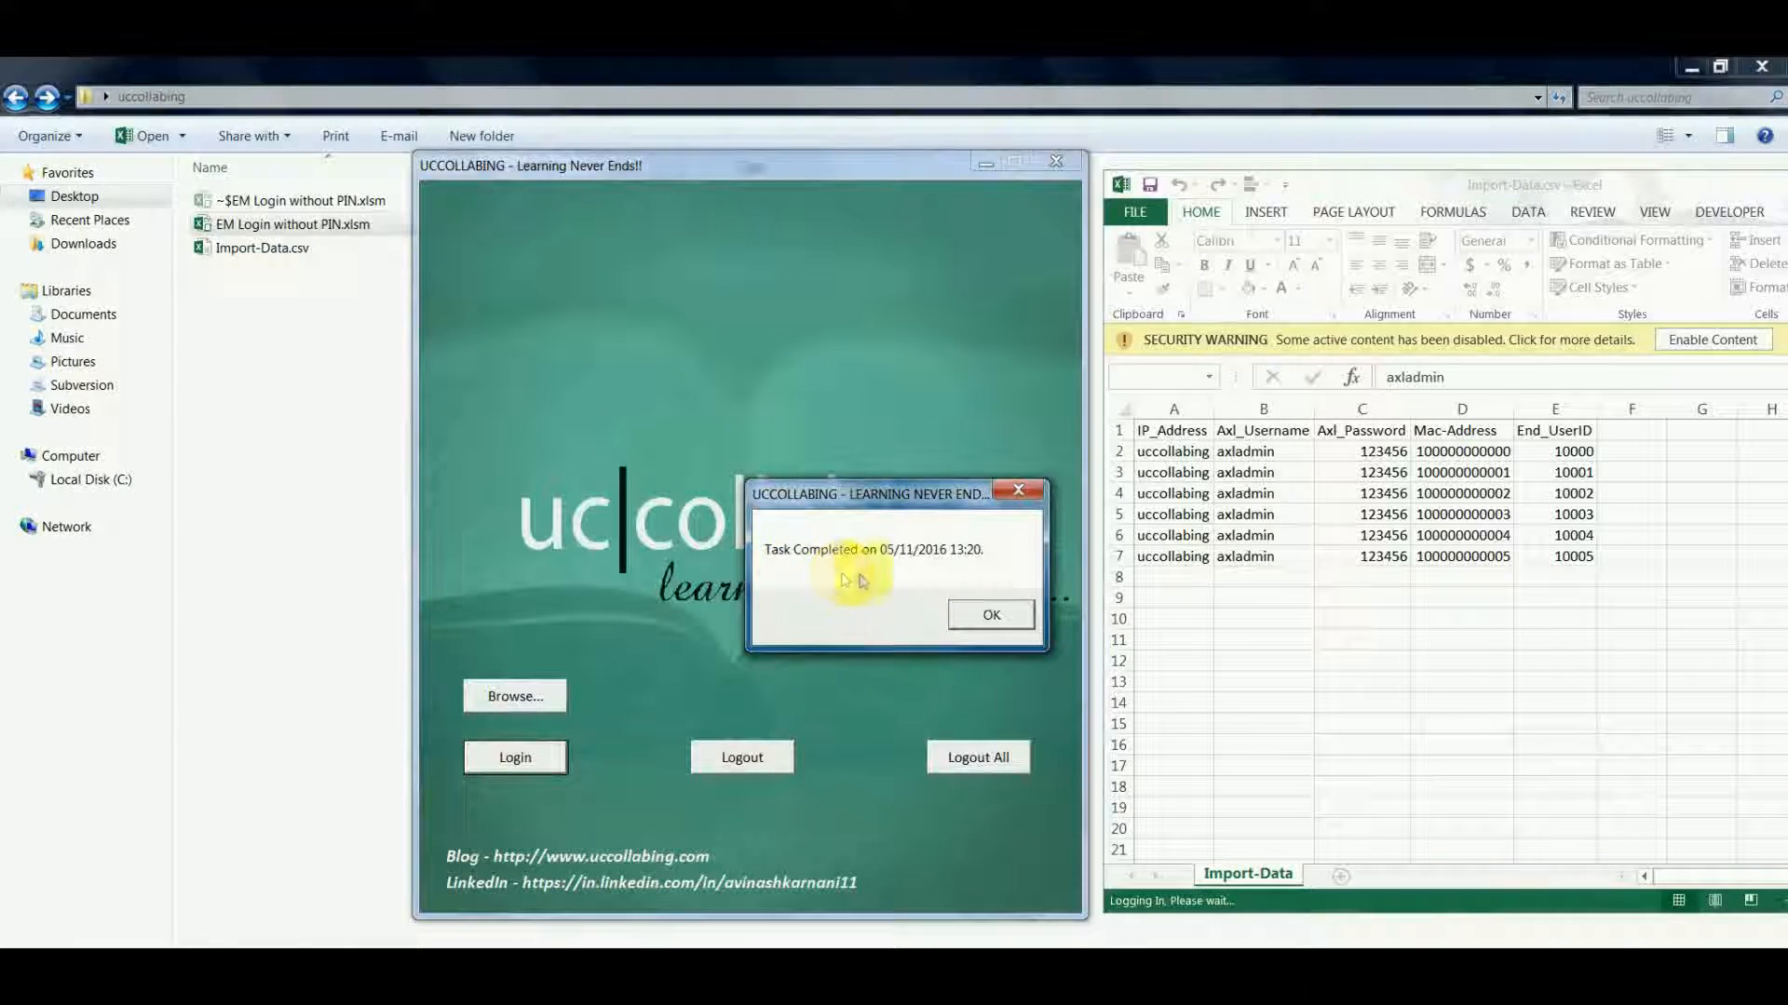
mouse_move(969, 570)
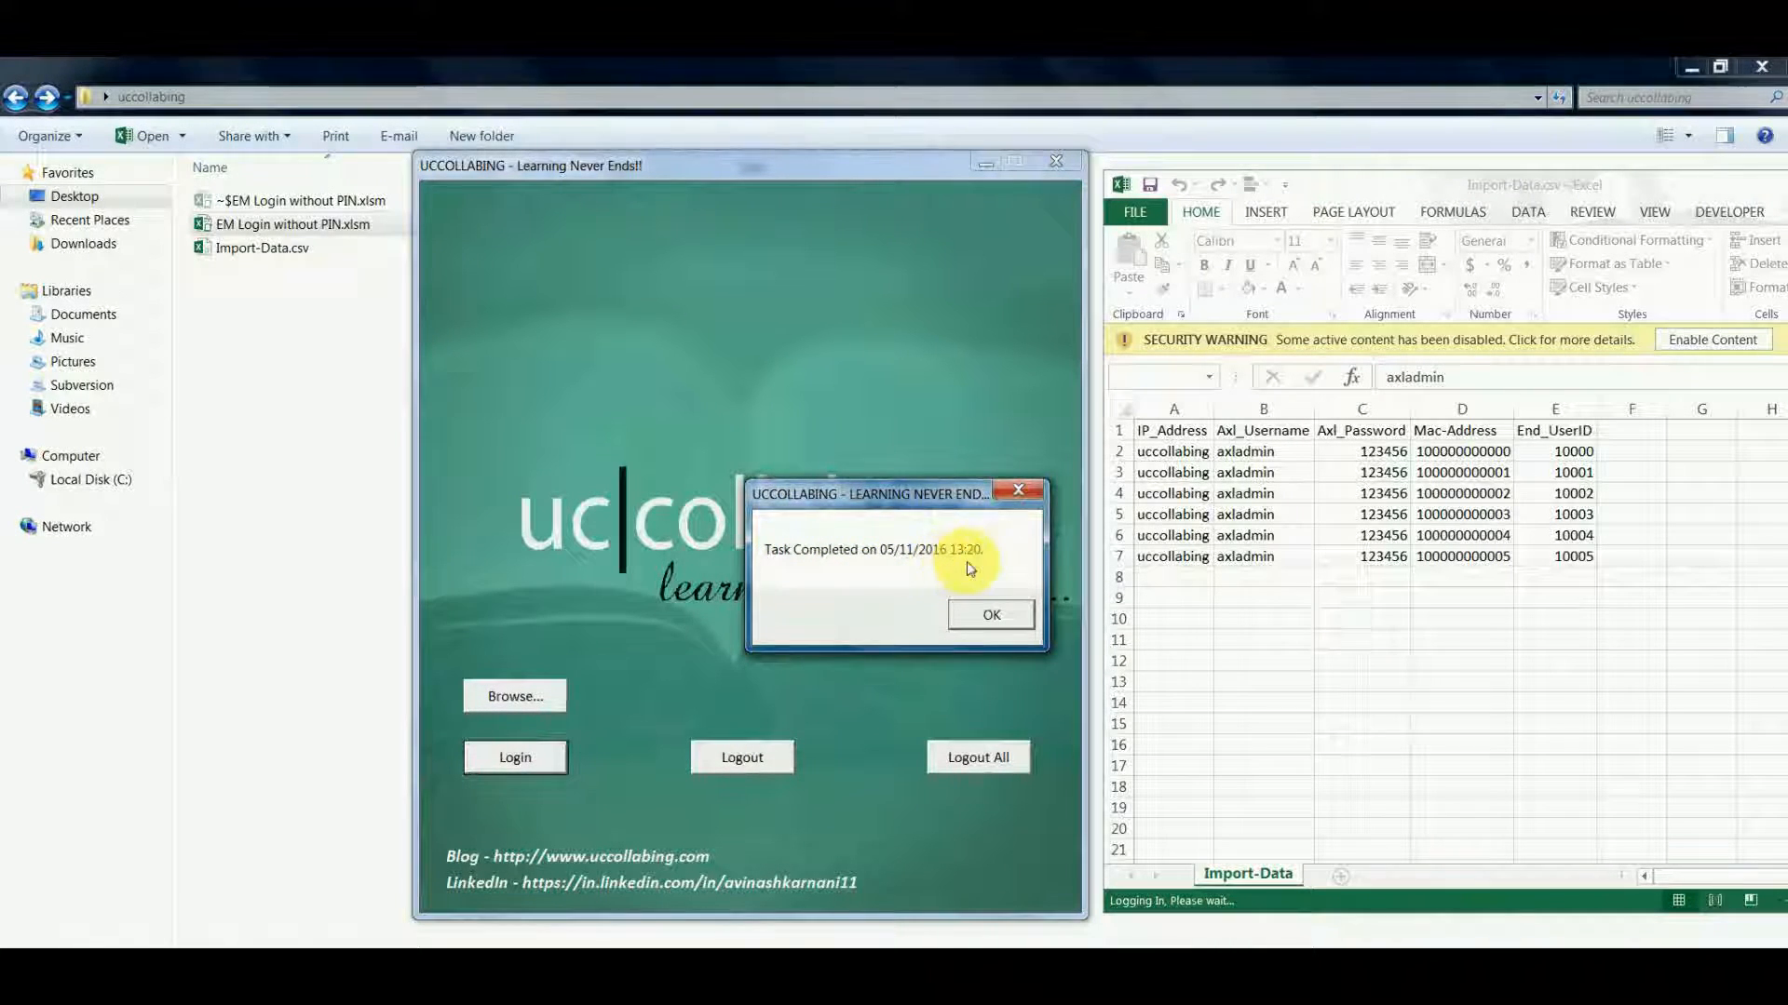
click(989, 615)
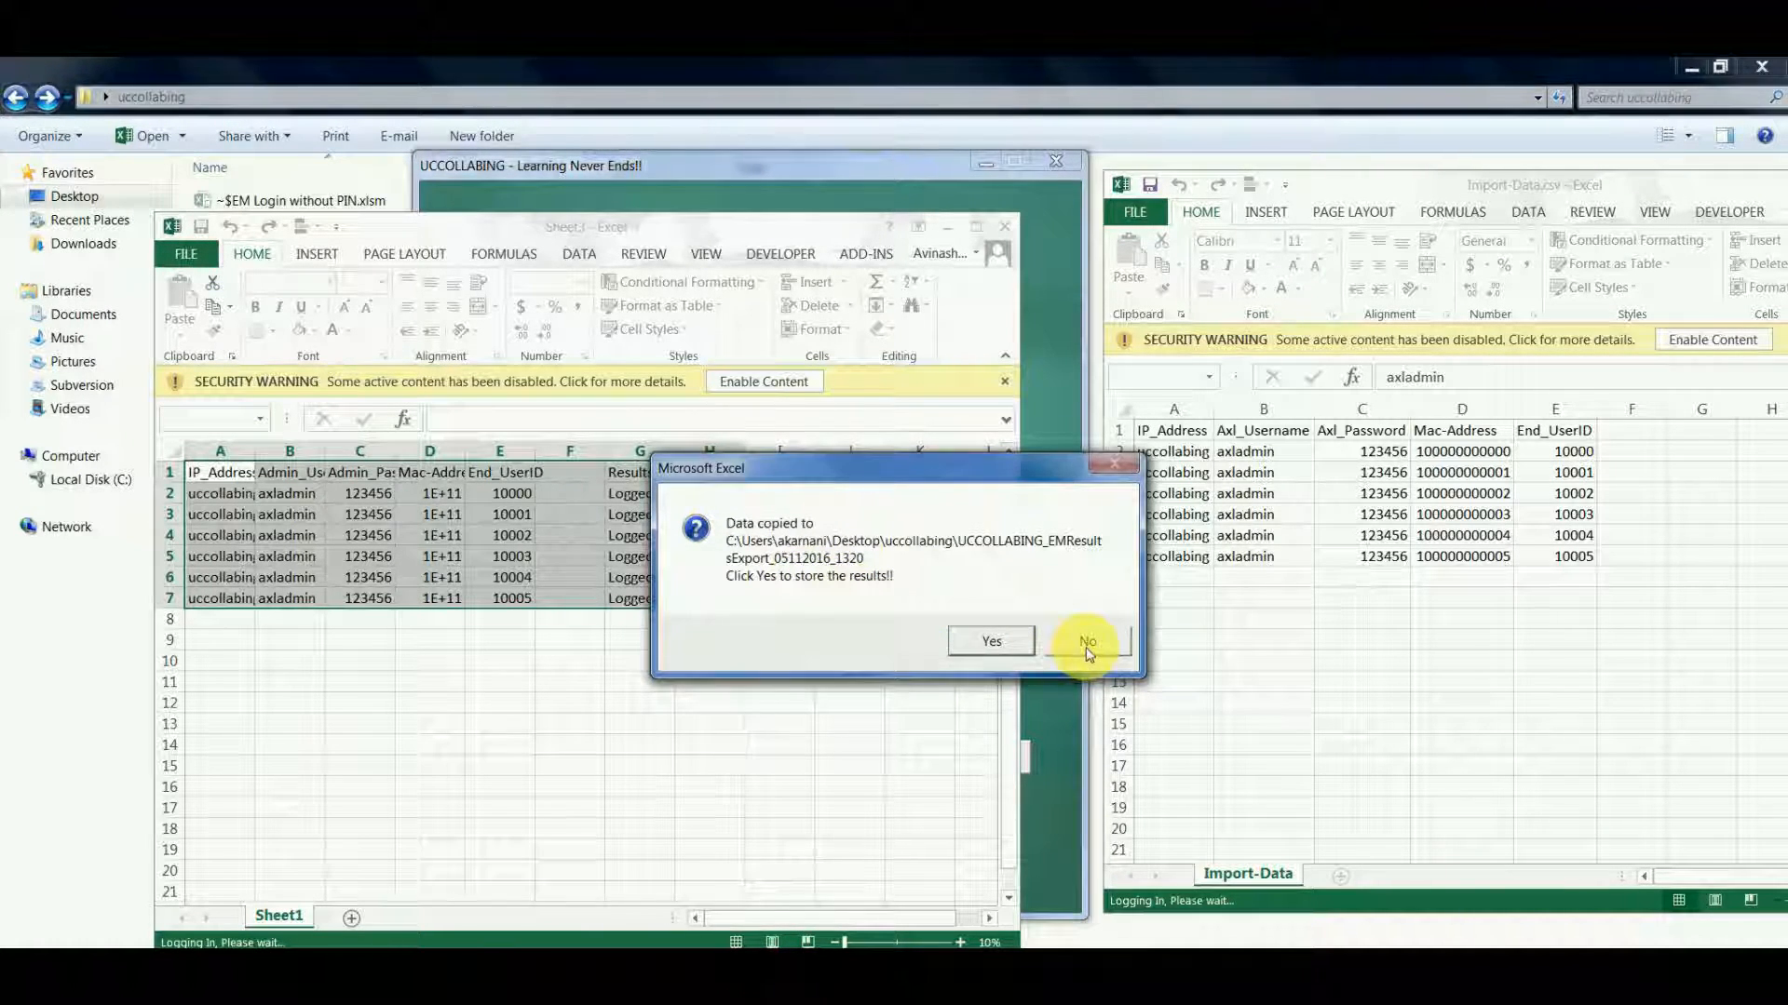
click(1086, 641)
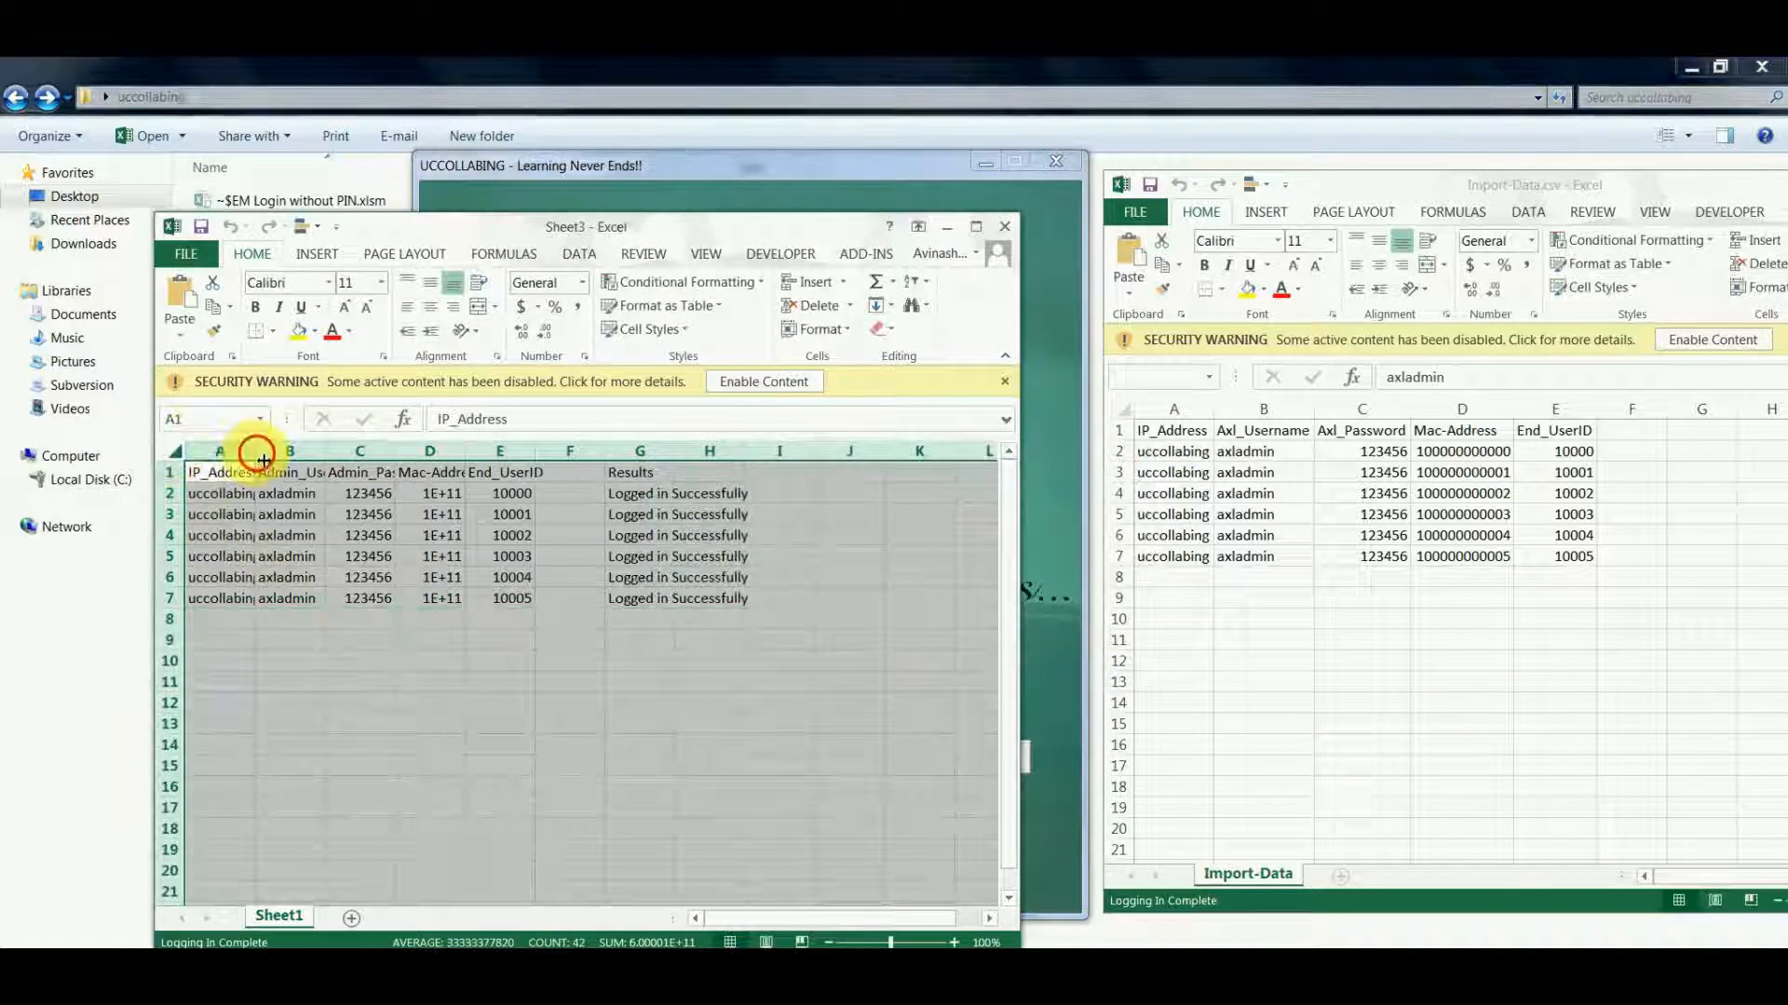
click(446, 556)
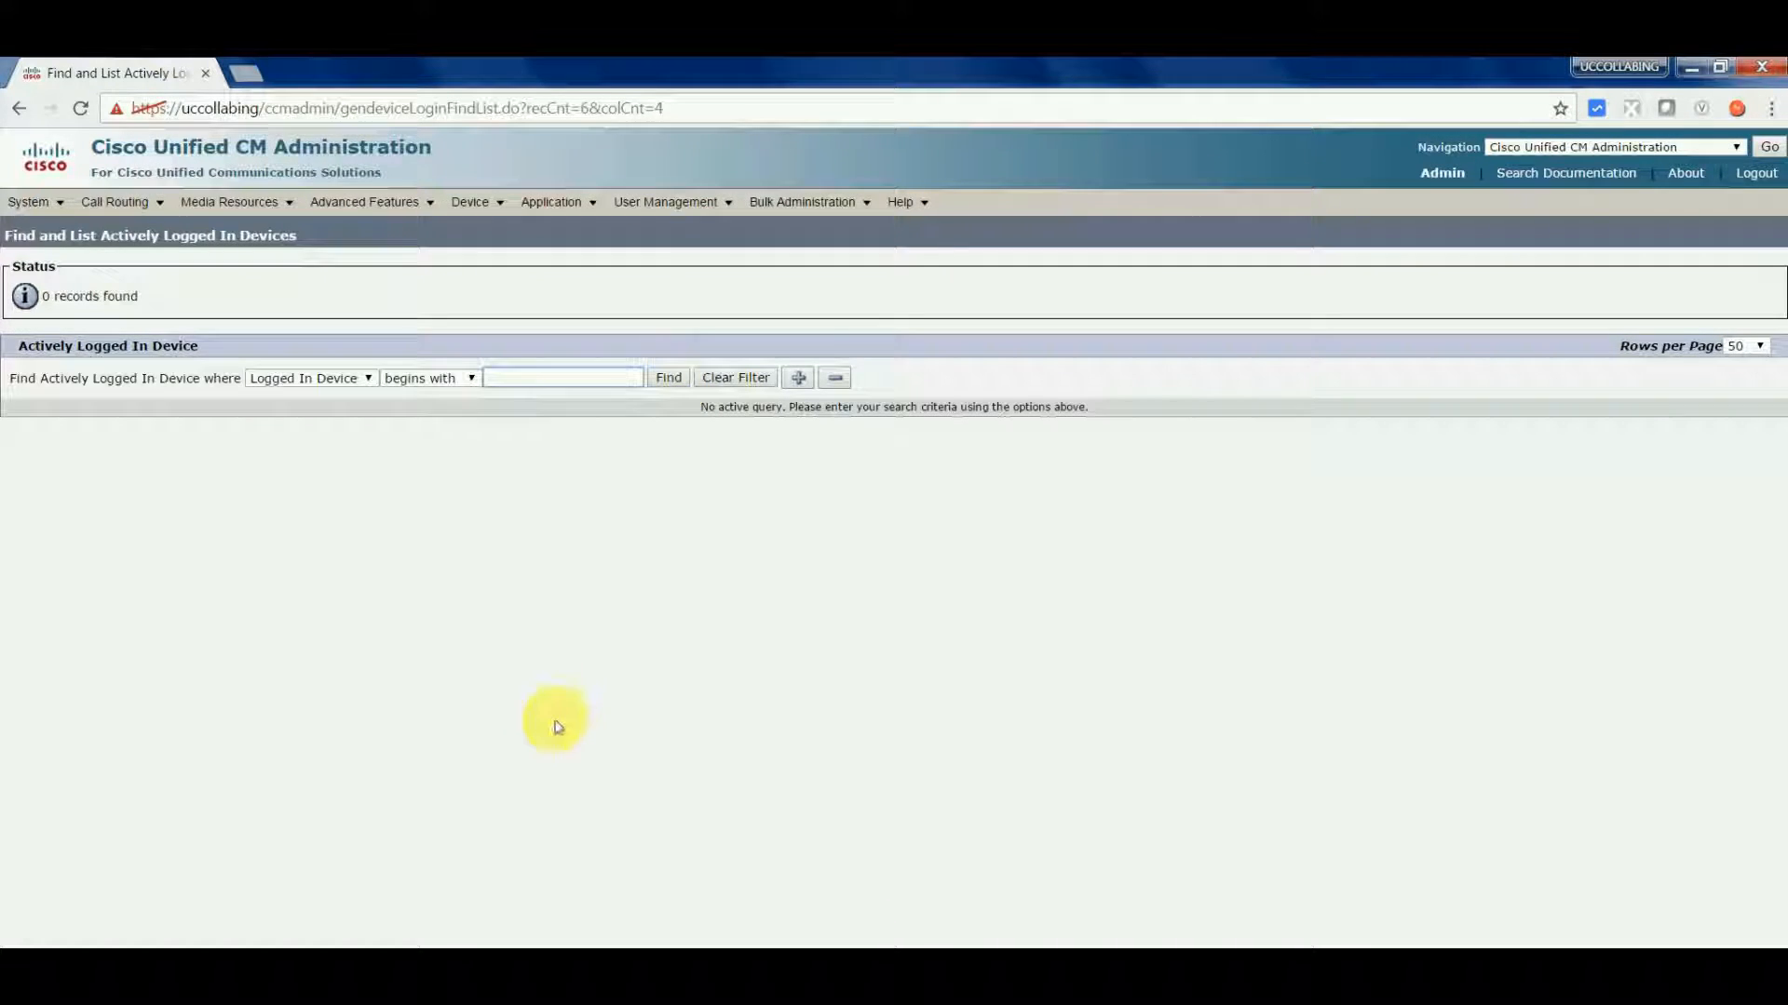
click(669, 377)
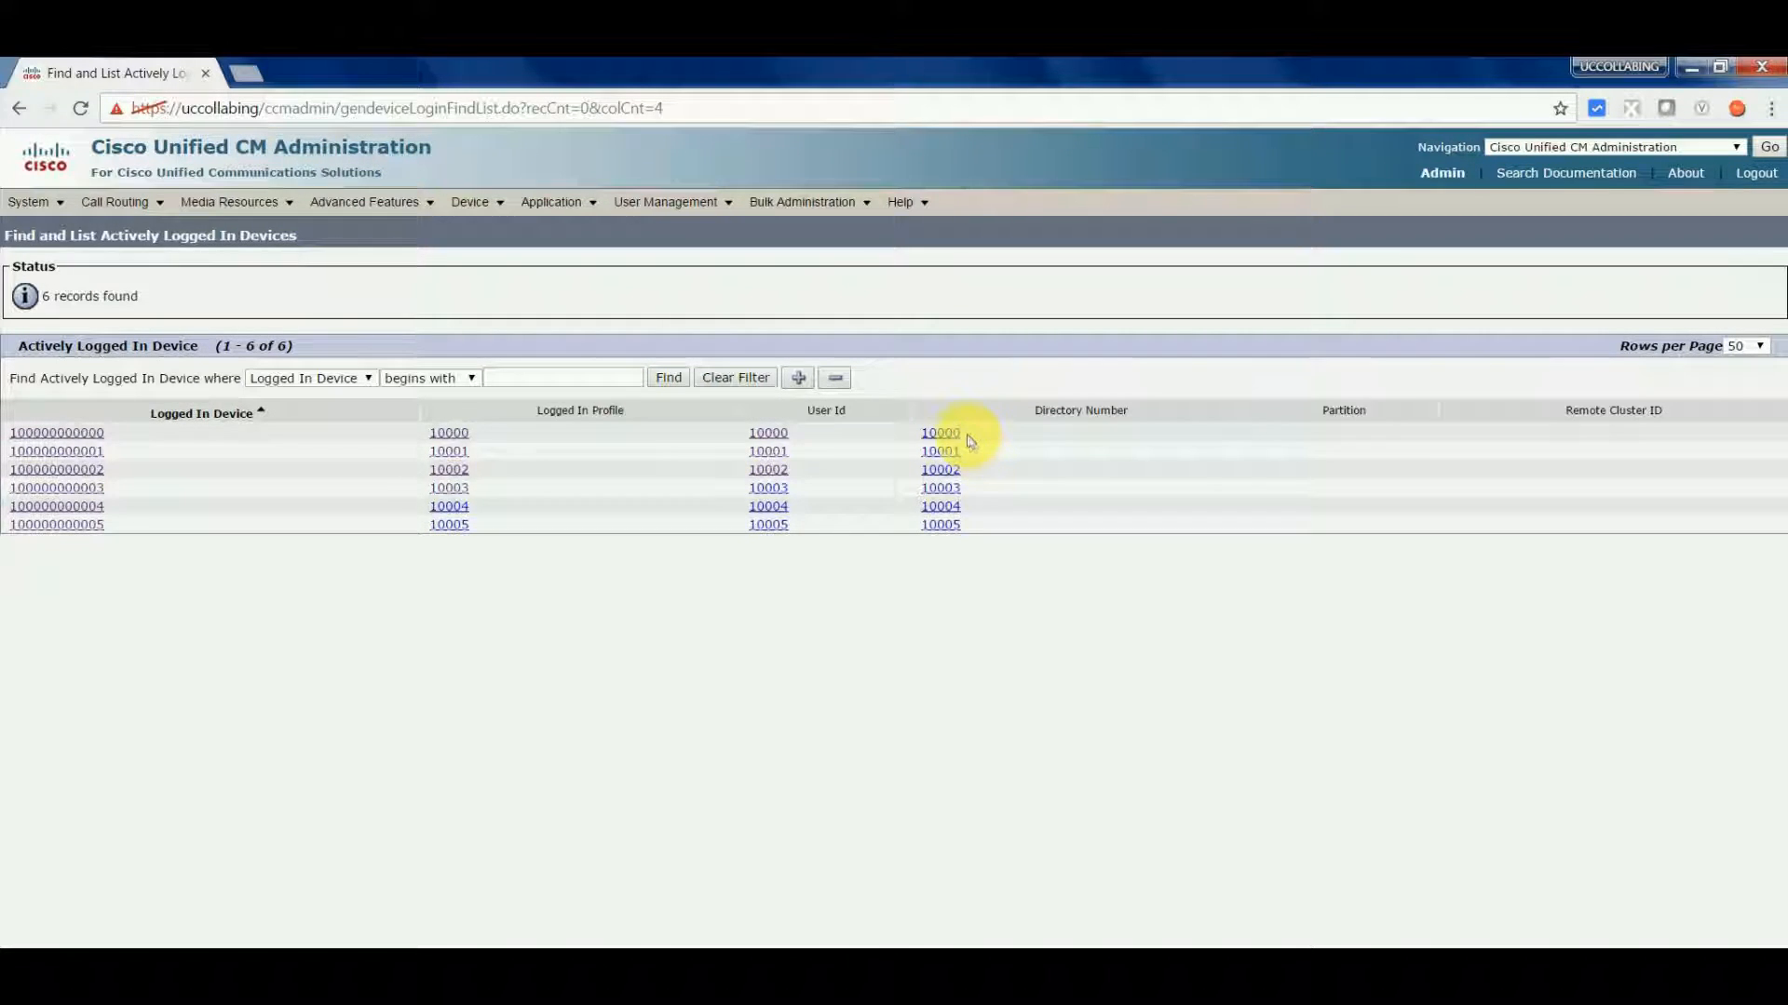
mouse_move(966, 530)
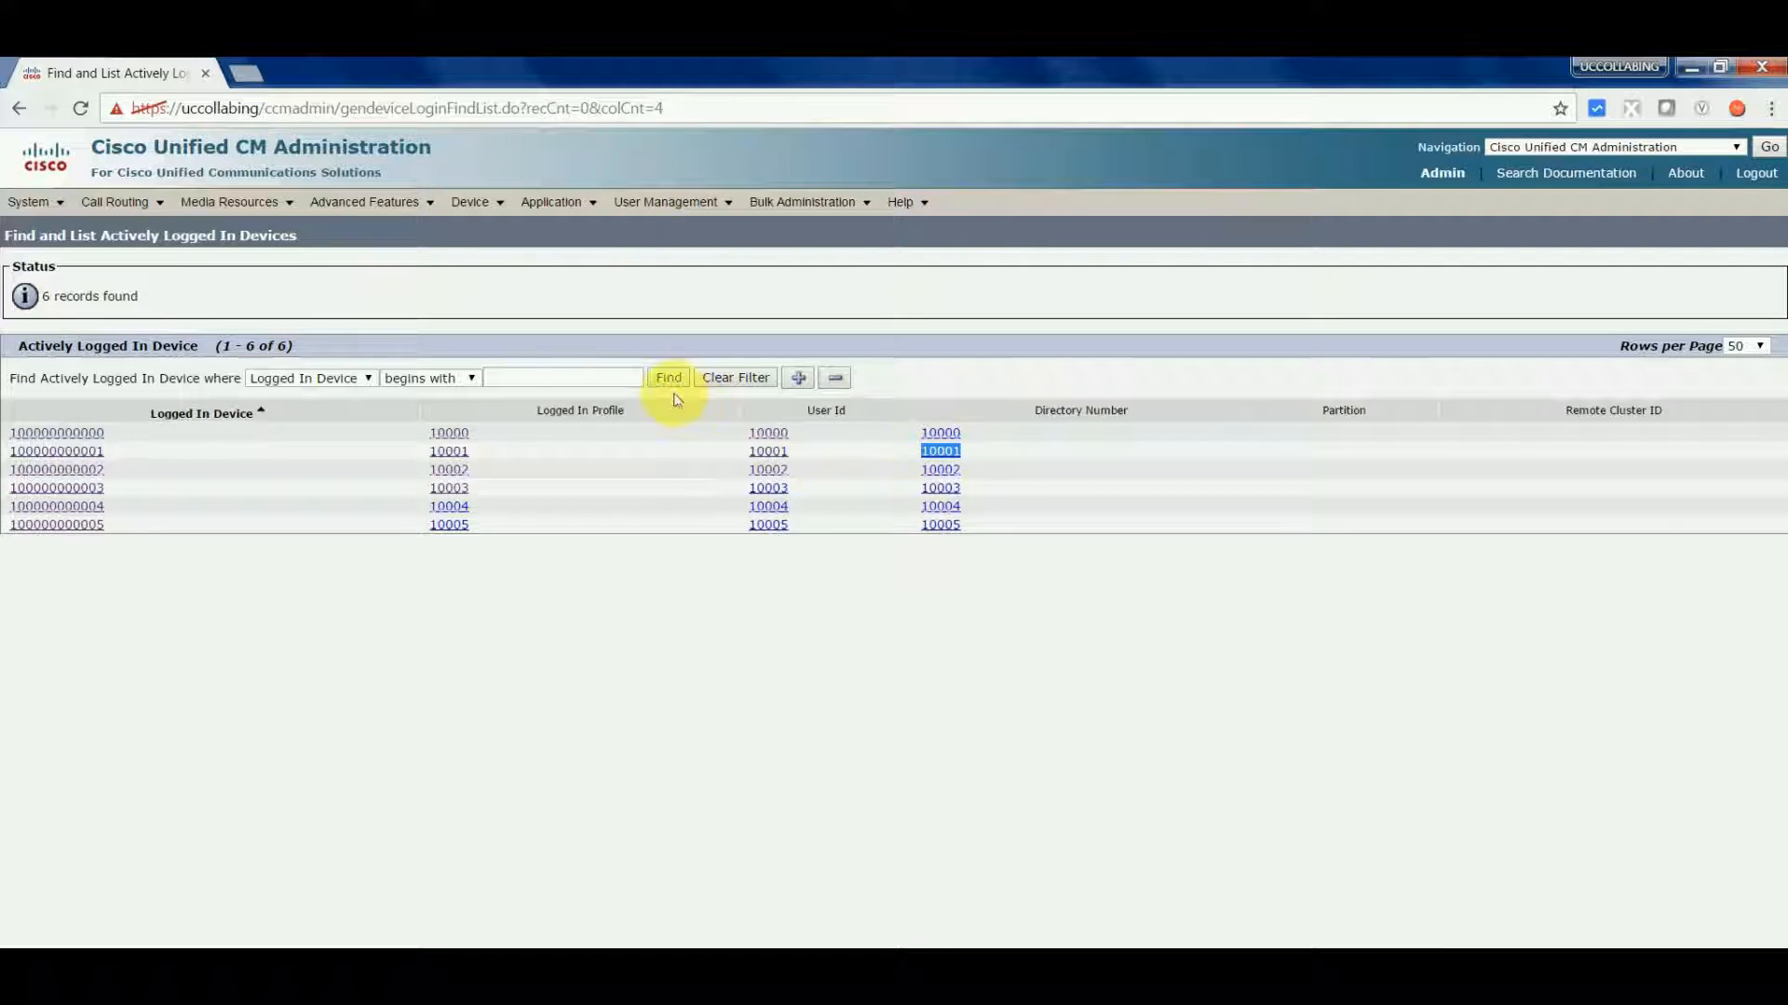
click(668, 377)
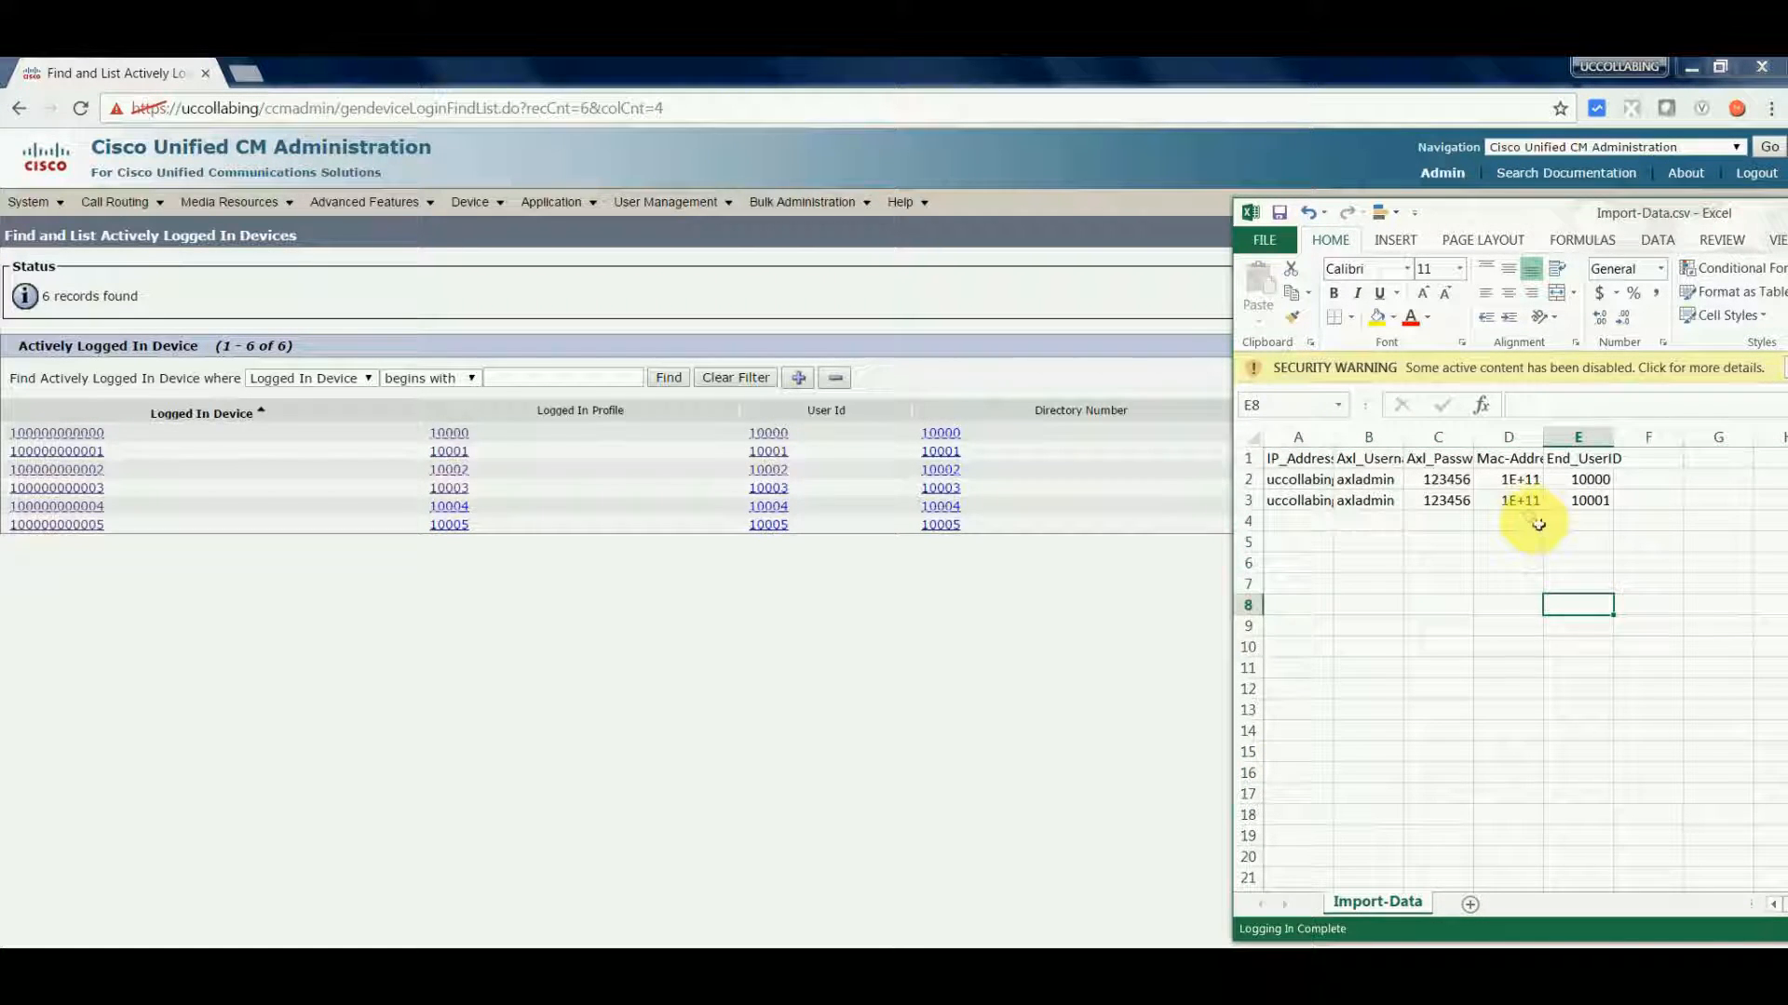
- Trim Import-Data.csv to the rows for users 10000 and 10001 and save as CSV
click(1507, 501)
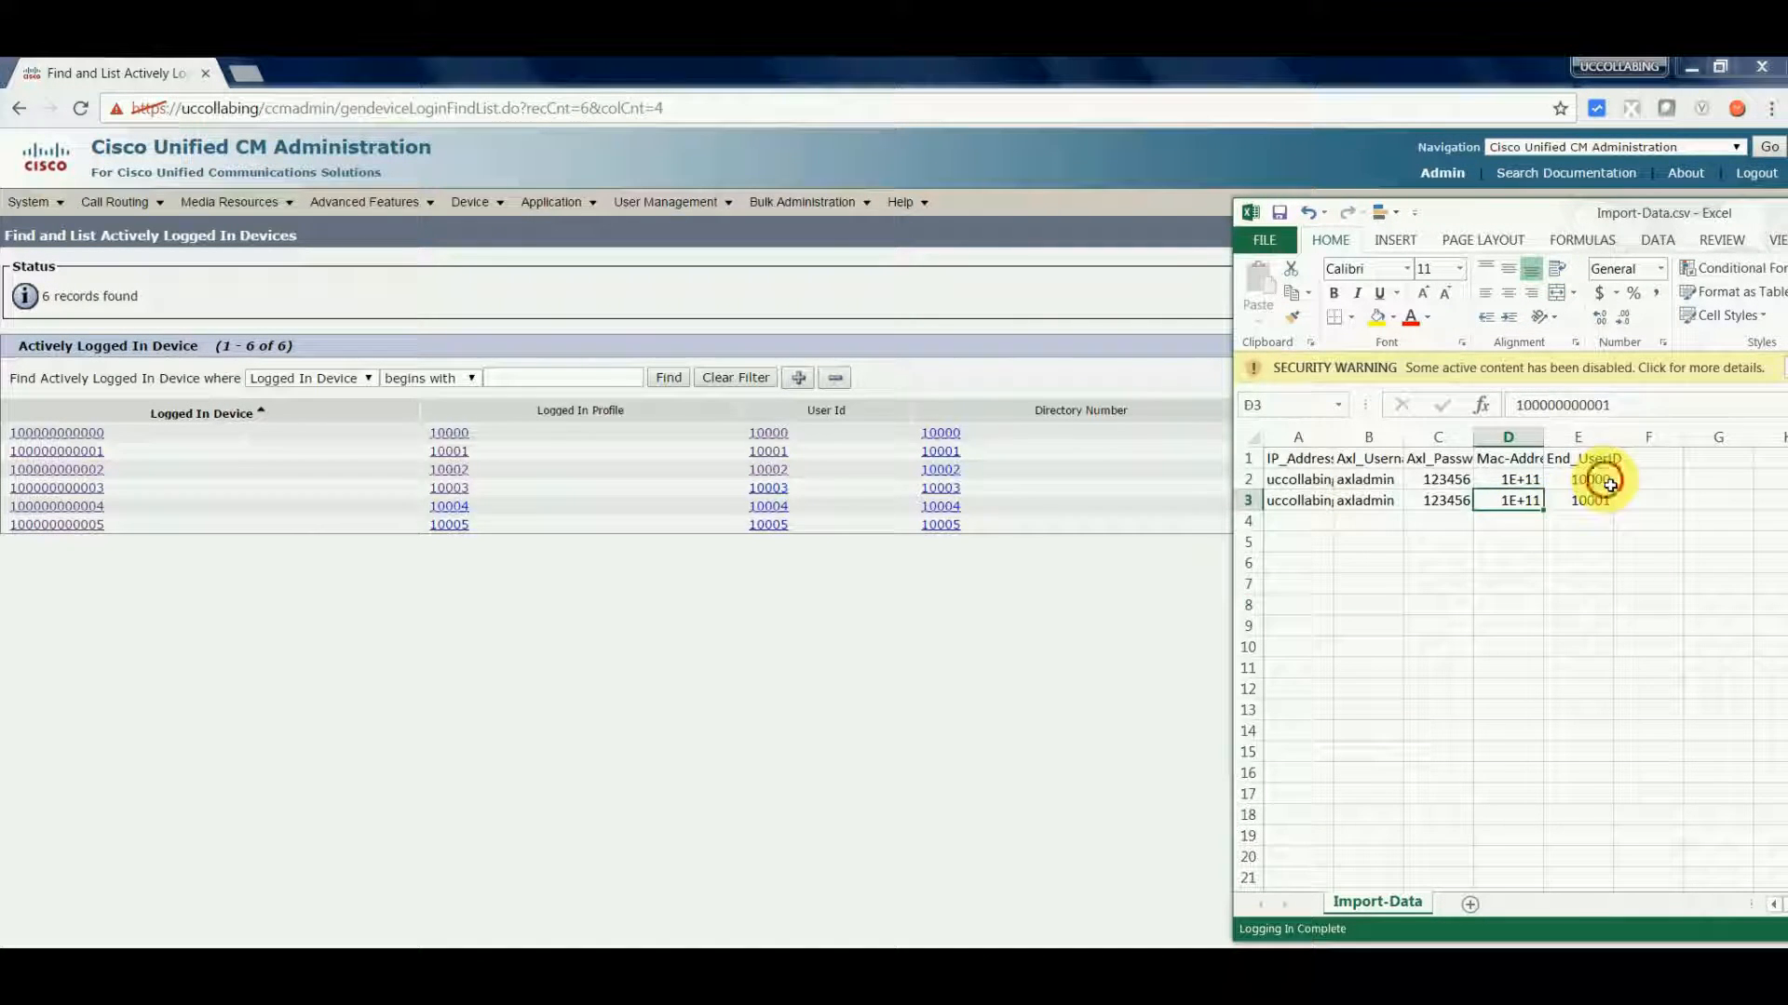
click(1585, 499)
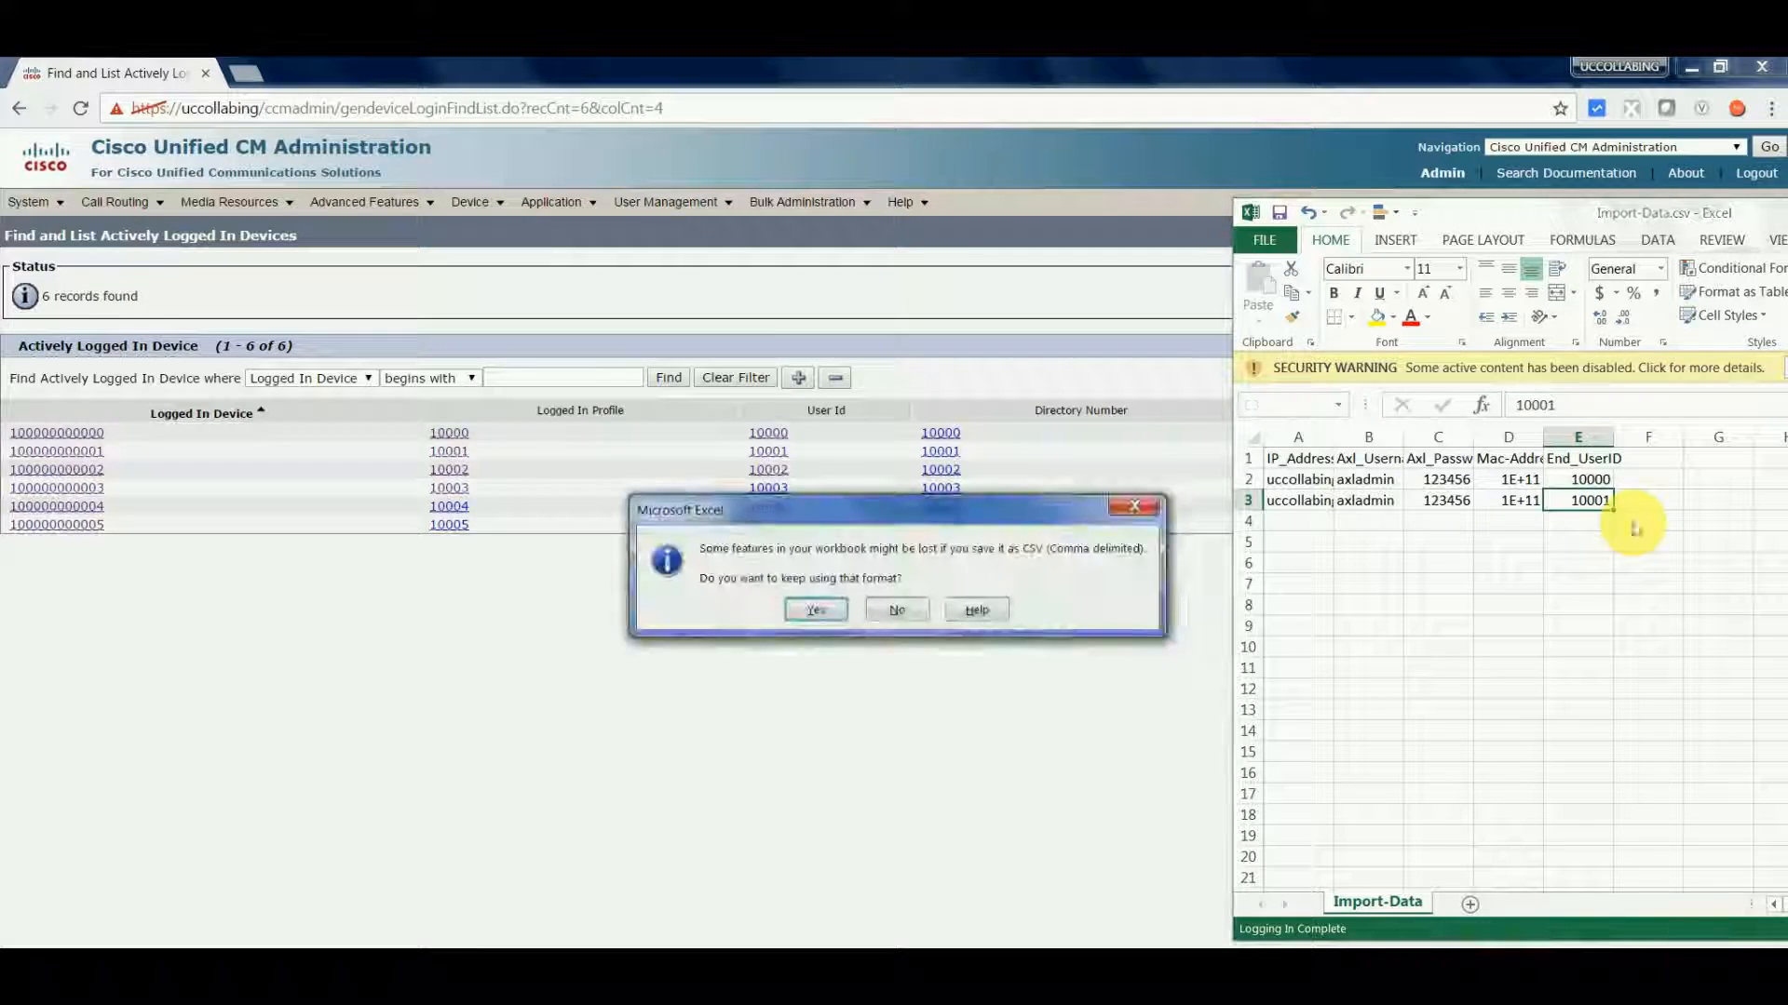
click(814, 609)
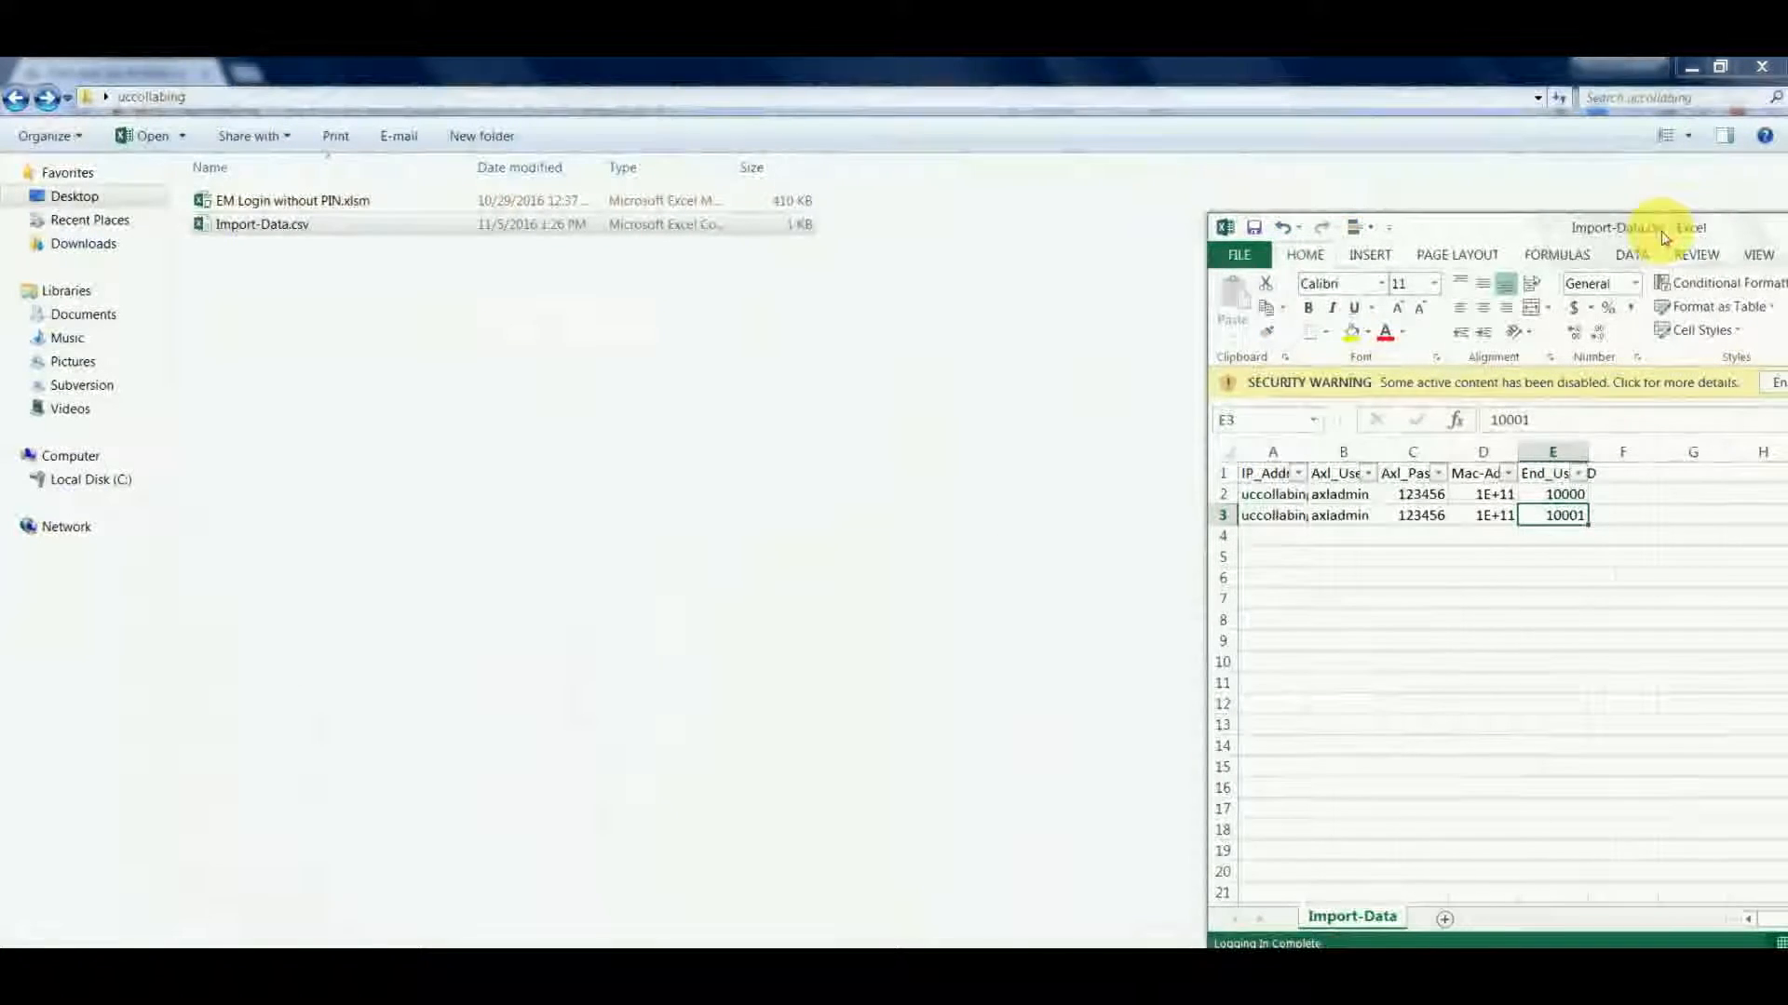
- Close Import-Data.csv, reopen it to confirm its two rows, then launch EM Login without PIN.xlsm
click(1659, 227)
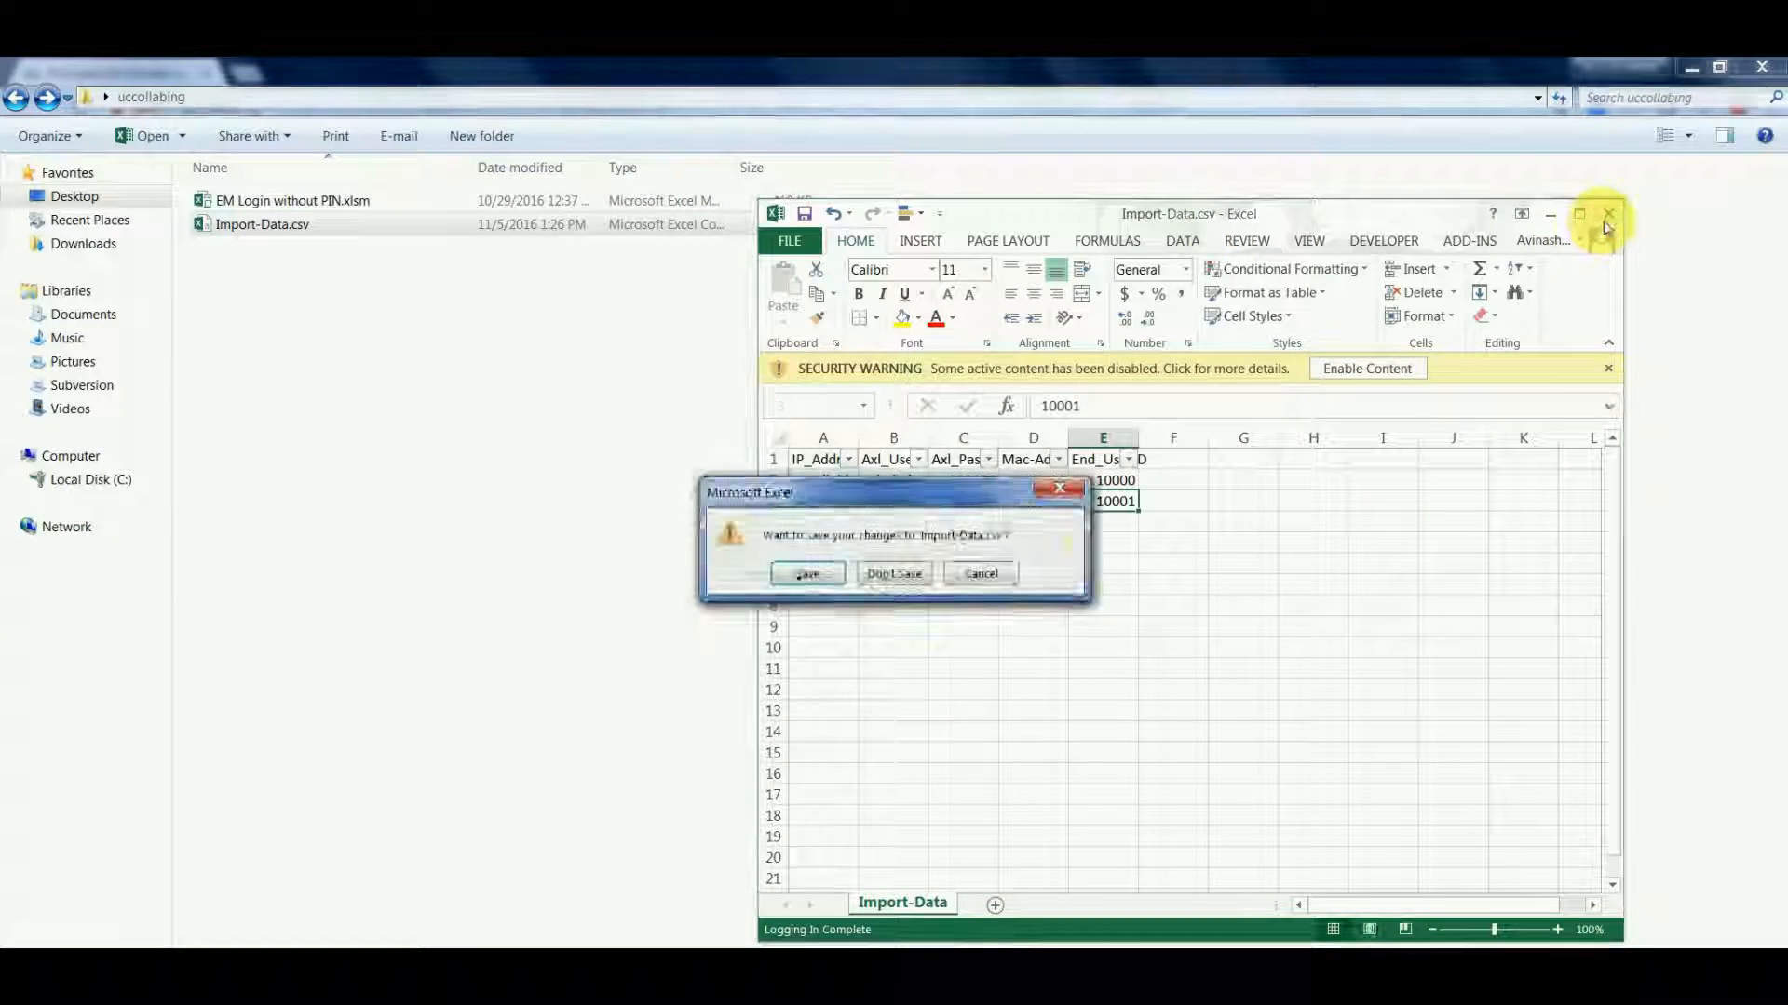
click(894, 573)
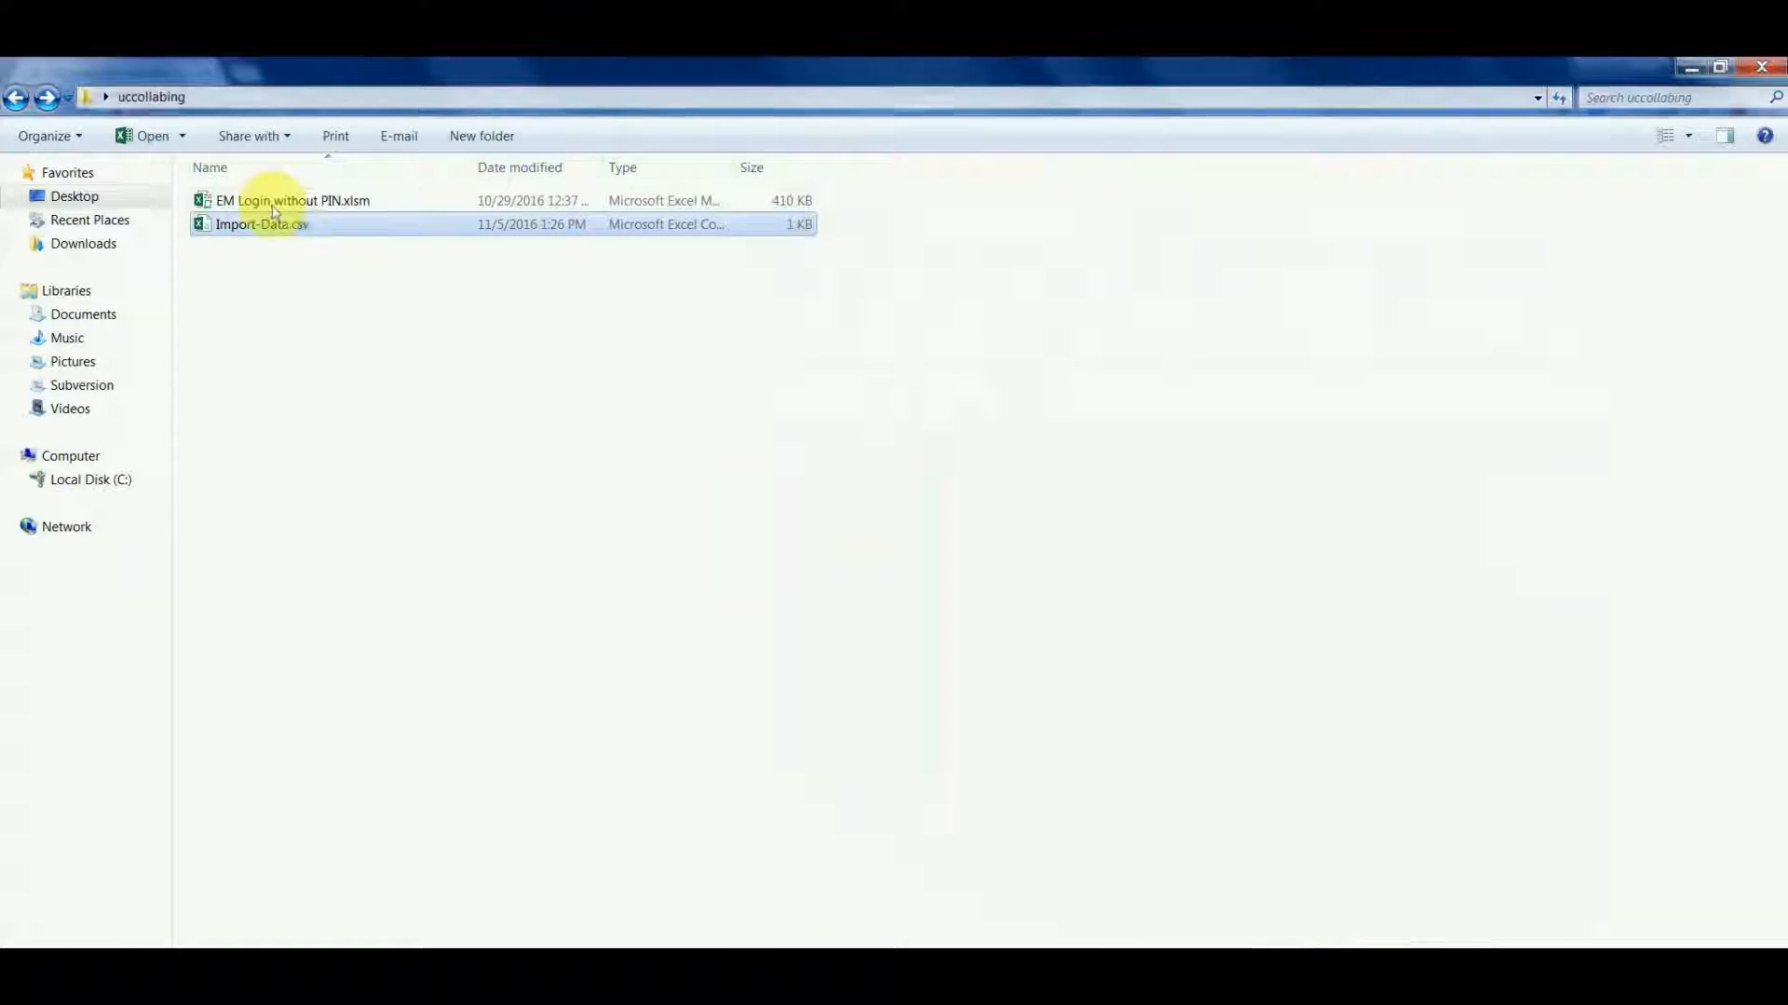
right_click(245, 224)
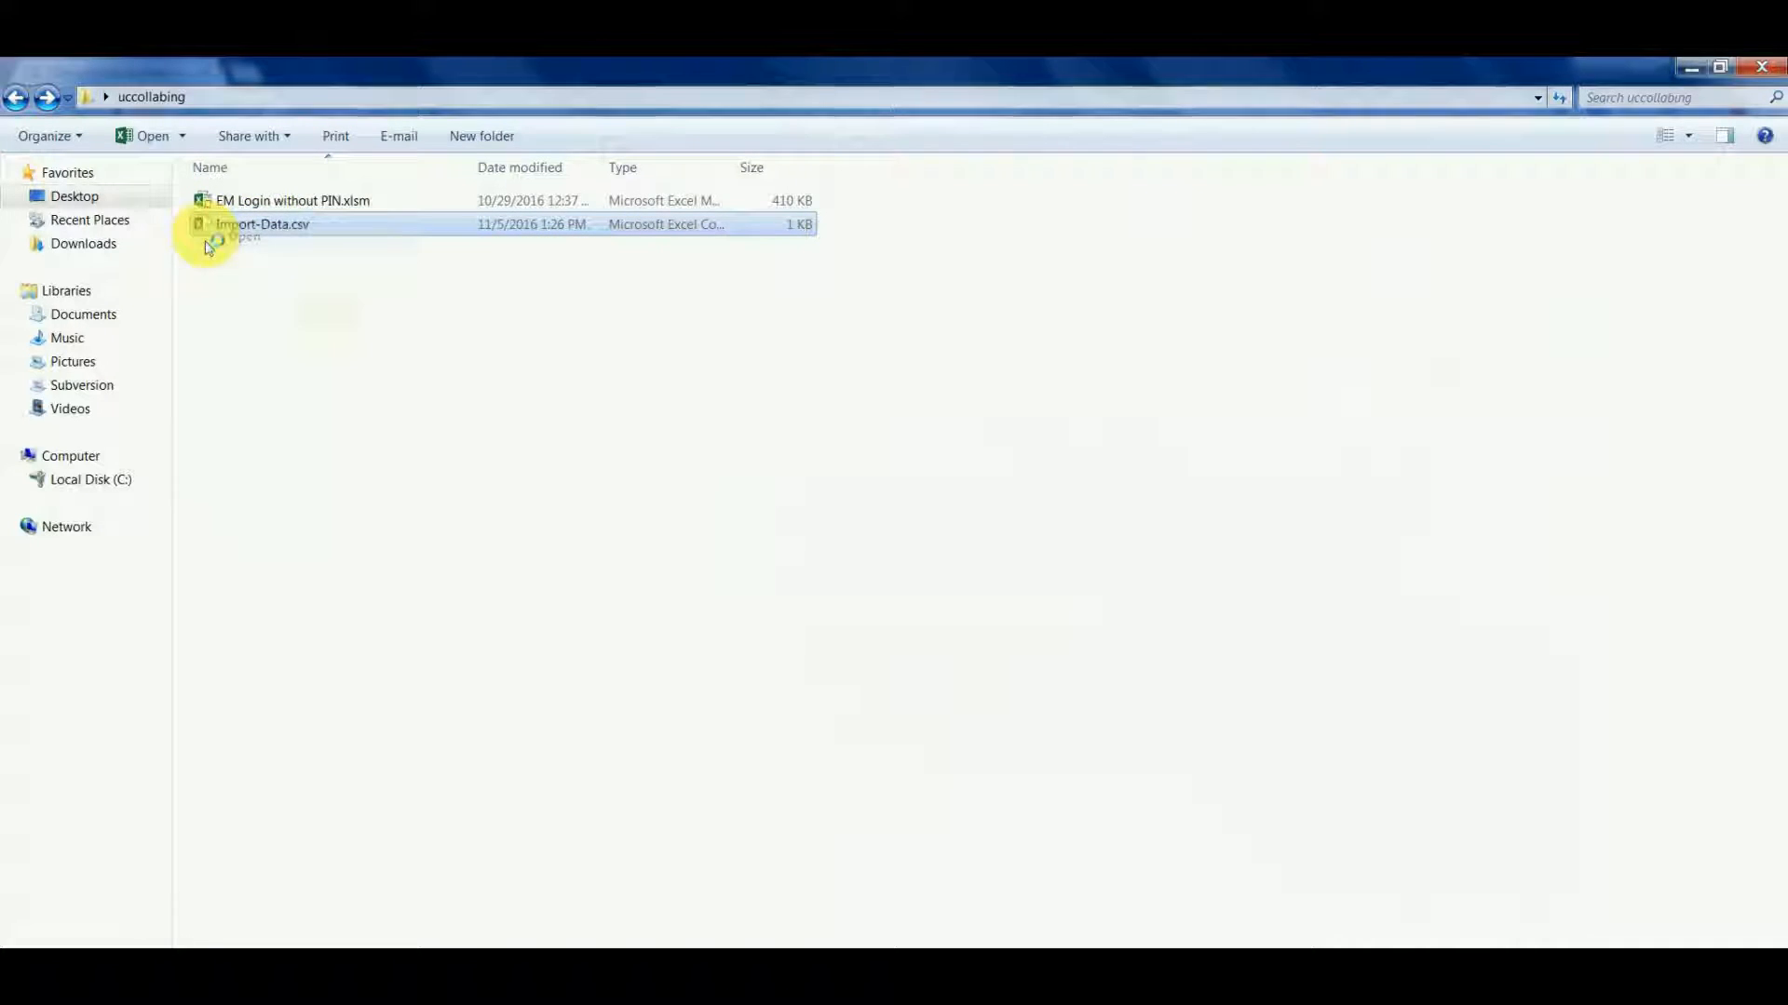
double_click(263, 224)
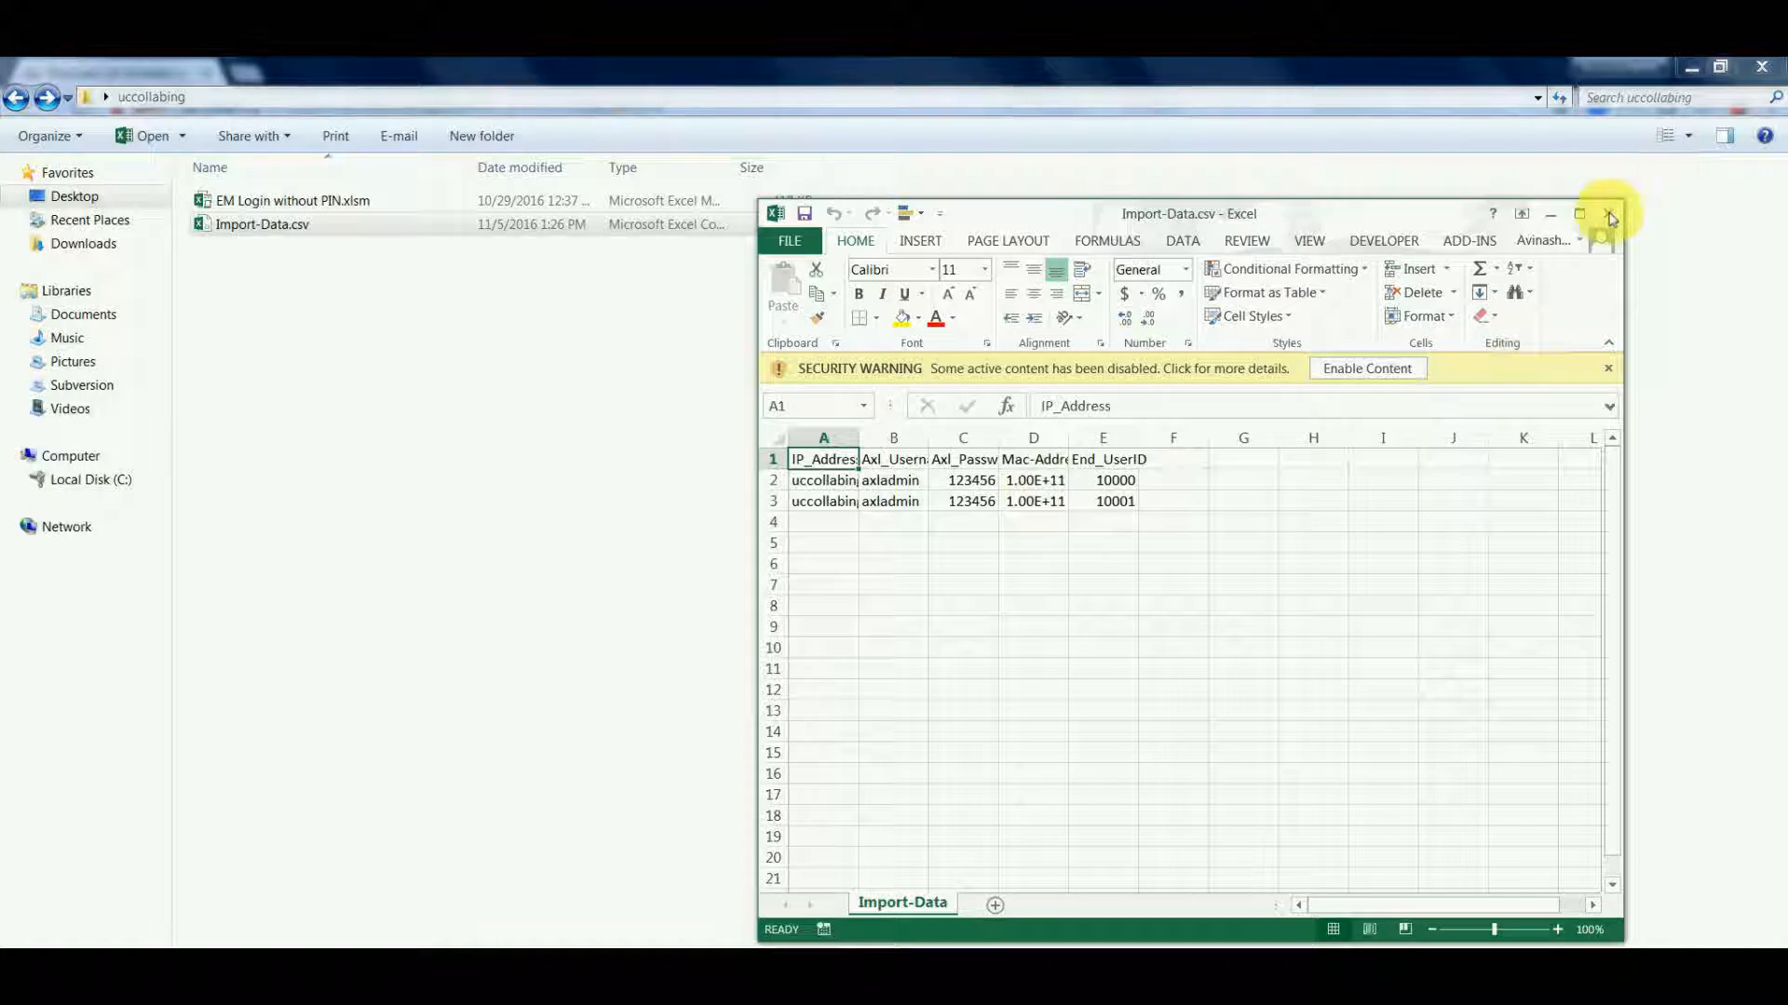
click(1610, 214)
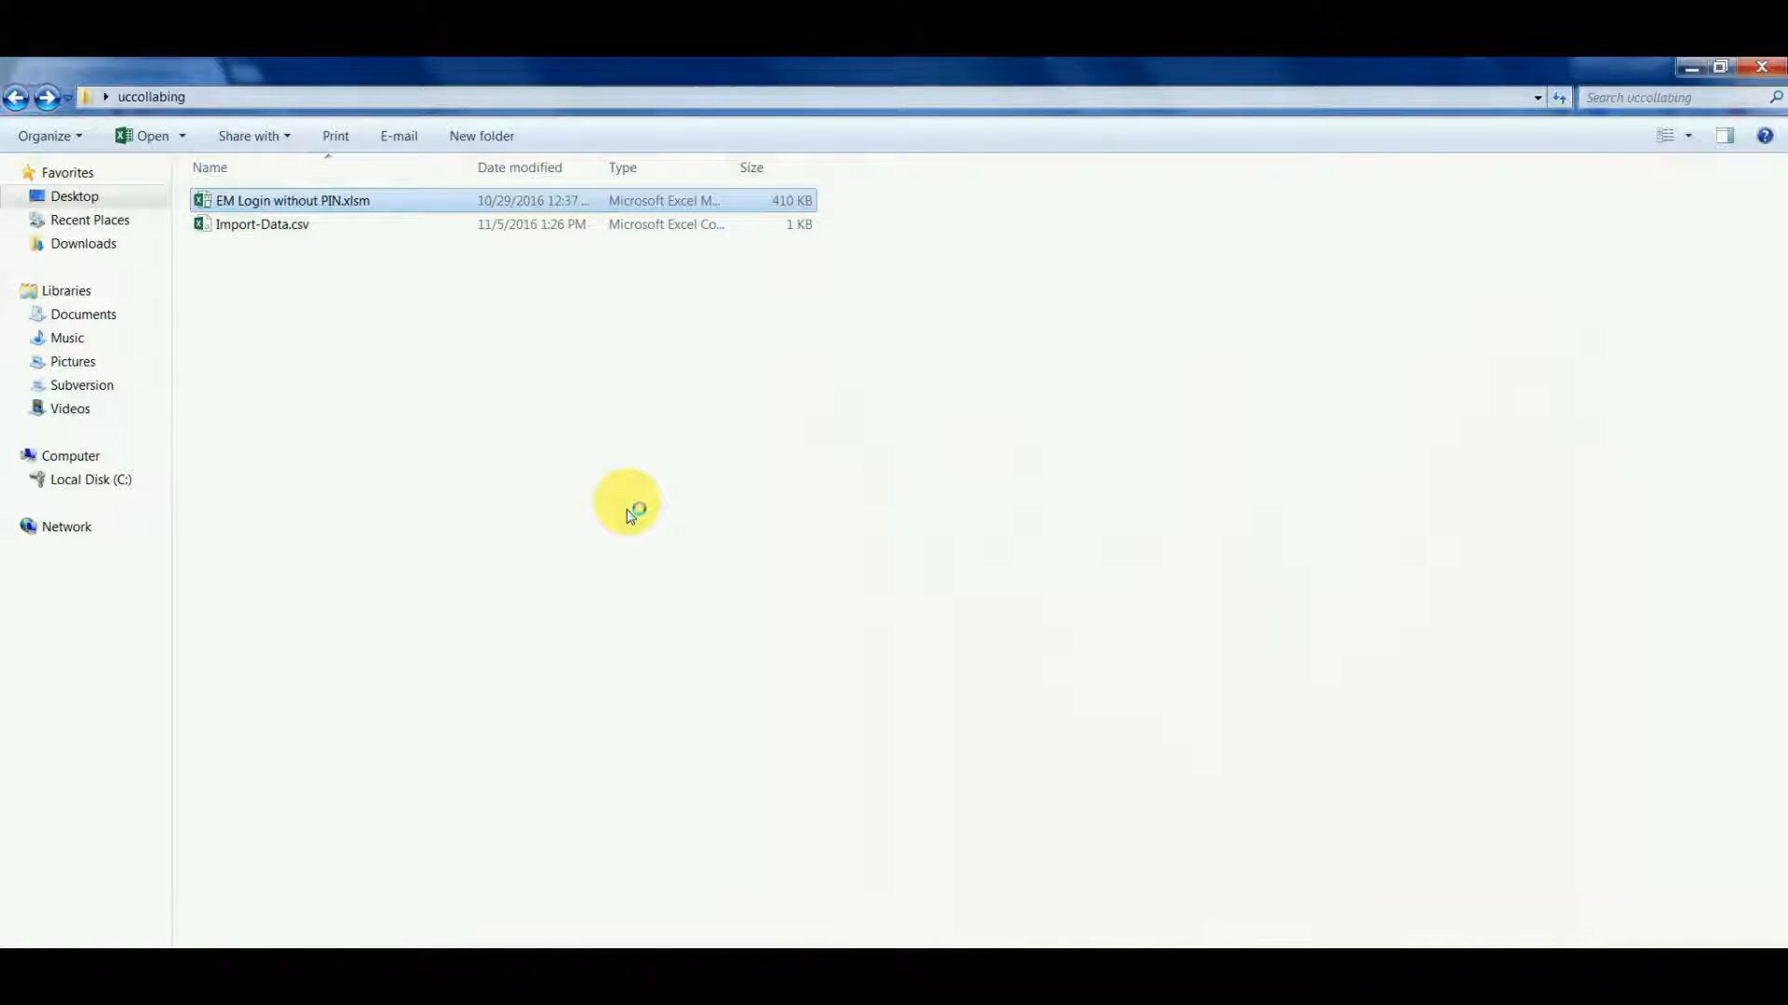
double_click(292, 199)
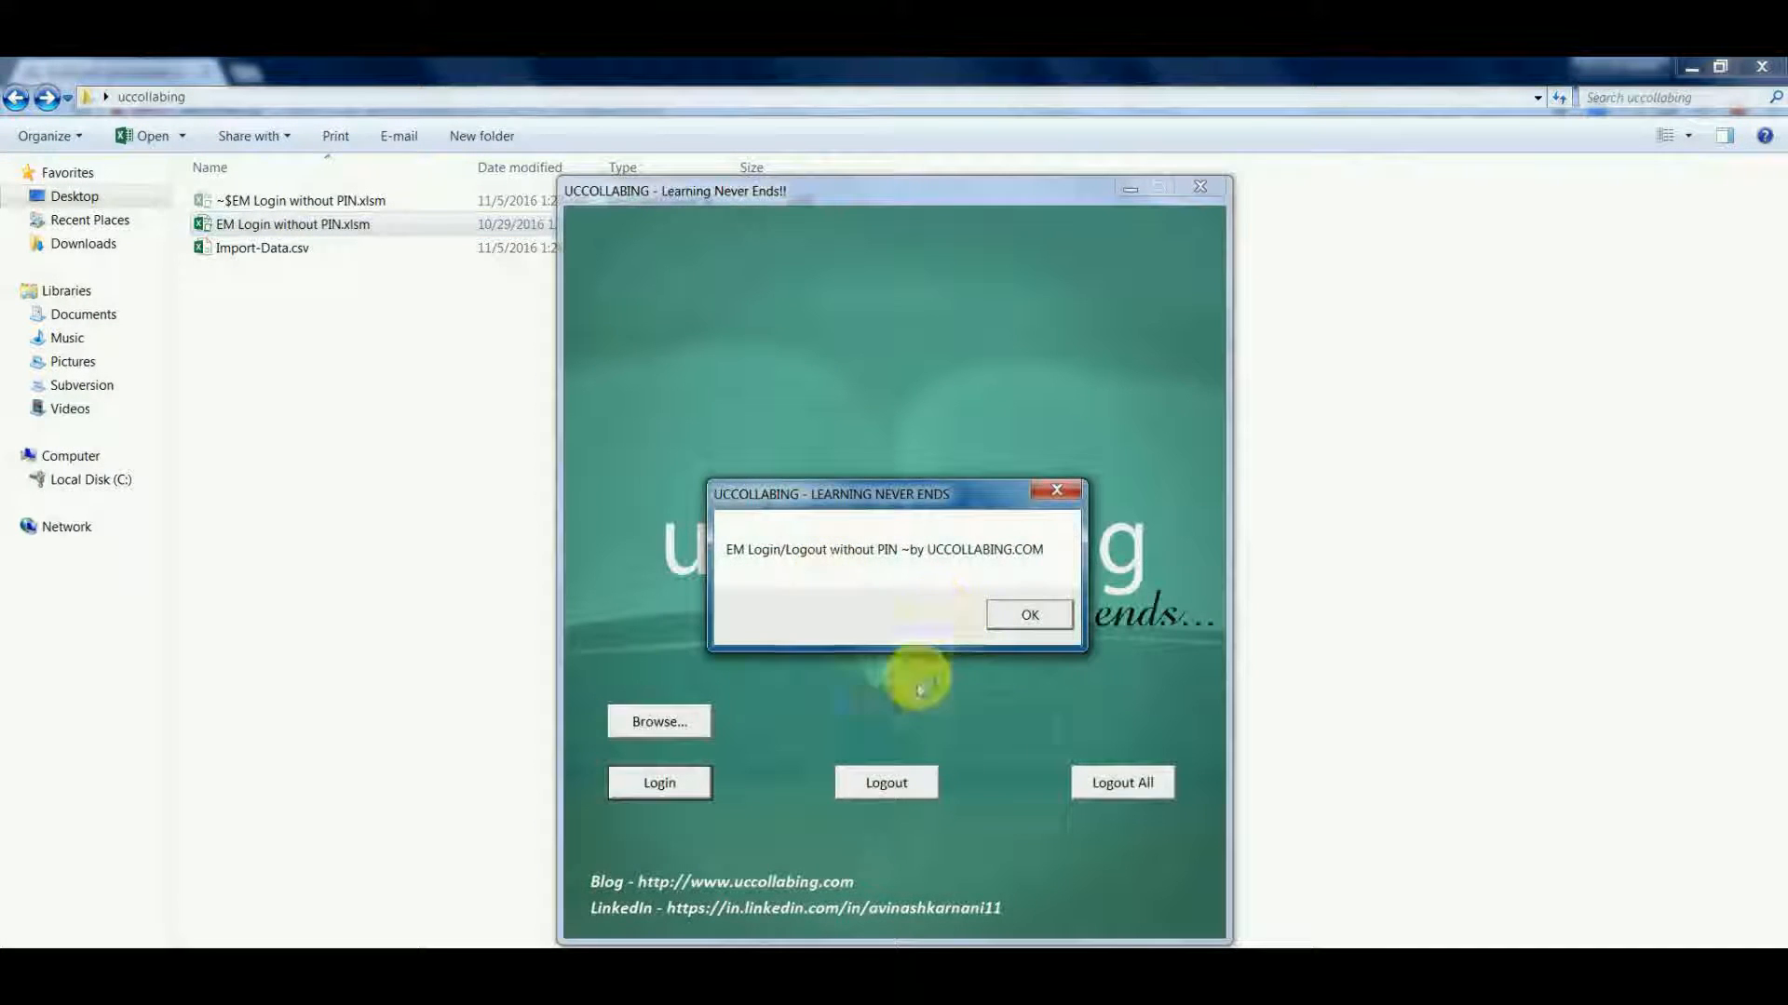
- Dismiss the tool's welcome message and select Import-Data.csv as the input file
click(1027, 615)
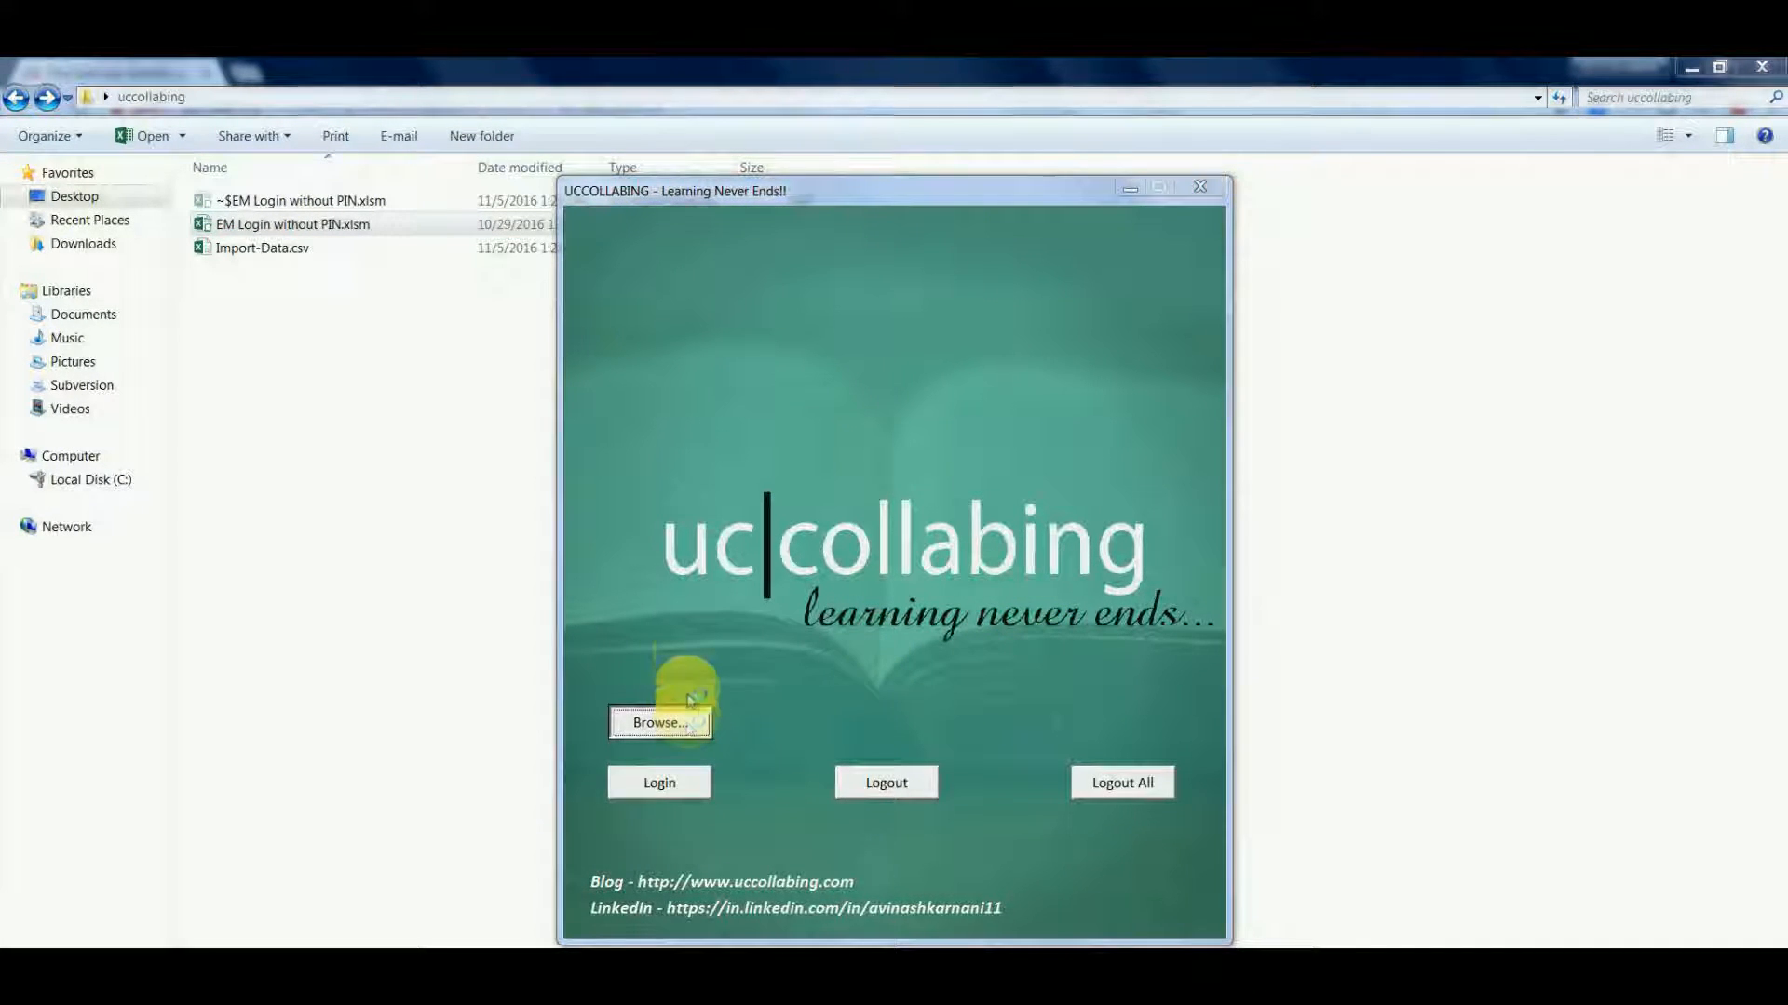
click(658, 722)
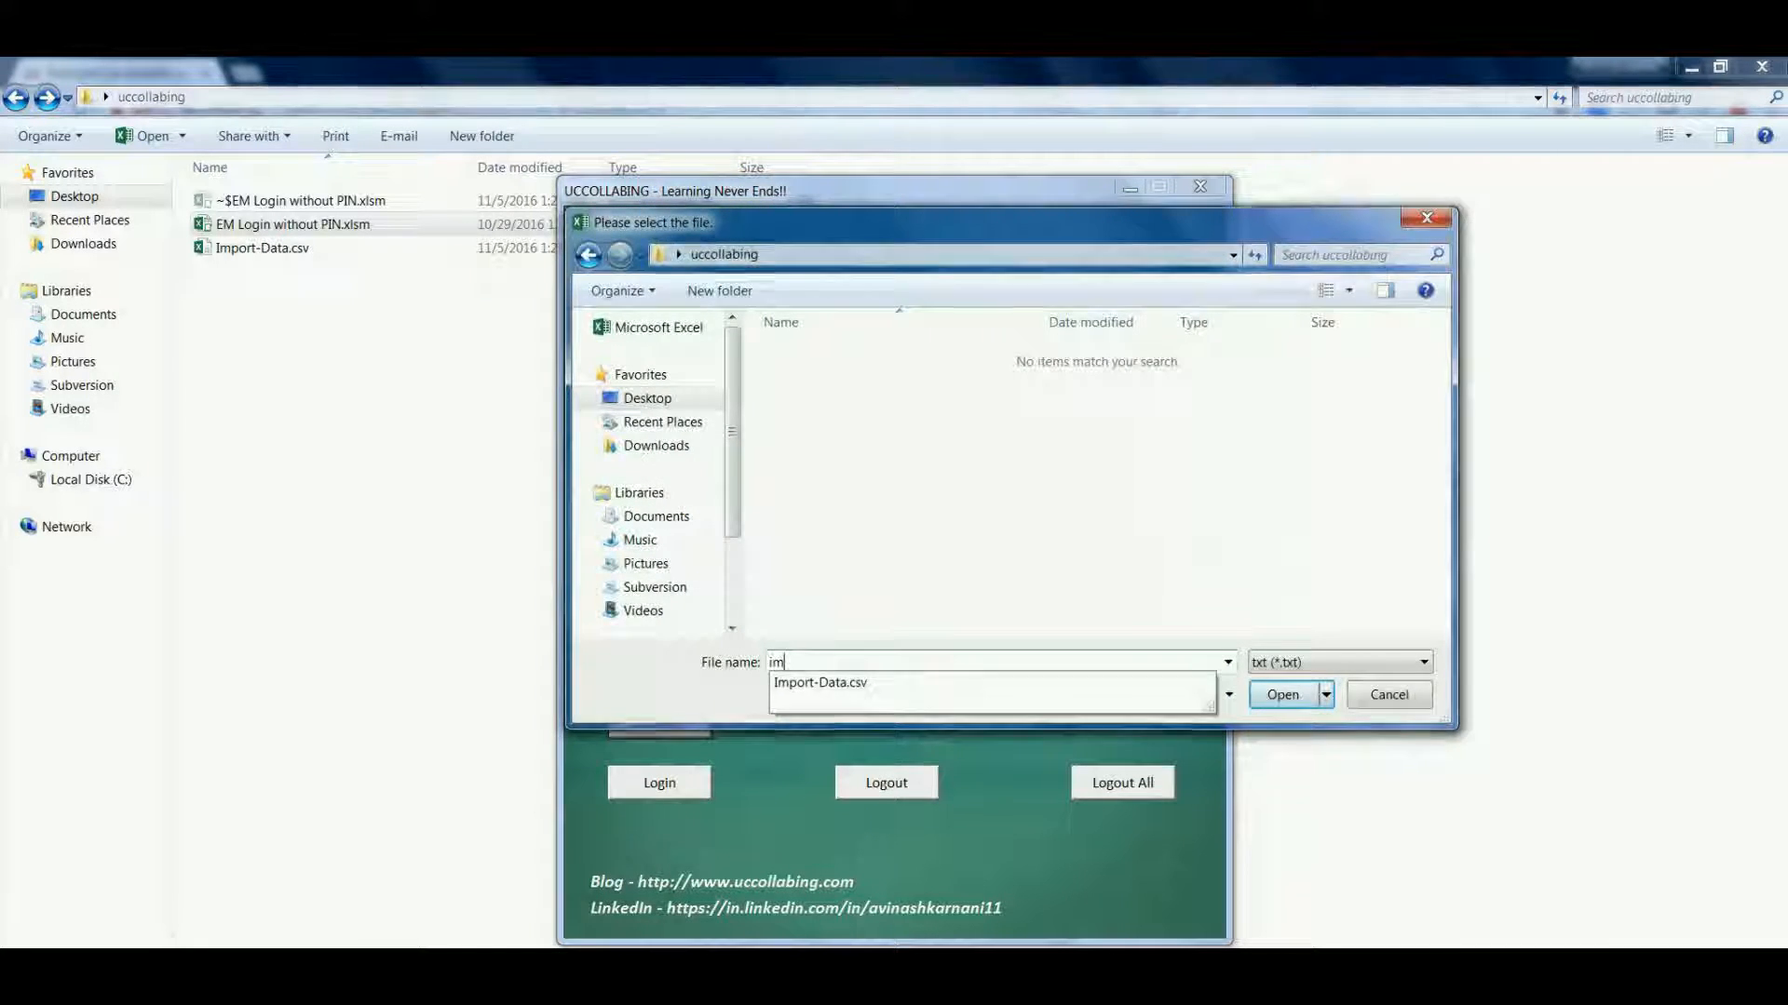
click(1387, 695)
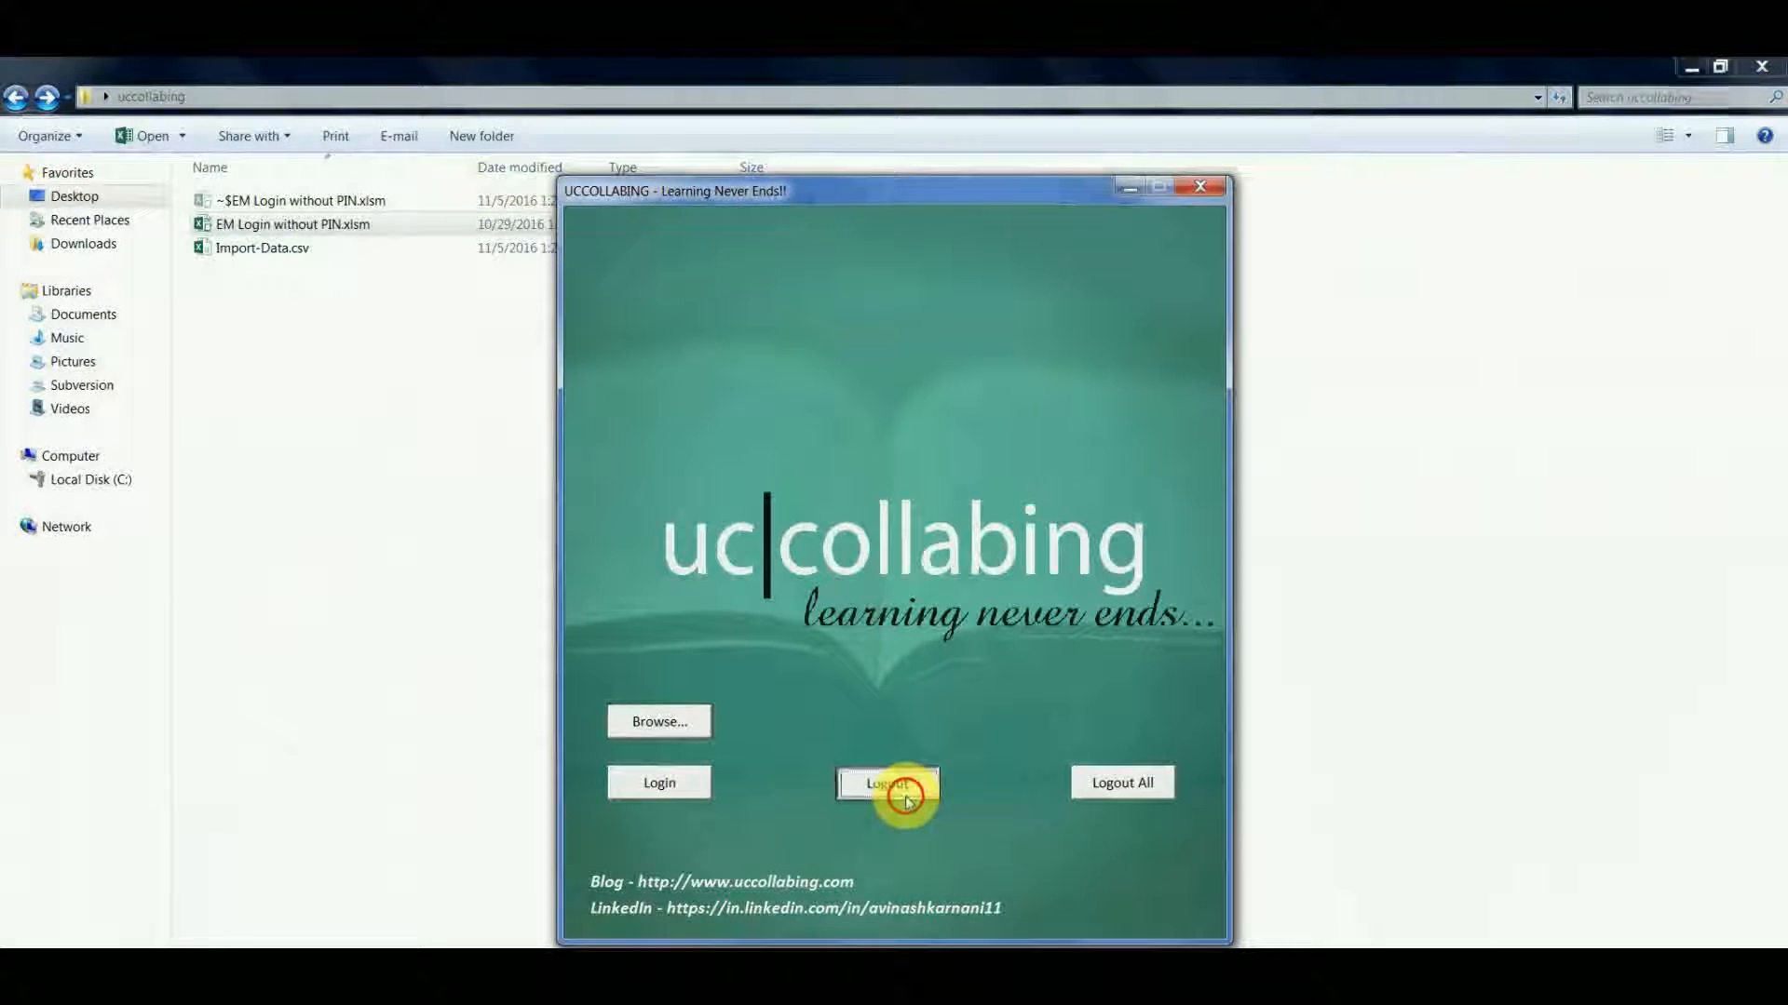
- Log out the phones for users 10000 and 10001 and verify both show 'Log out Successfully'
click(887, 783)
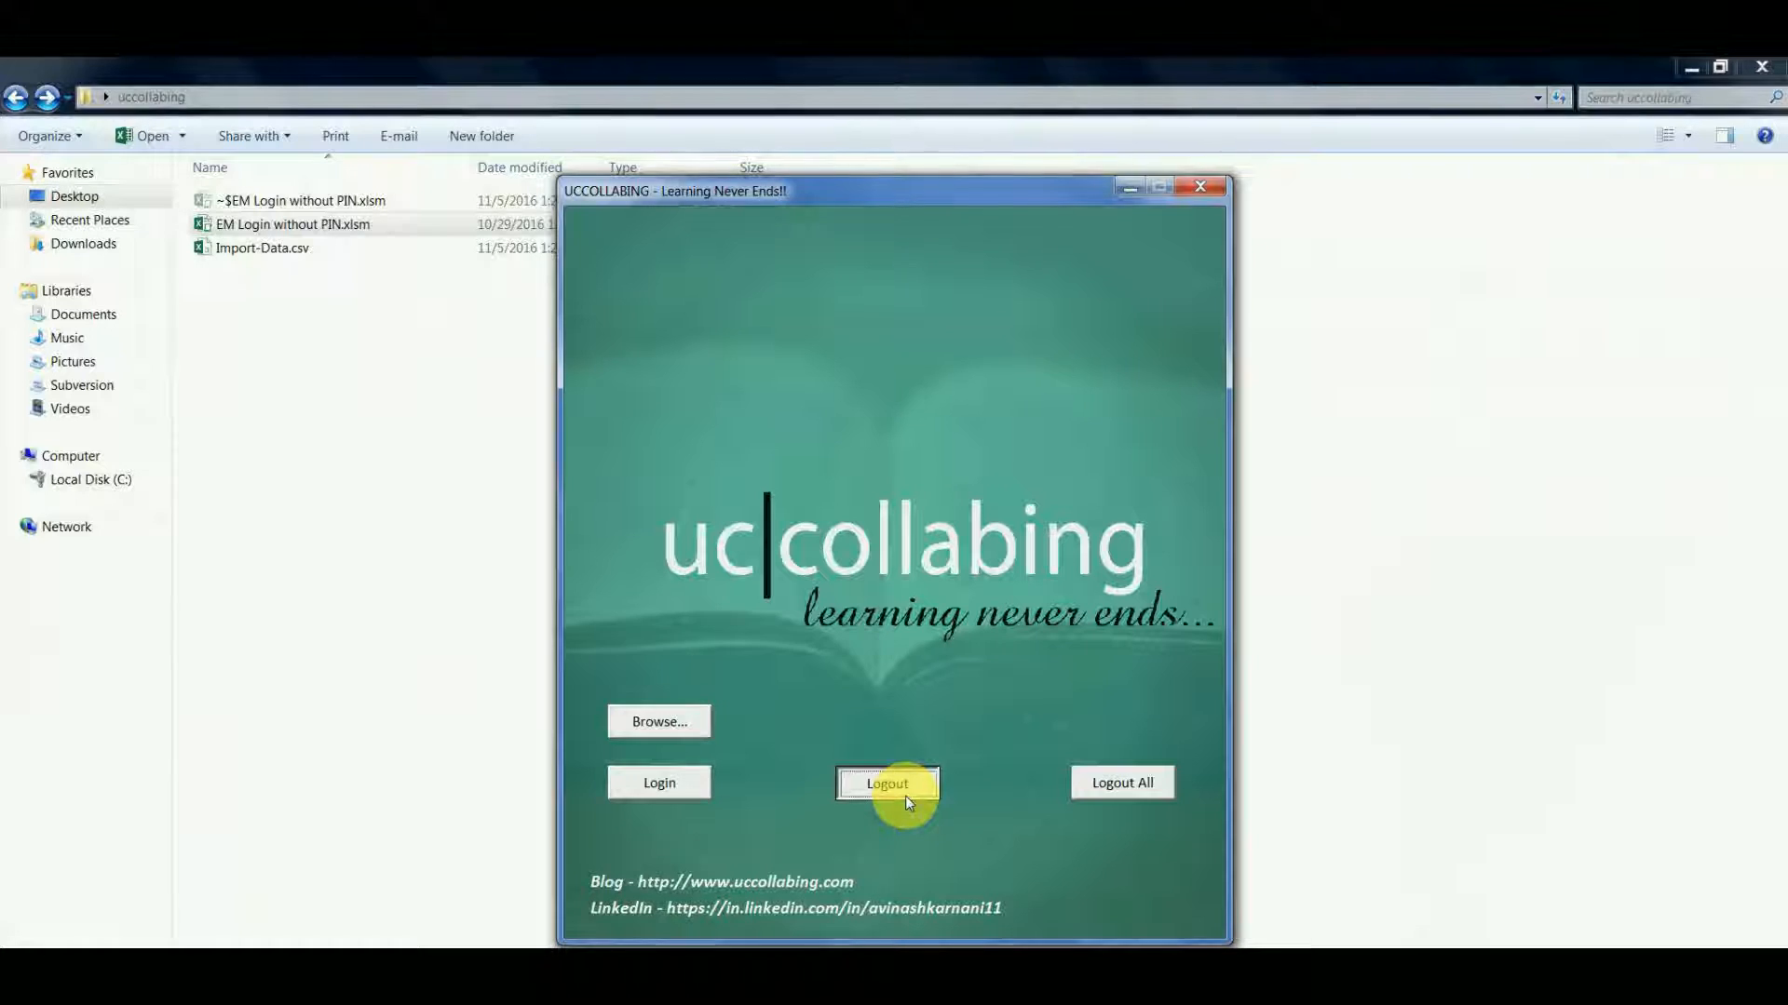
click(887, 783)
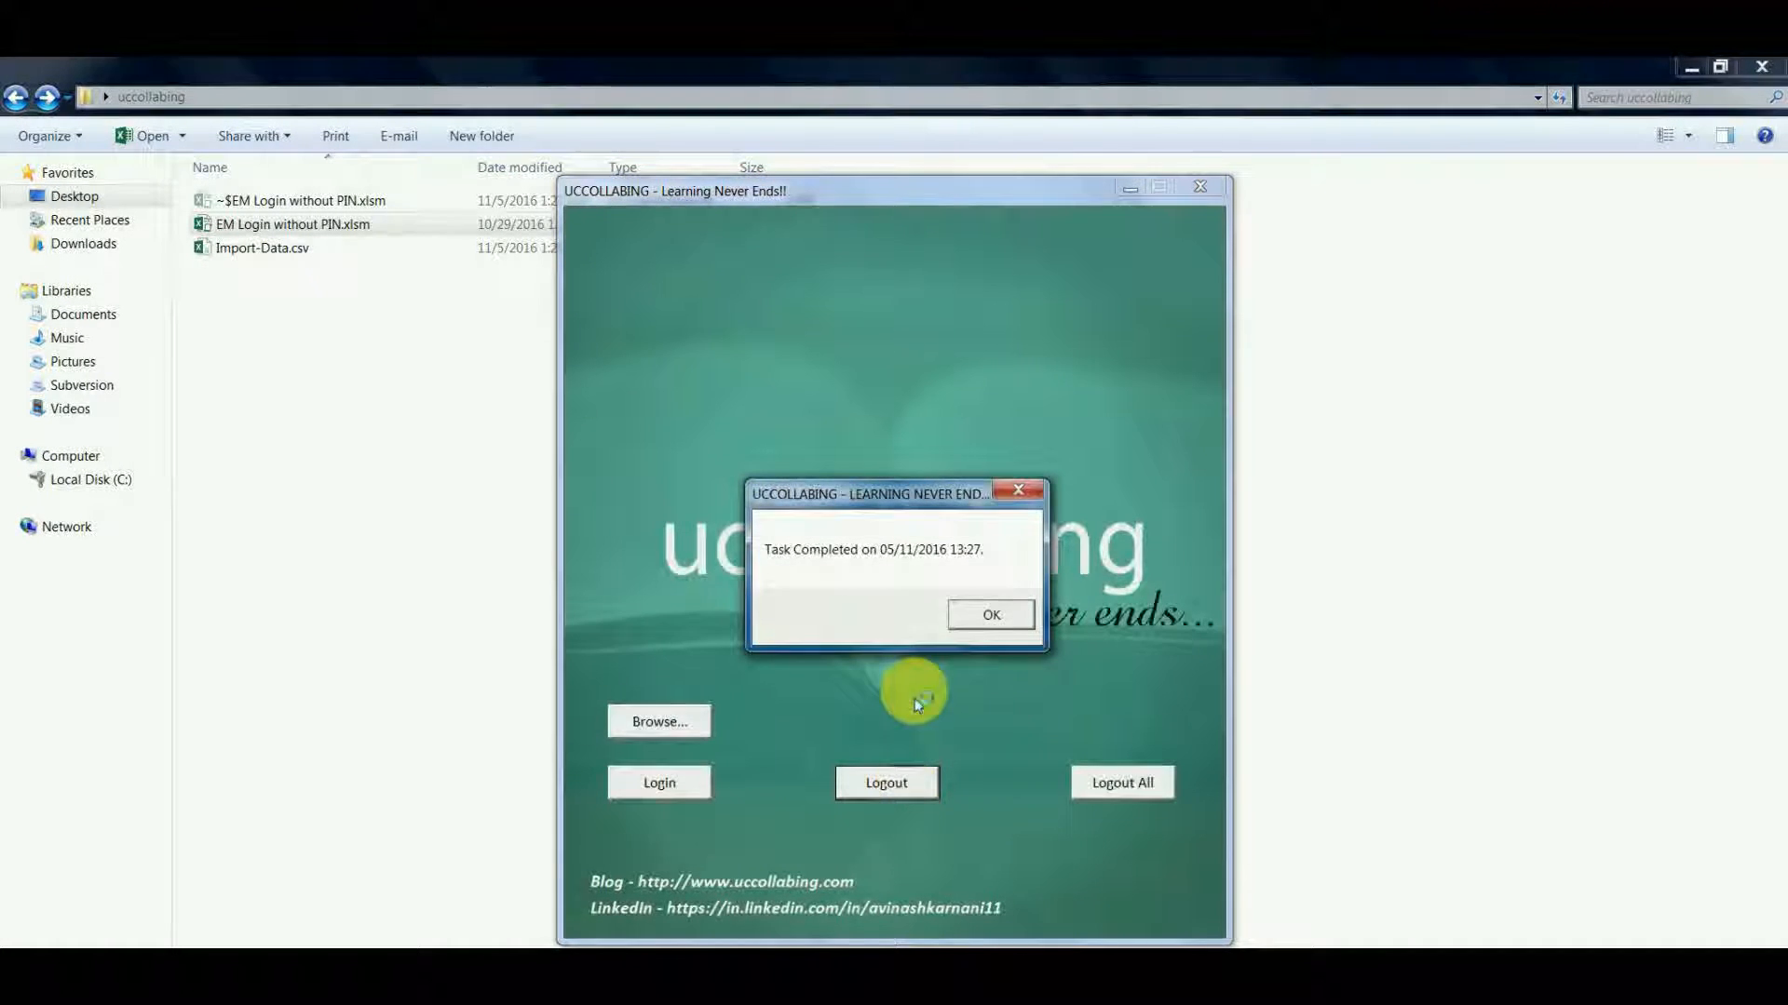
click(989, 614)
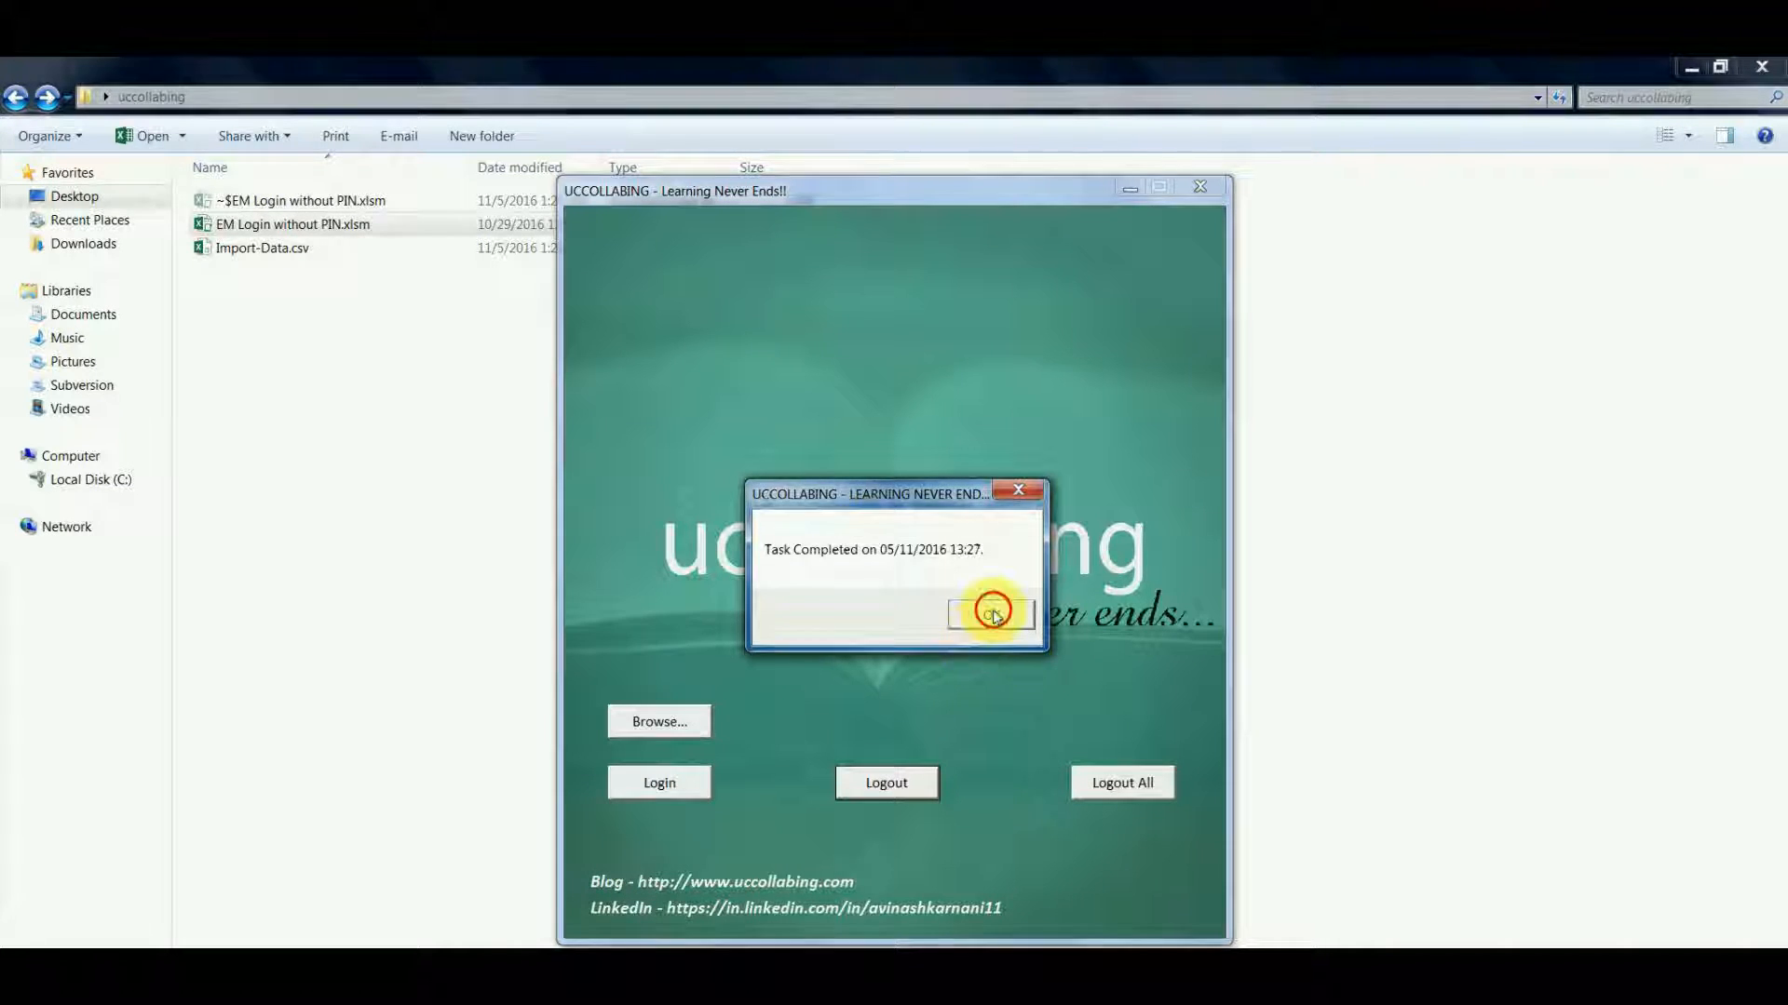
click(989, 613)
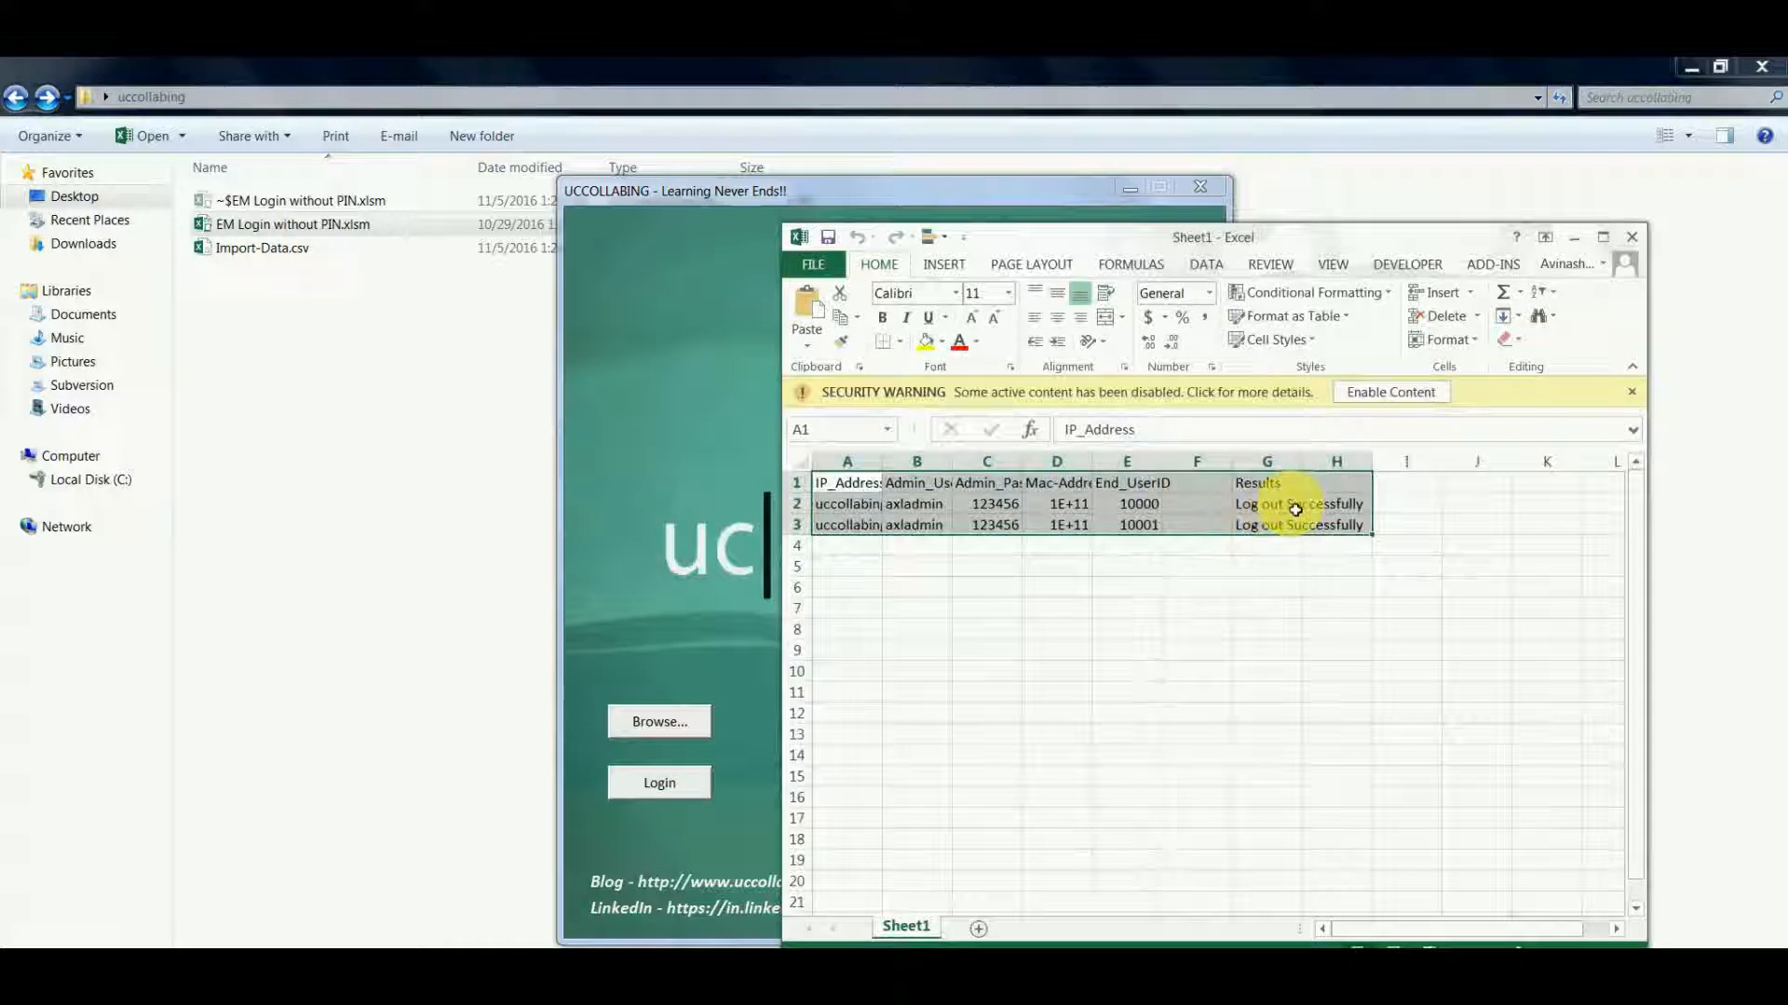
click(1266, 482)
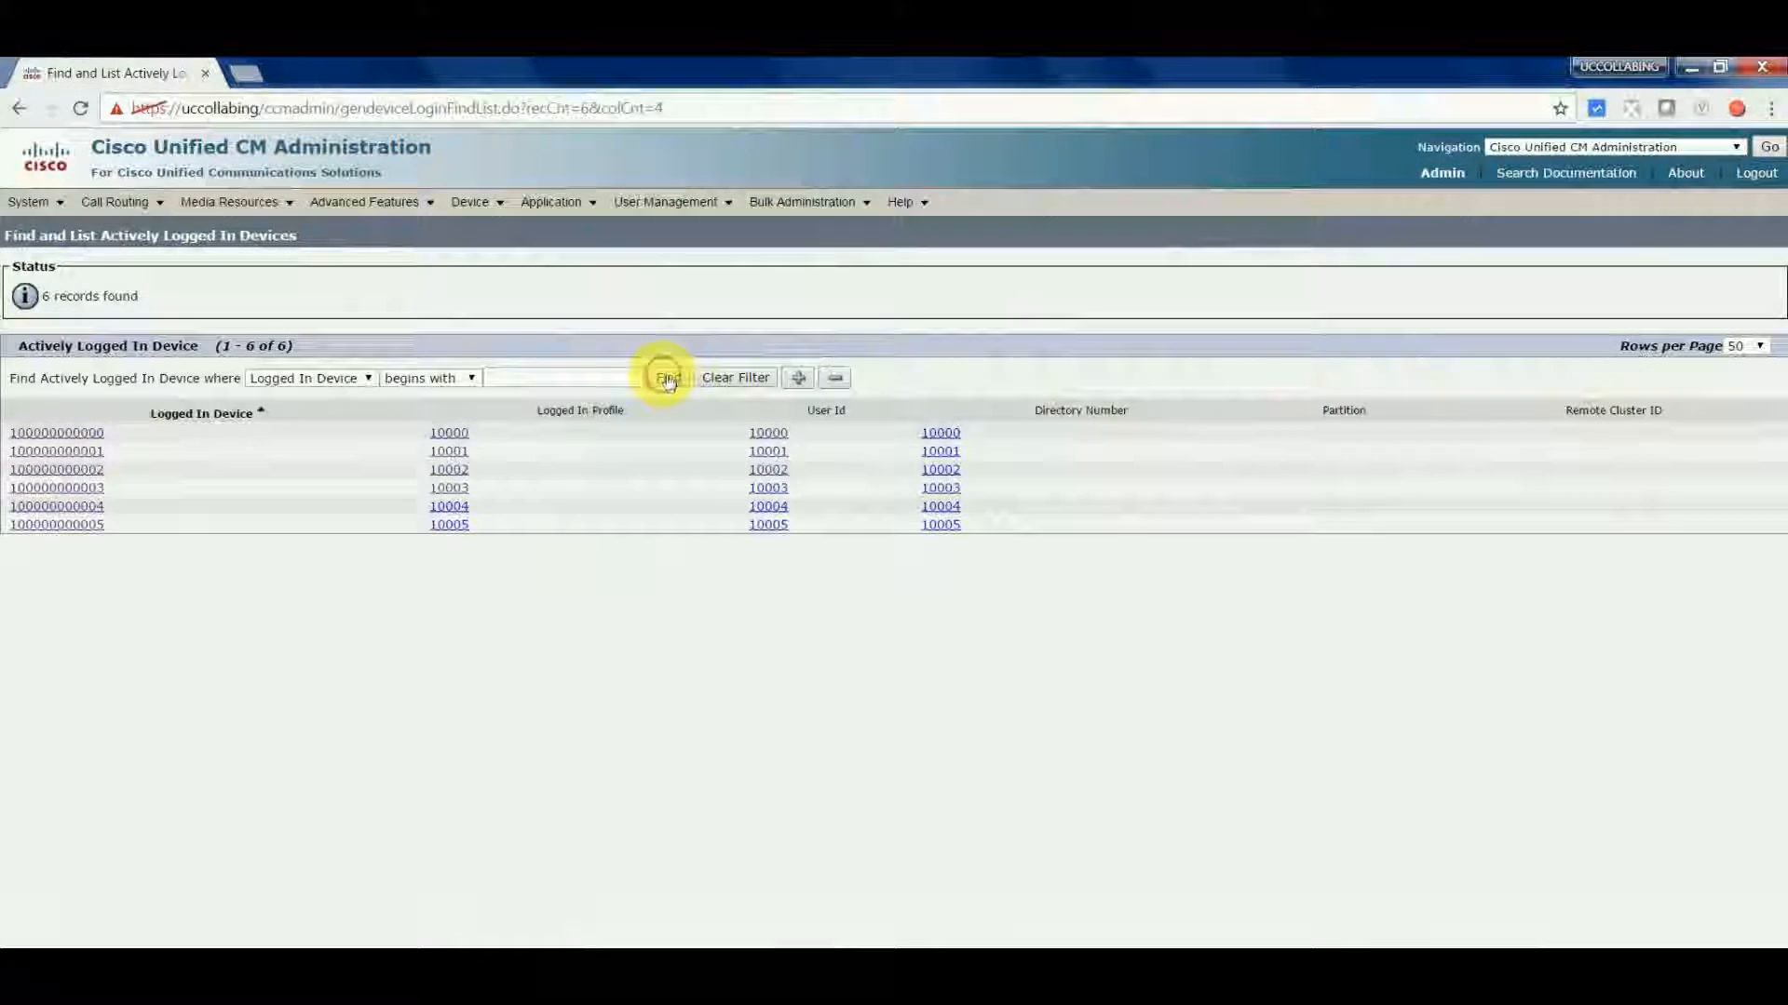
- Refresh Actively Logged In Devices, now listing only four devices for users 10002–10005
click(668, 377)
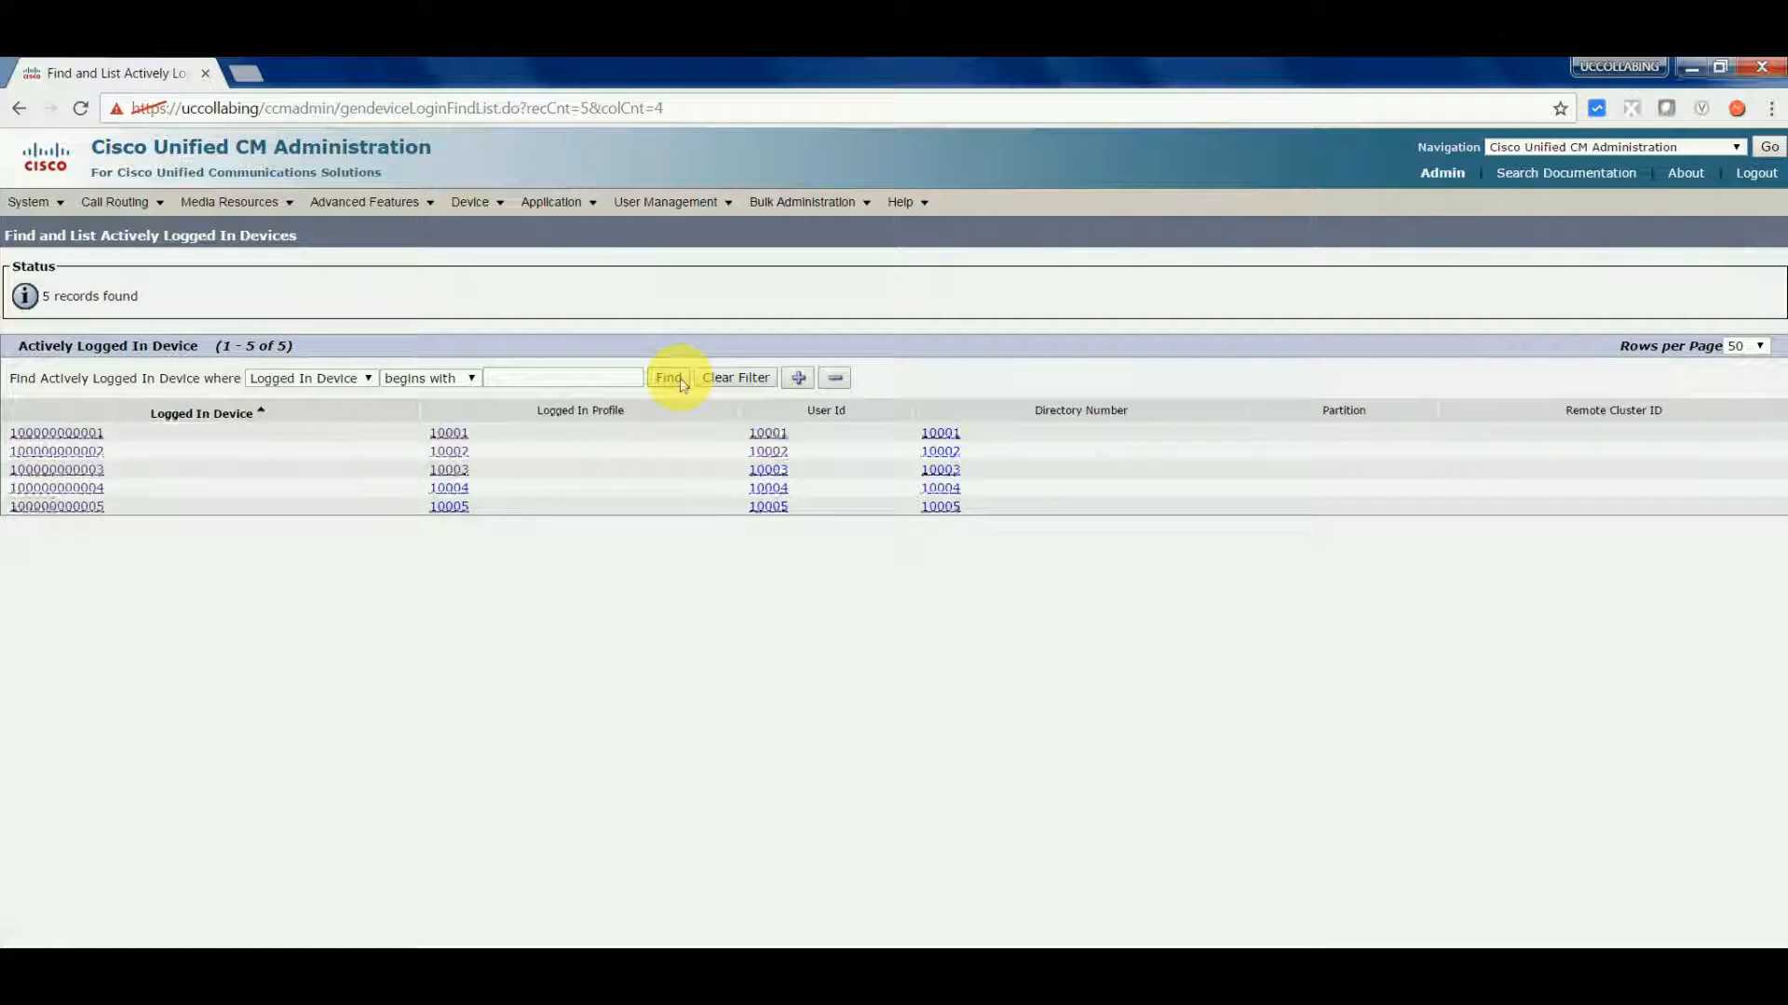
click(669, 377)
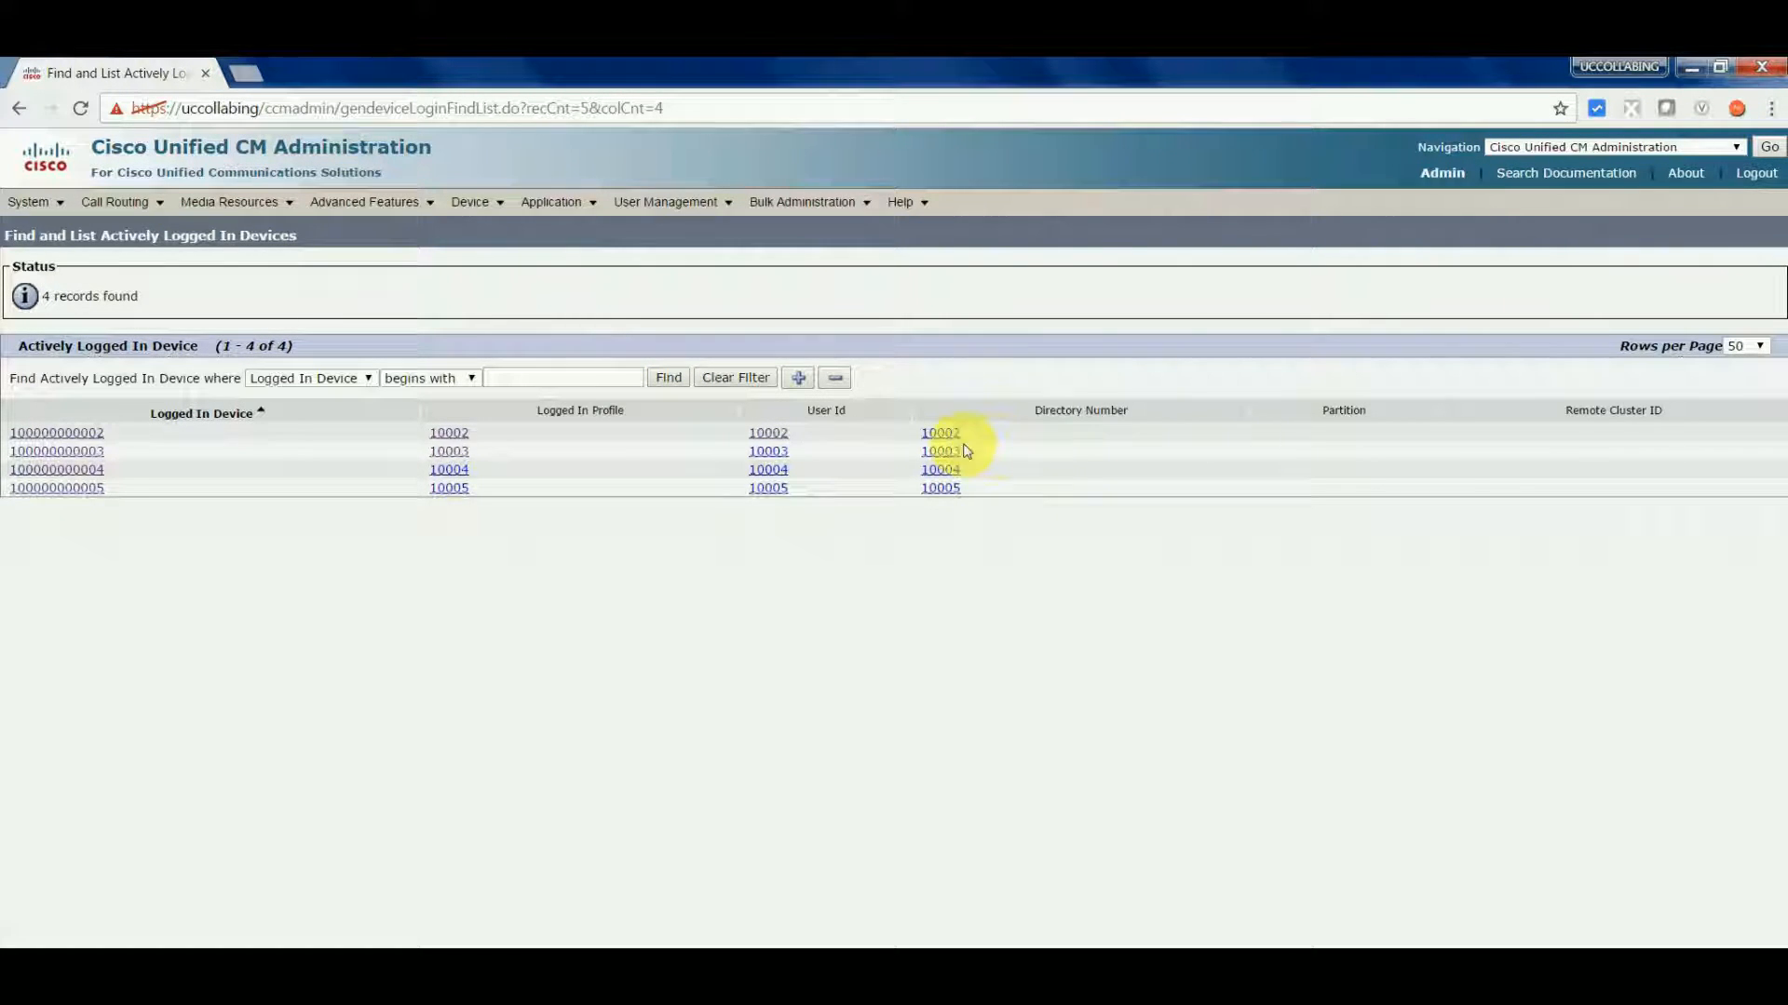
mouse_move(961, 490)
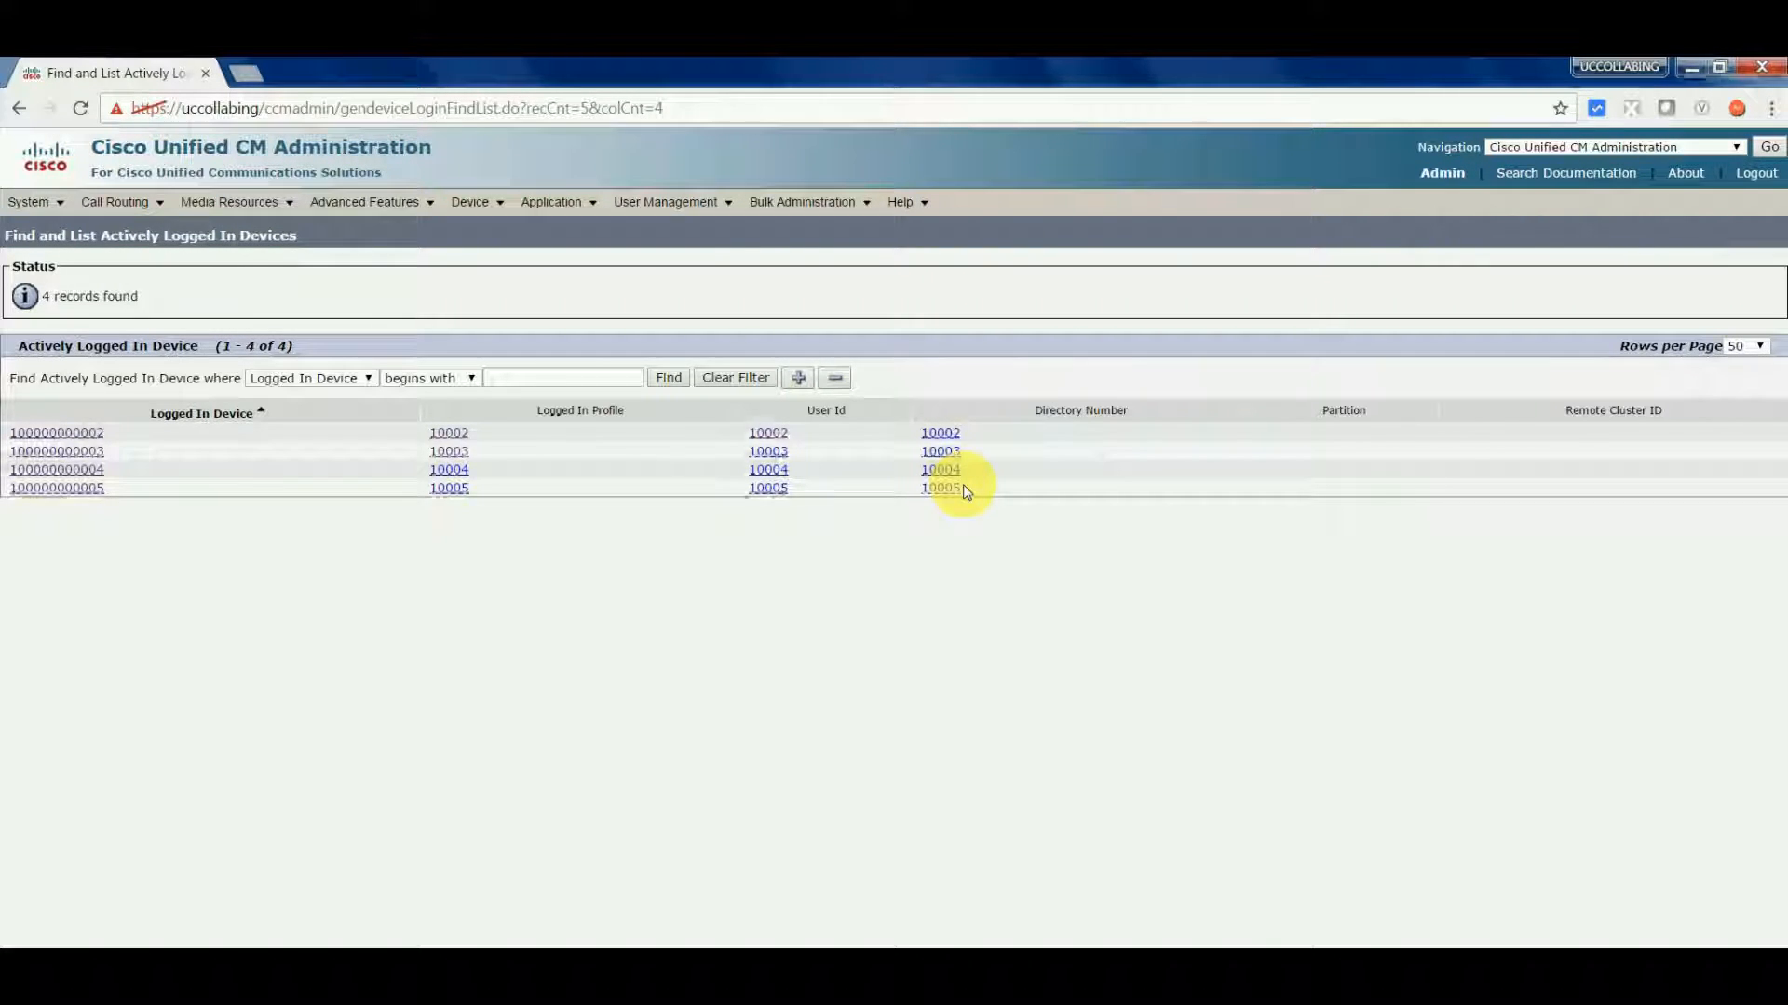
click(938, 488)
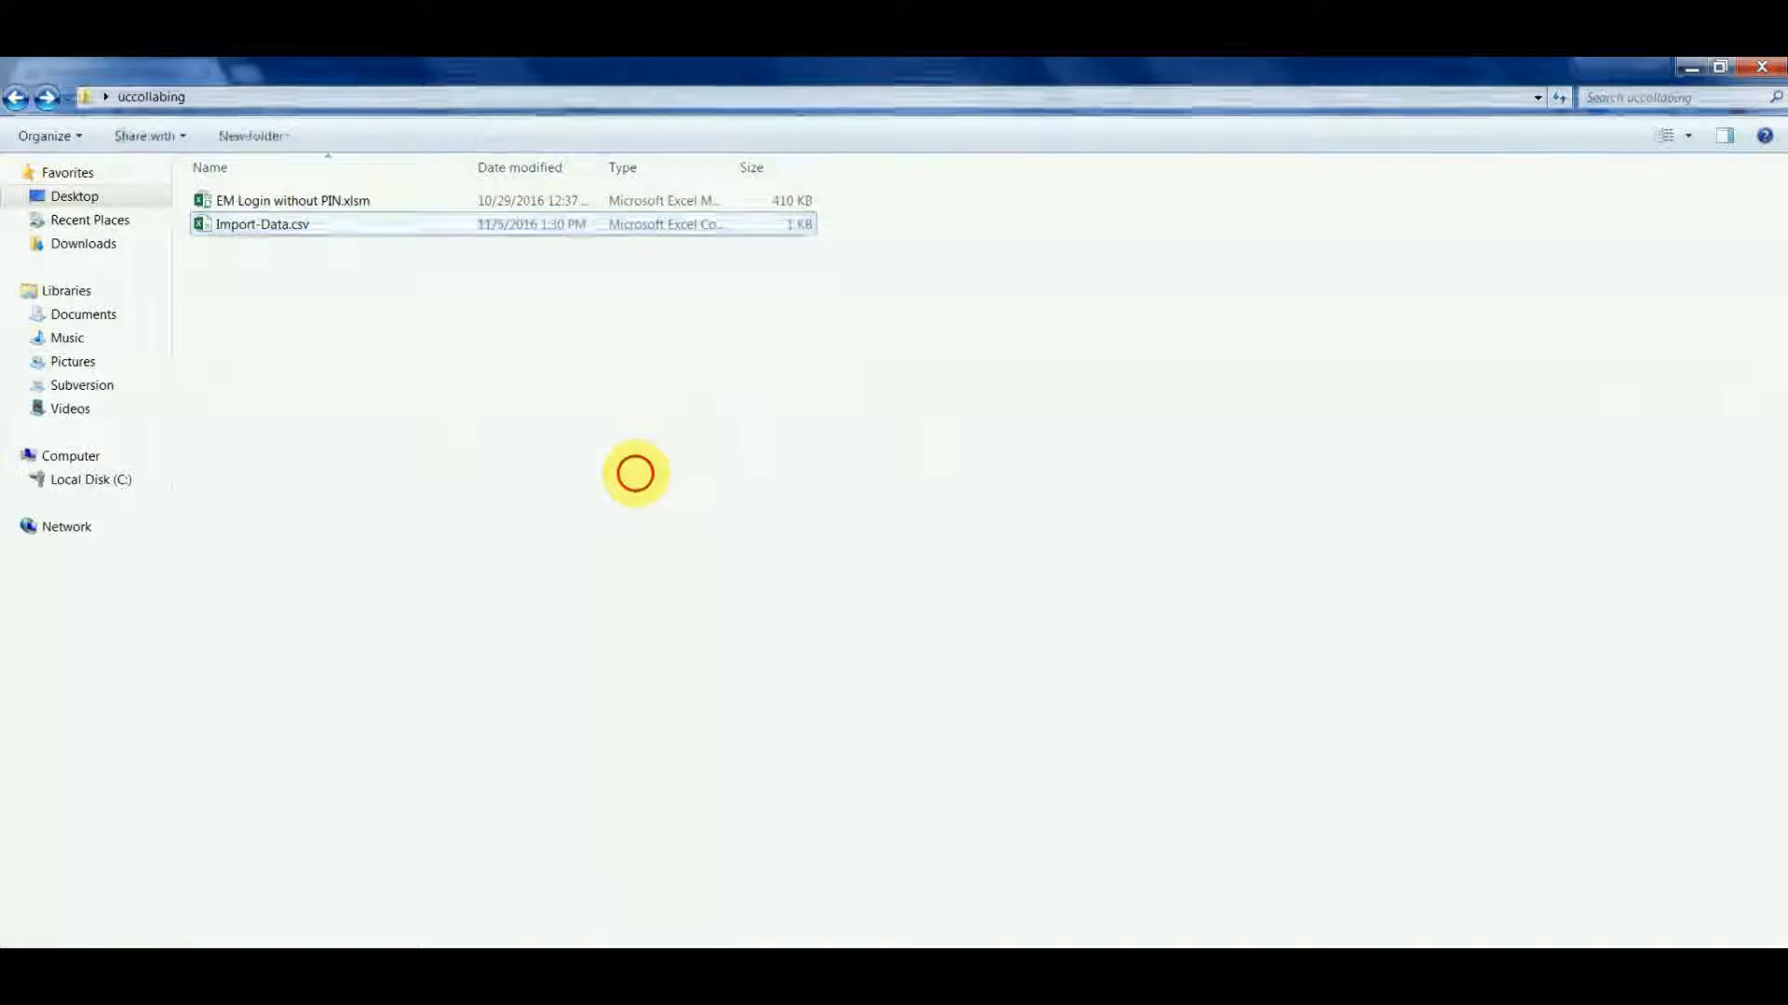
- Open the login workbook and Import-Data.csv, clear the MAC and user ID entries, and save
click(291, 199)
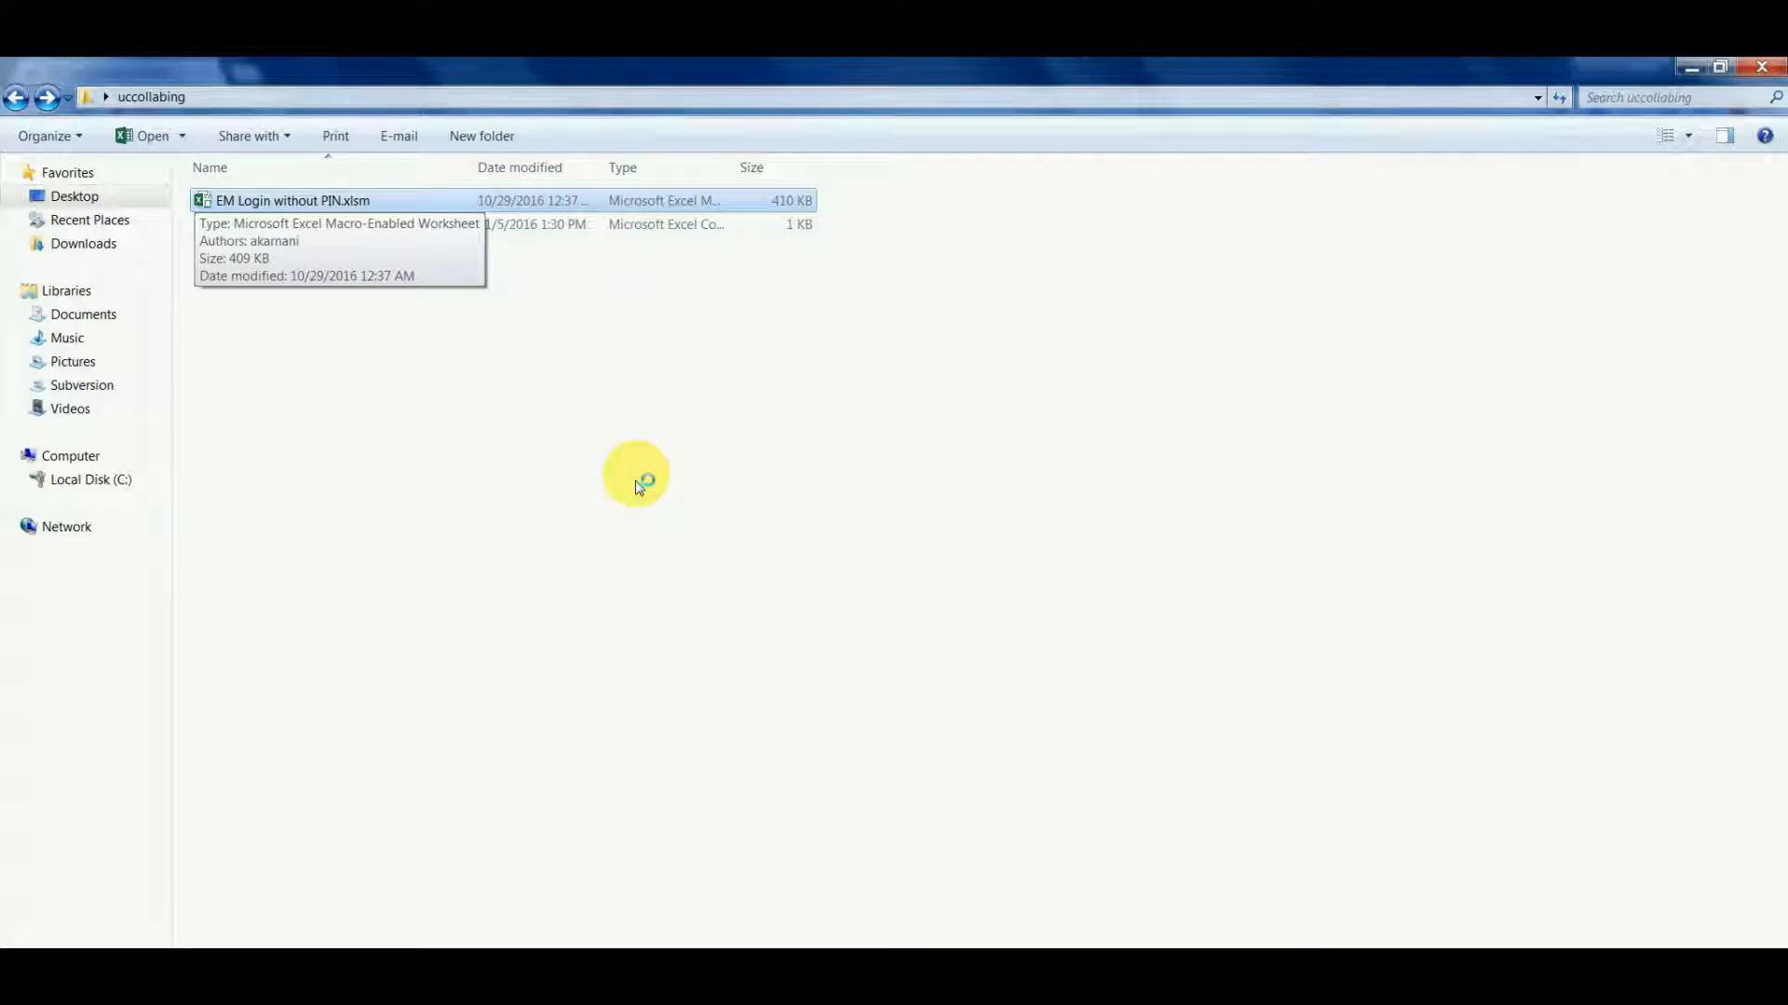
double_click(291, 201)
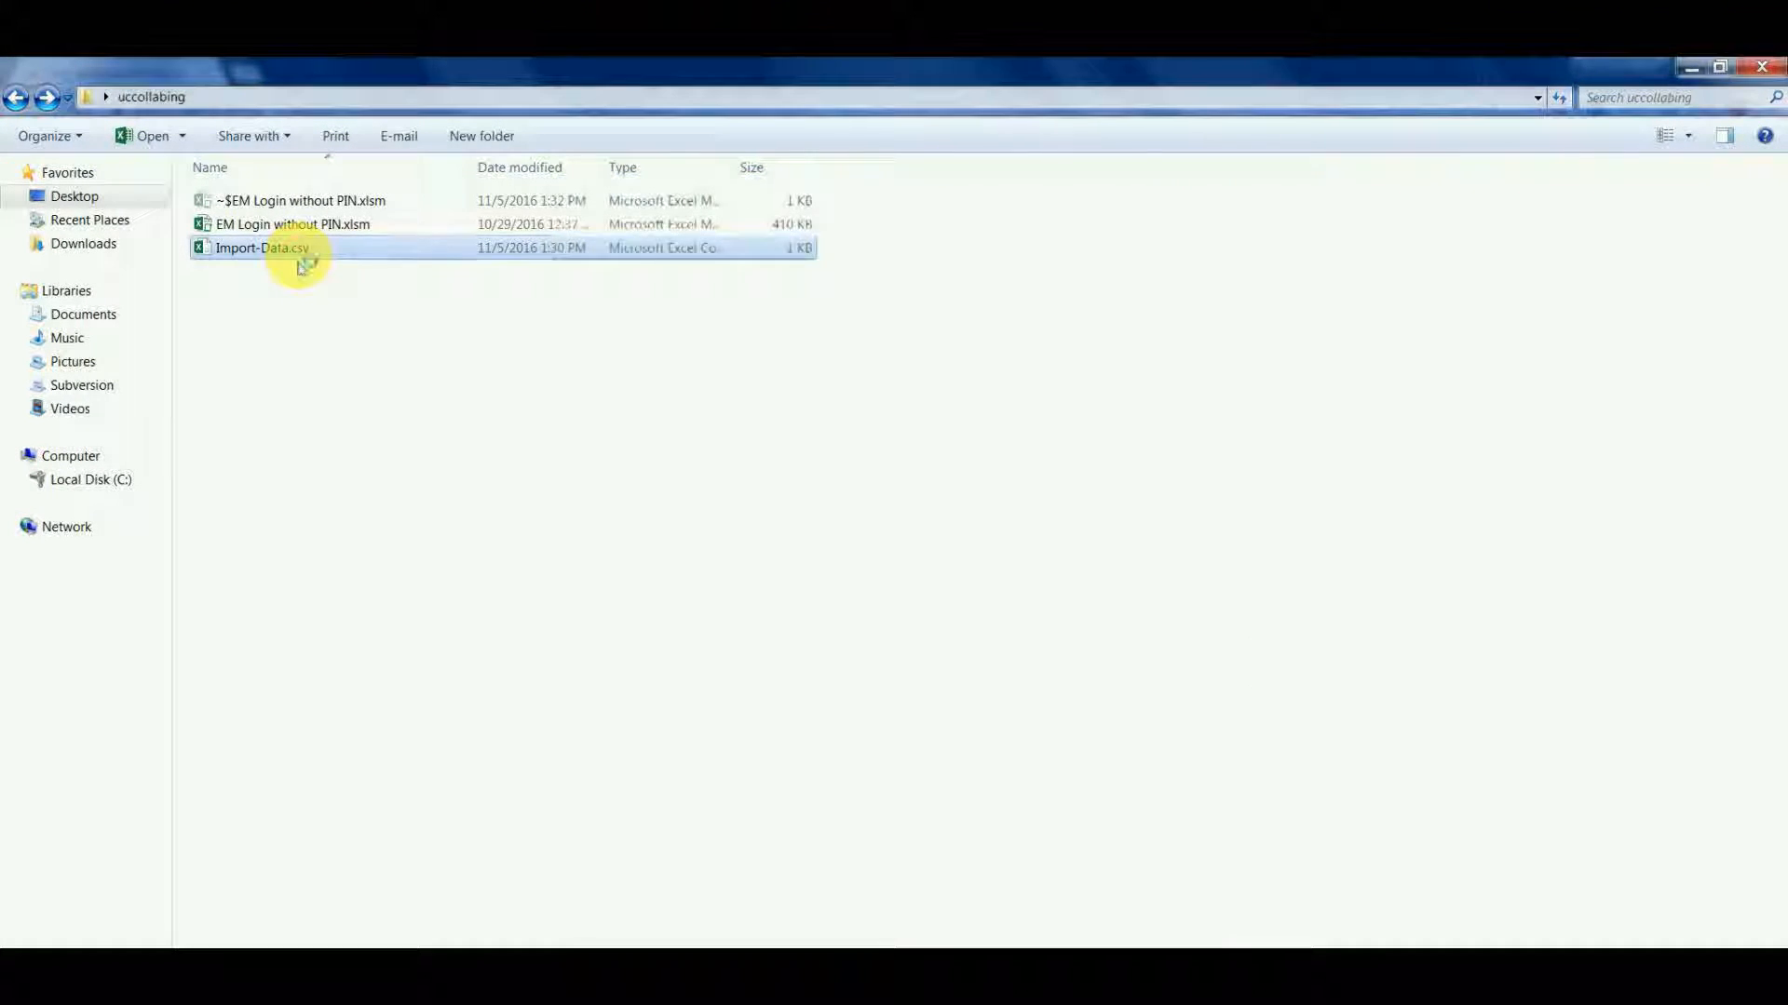
double_click(260, 247)
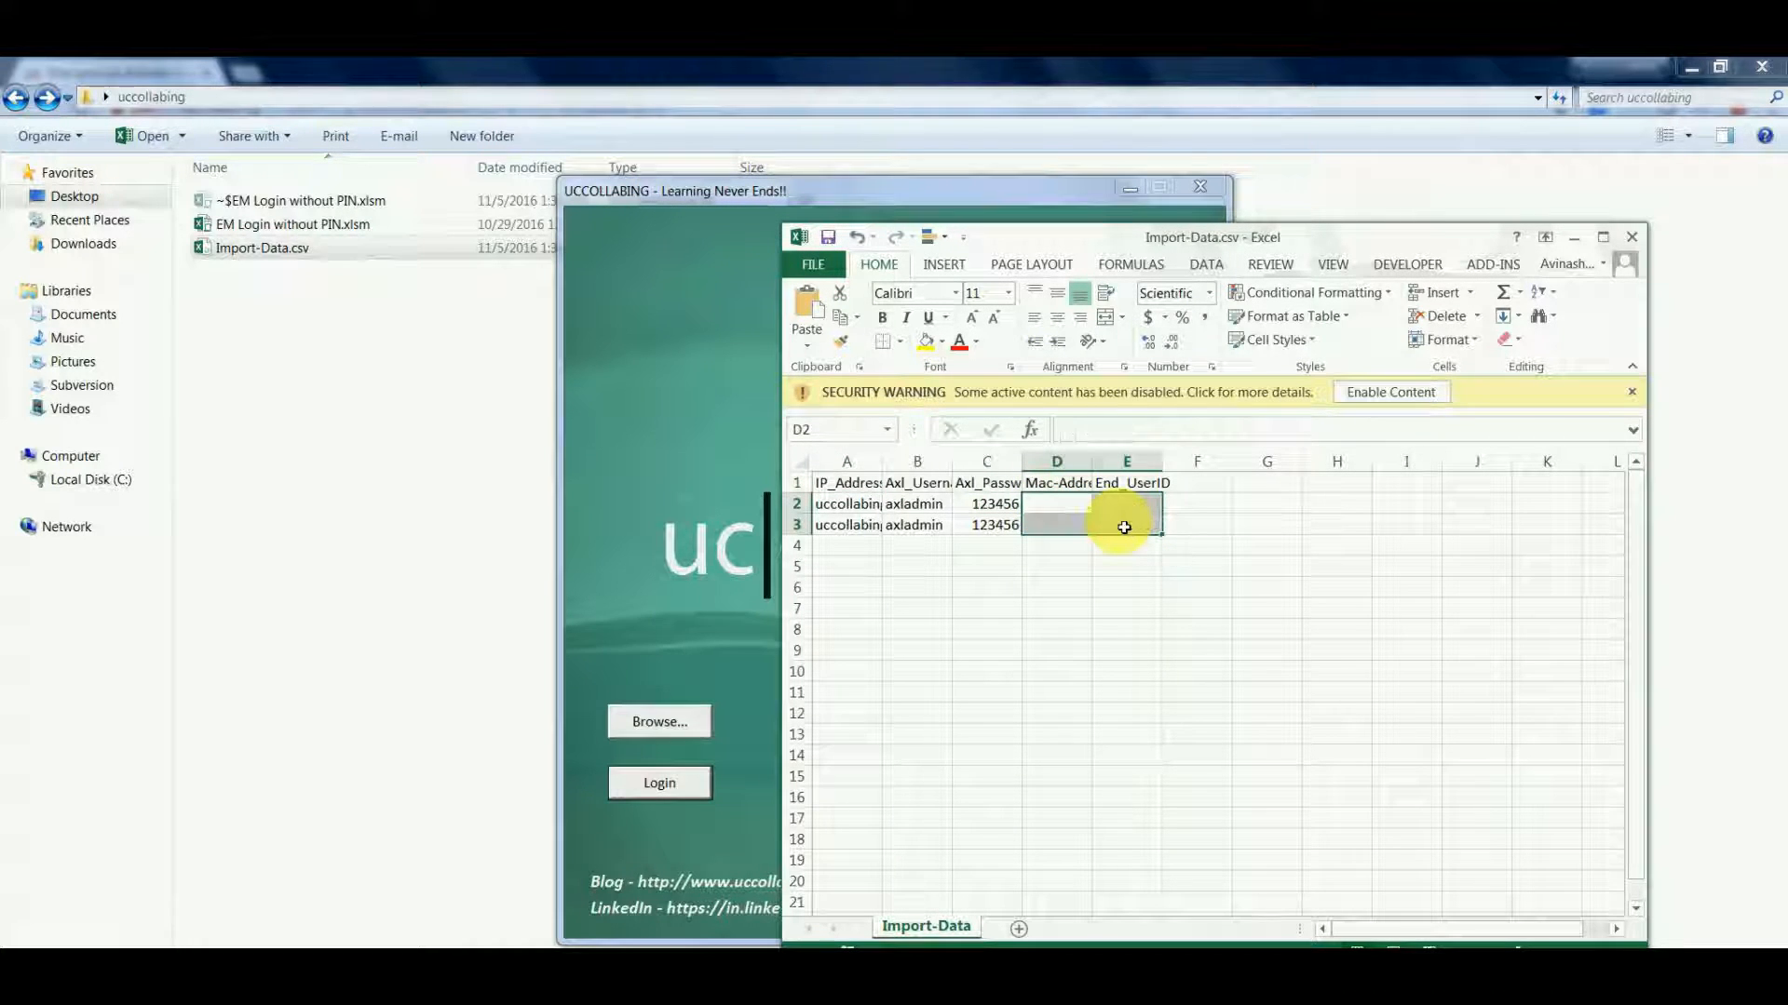
click(846, 524)
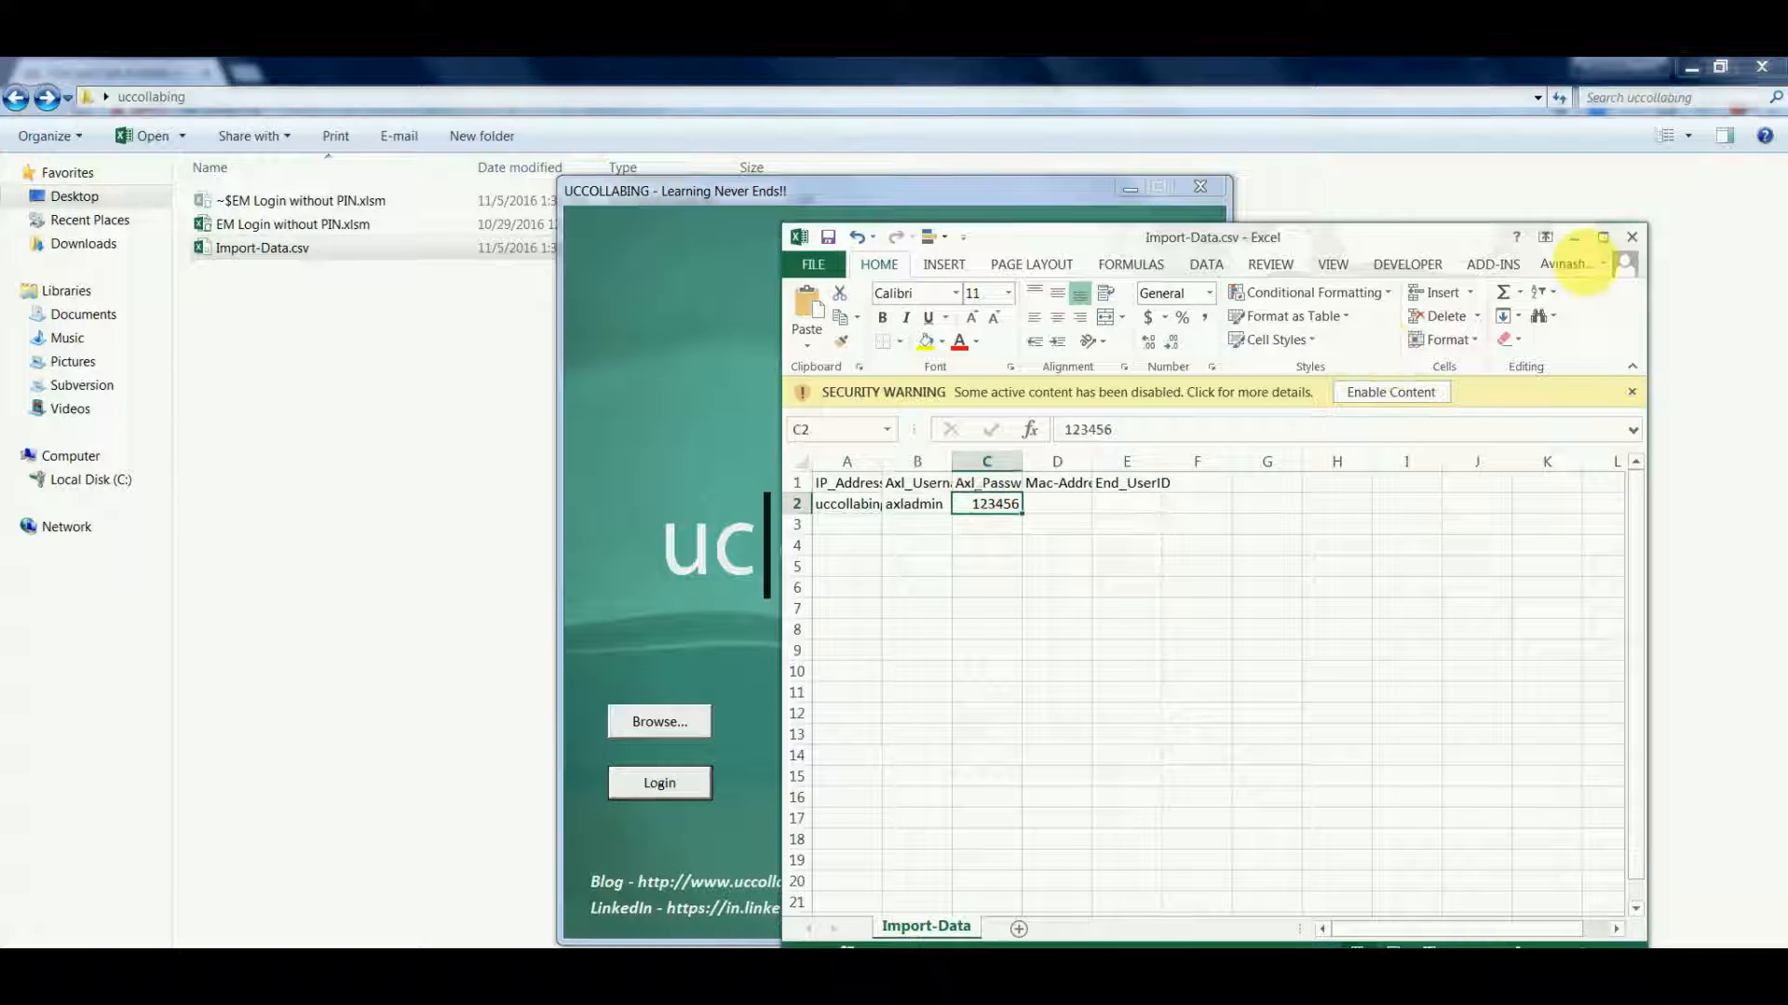
key(ctrl+s)
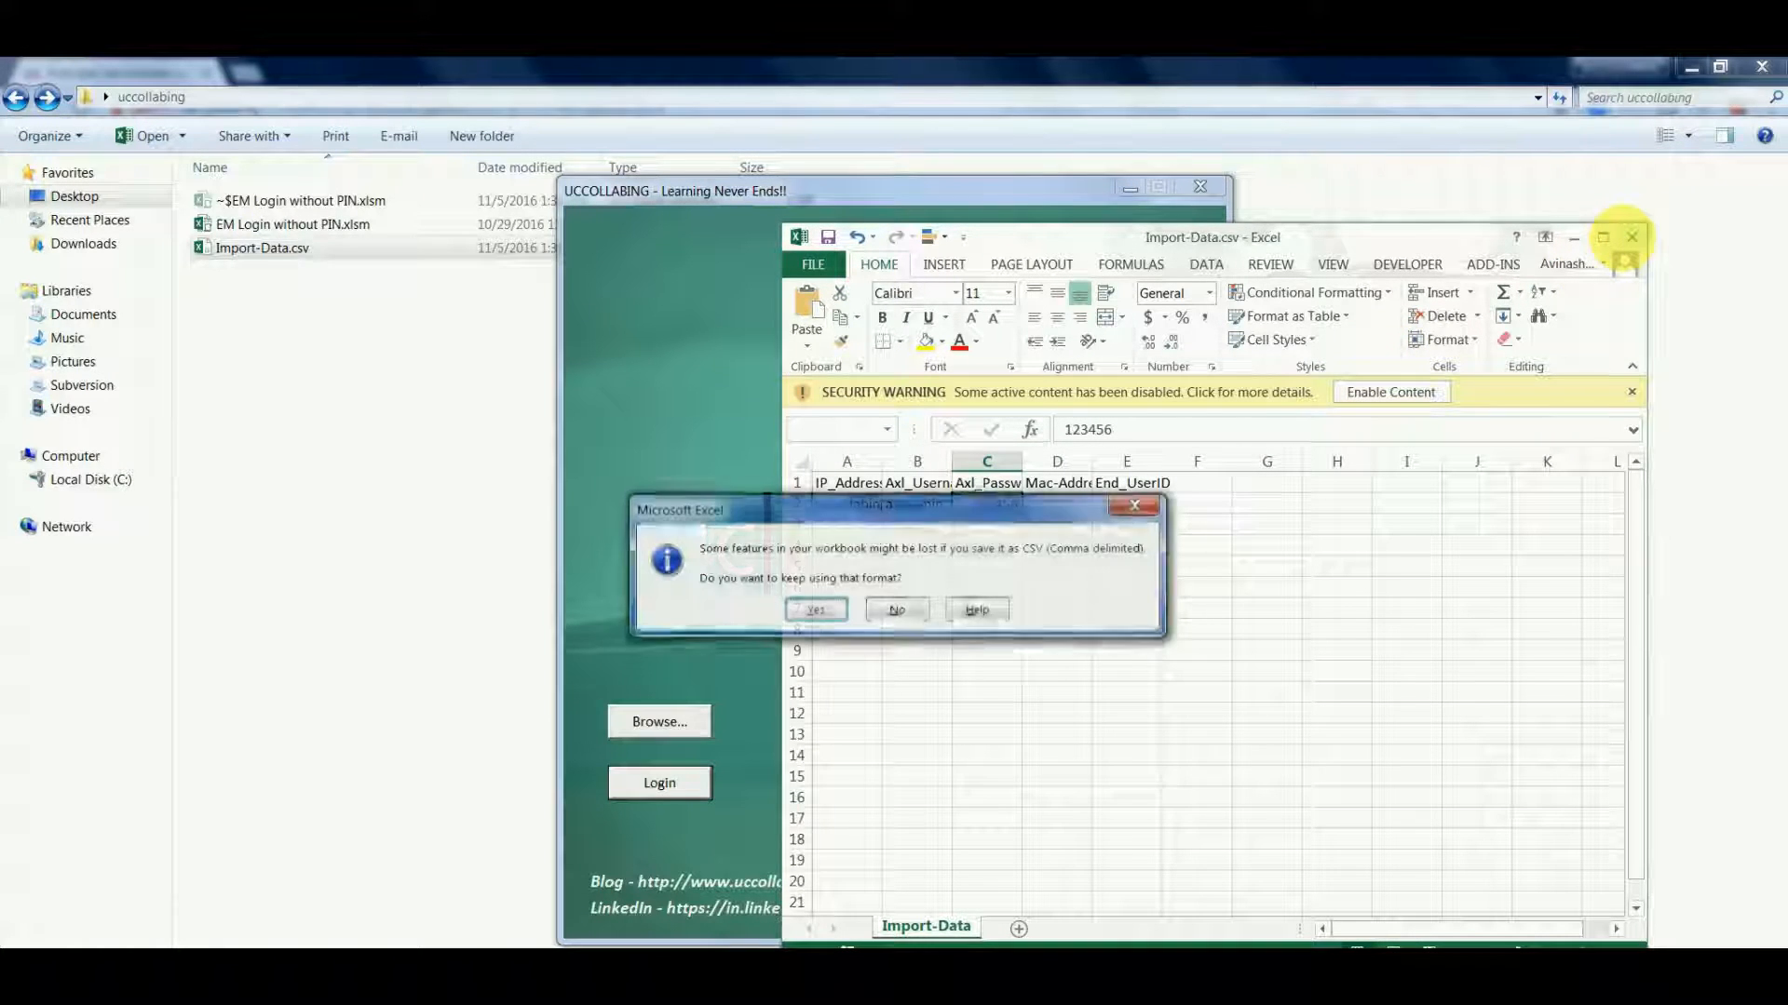
- Keep Import-Data.csv in CSV format when saving it
click(814, 610)
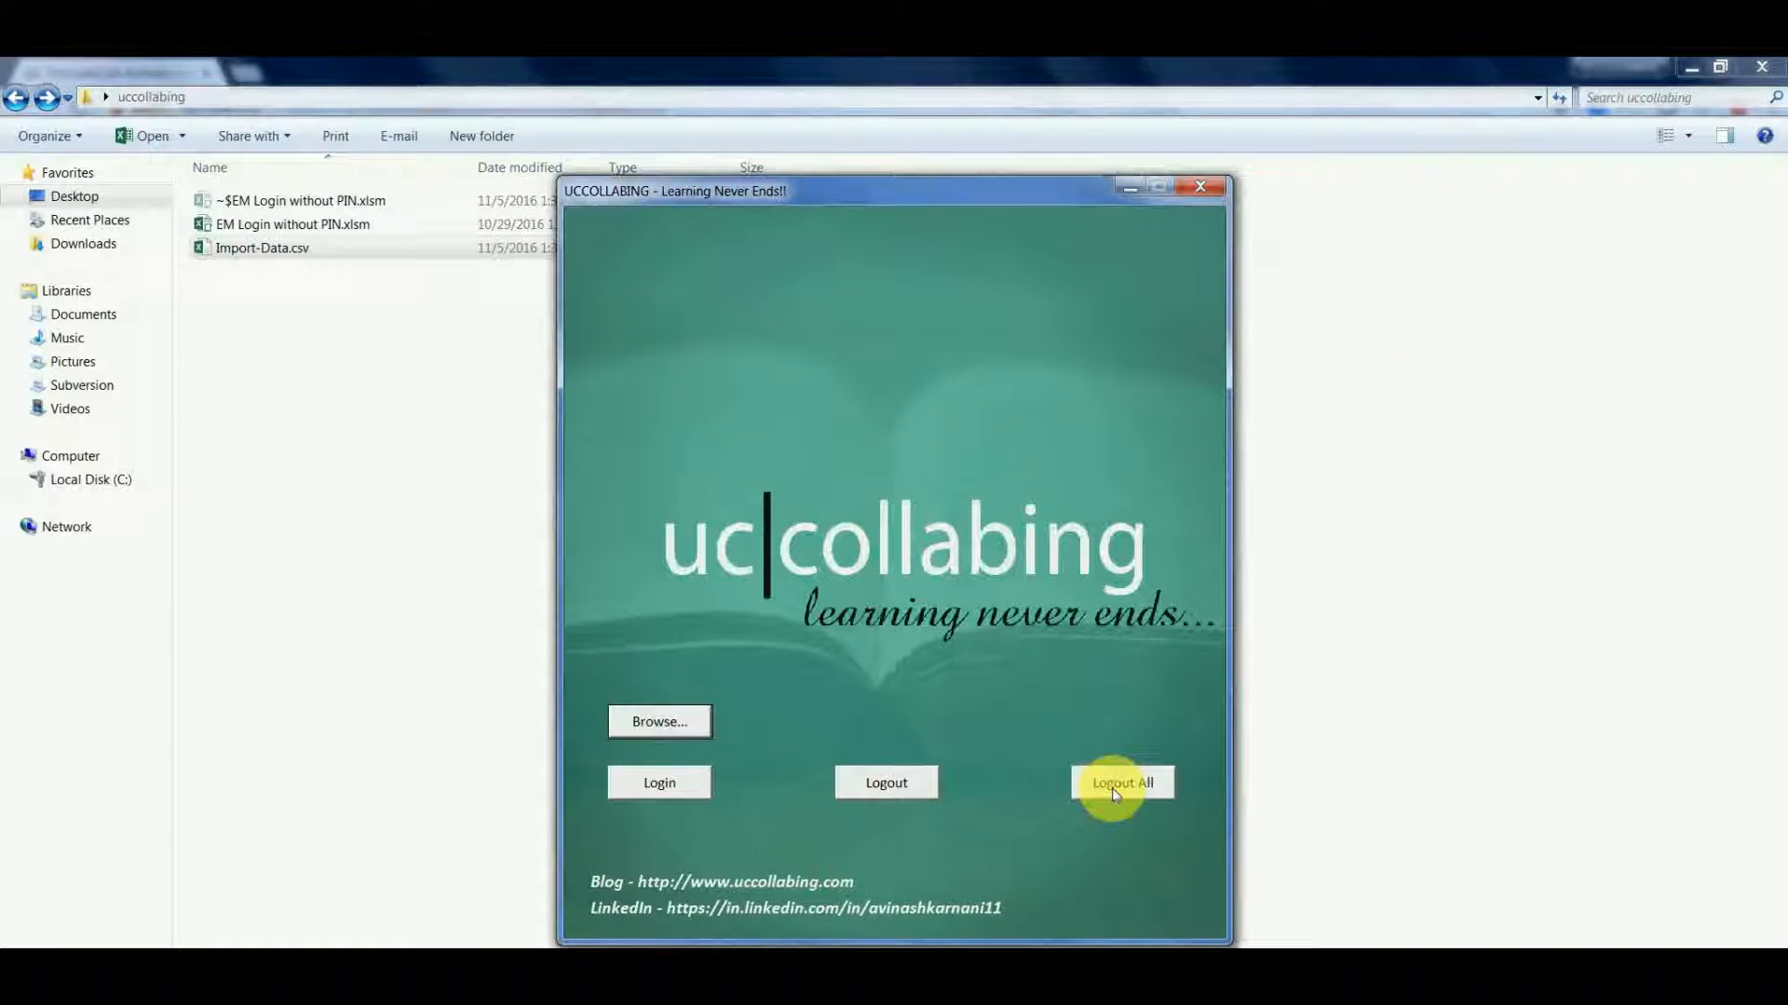
- Run Logout All for every cluster user, acknowledge Task Completed, and store the exported results
click(1121, 783)
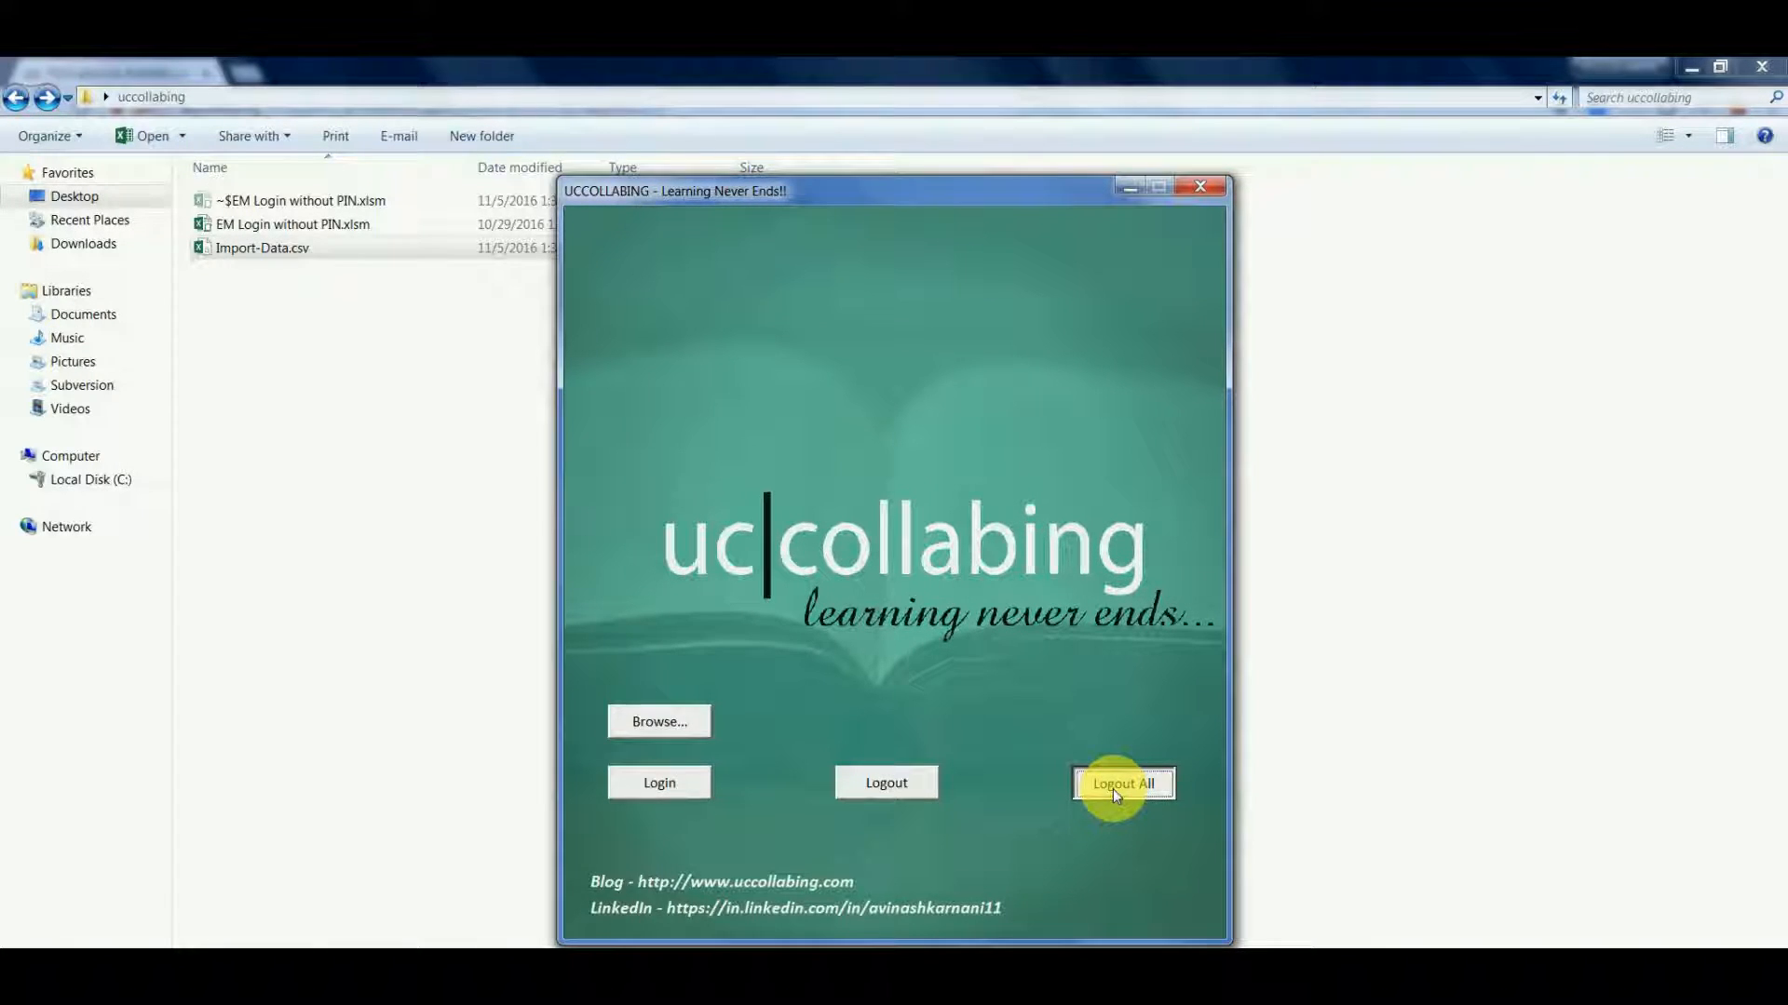
click(1122, 783)
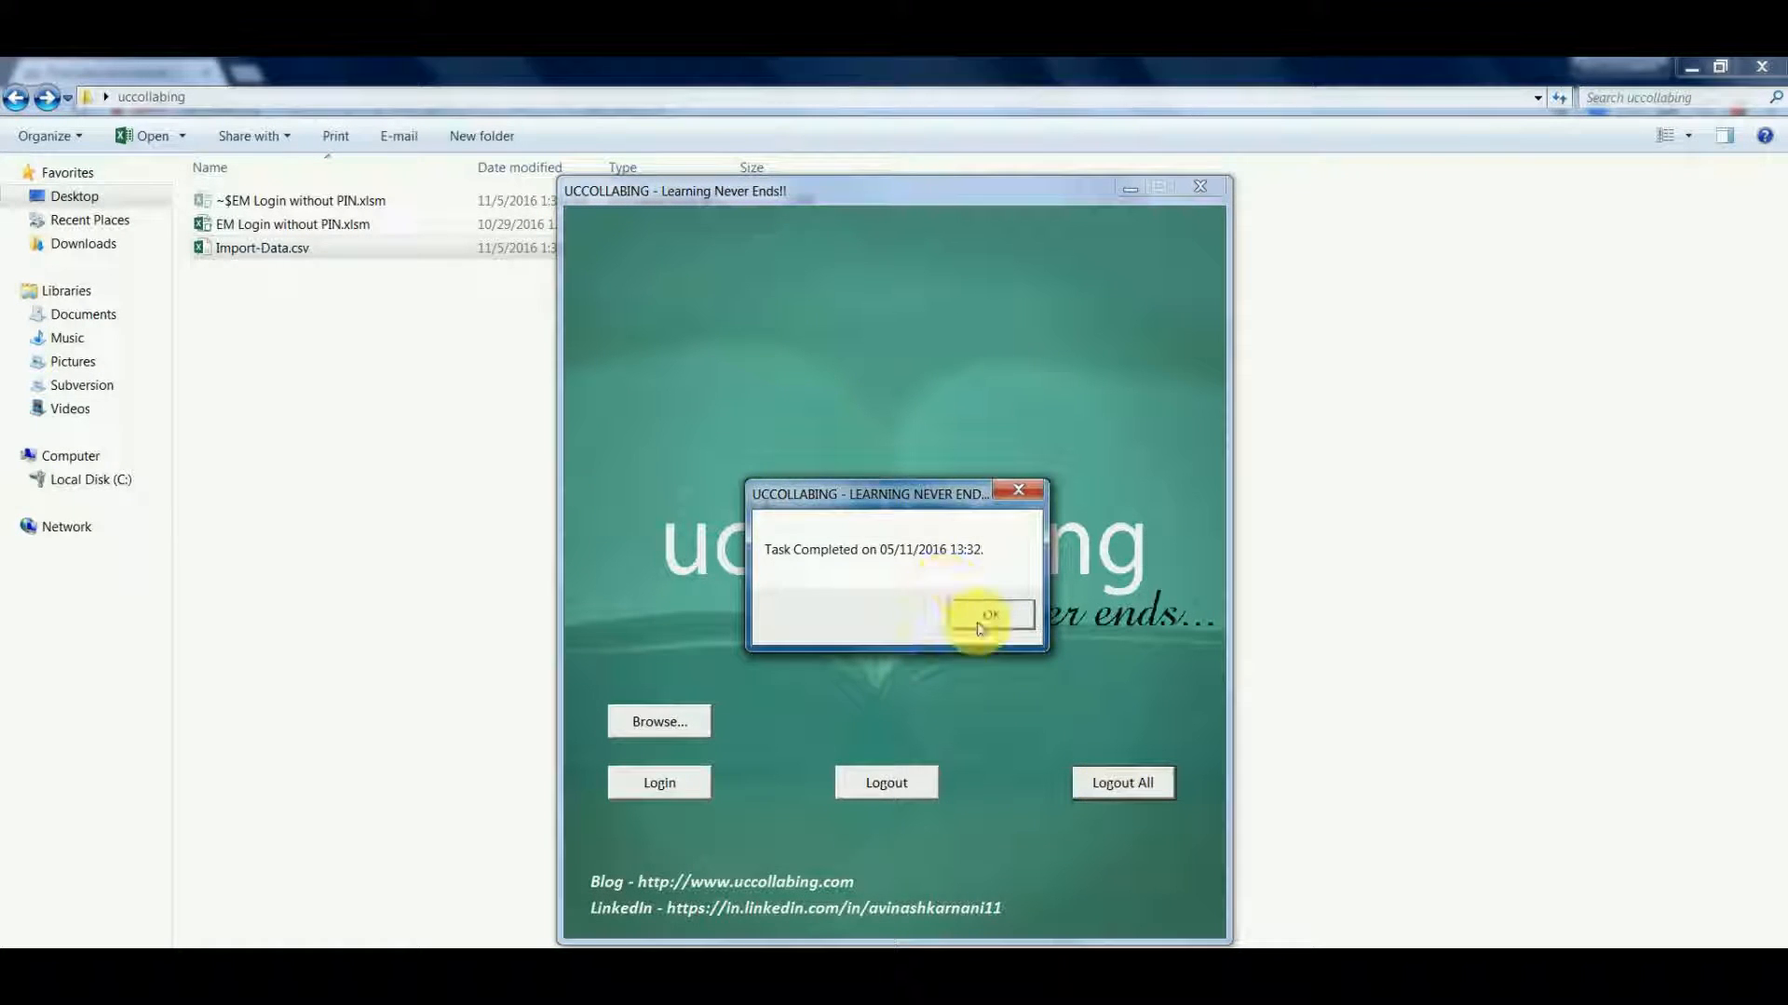
click(990, 615)
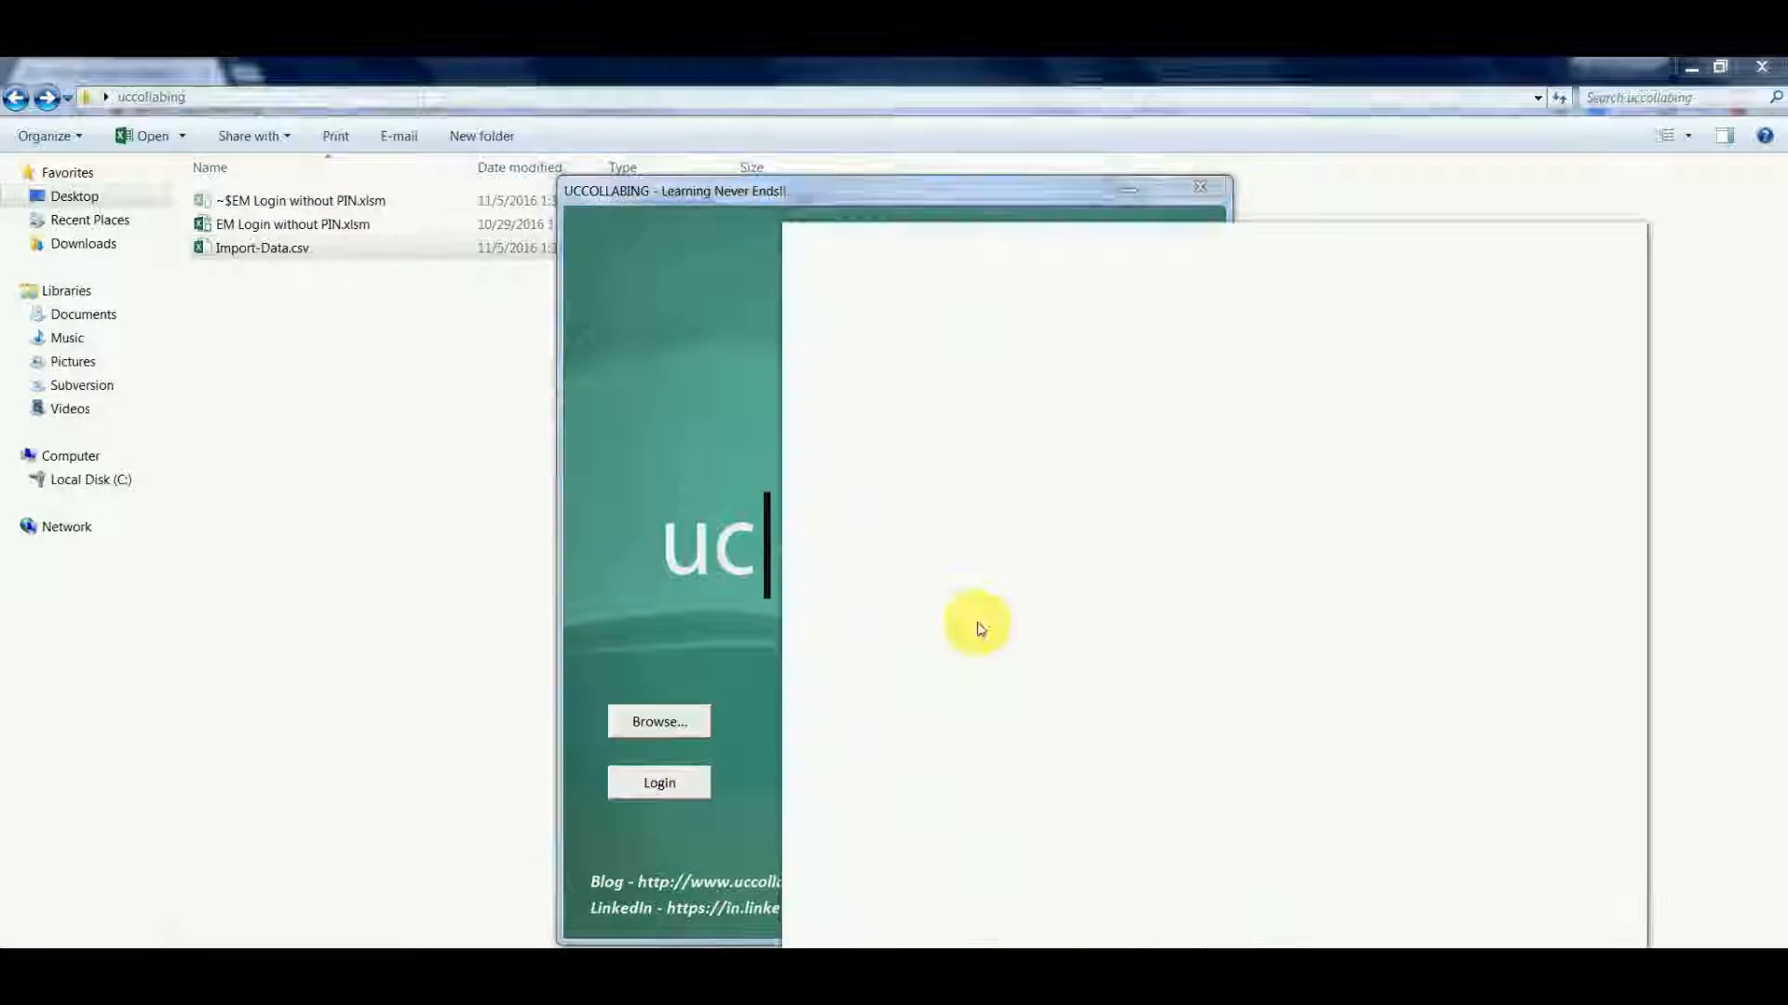
click(659, 783)
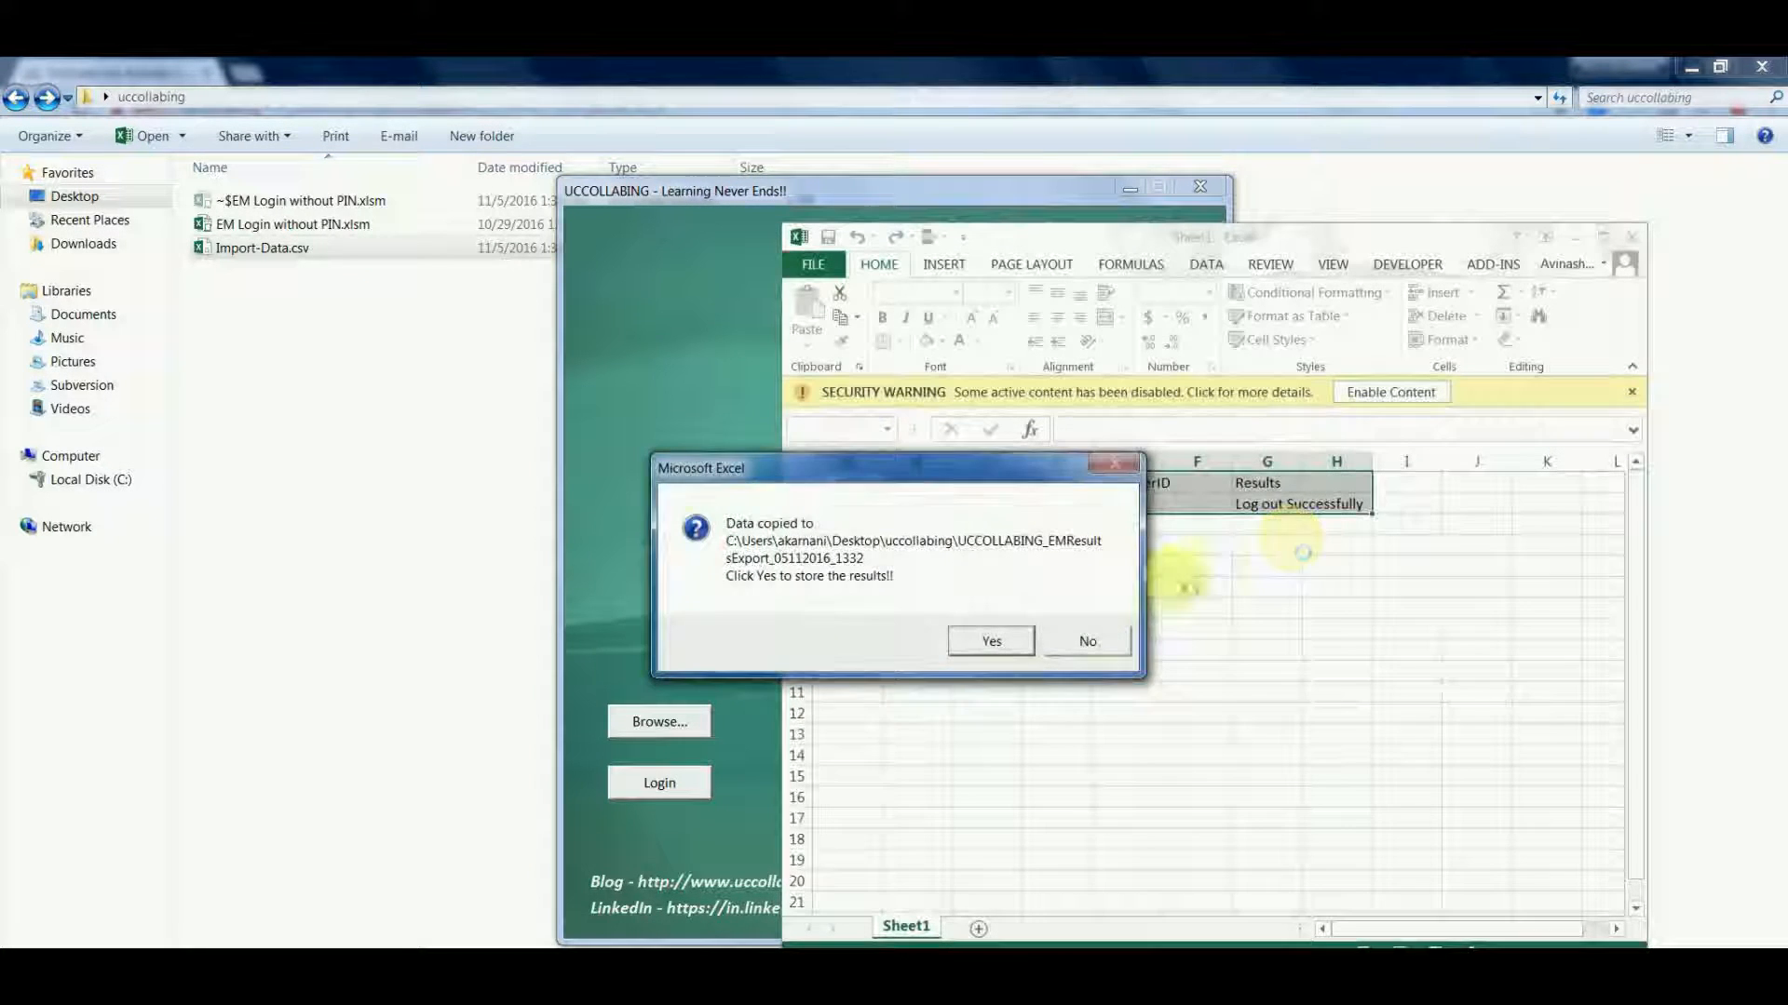
click(990, 639)
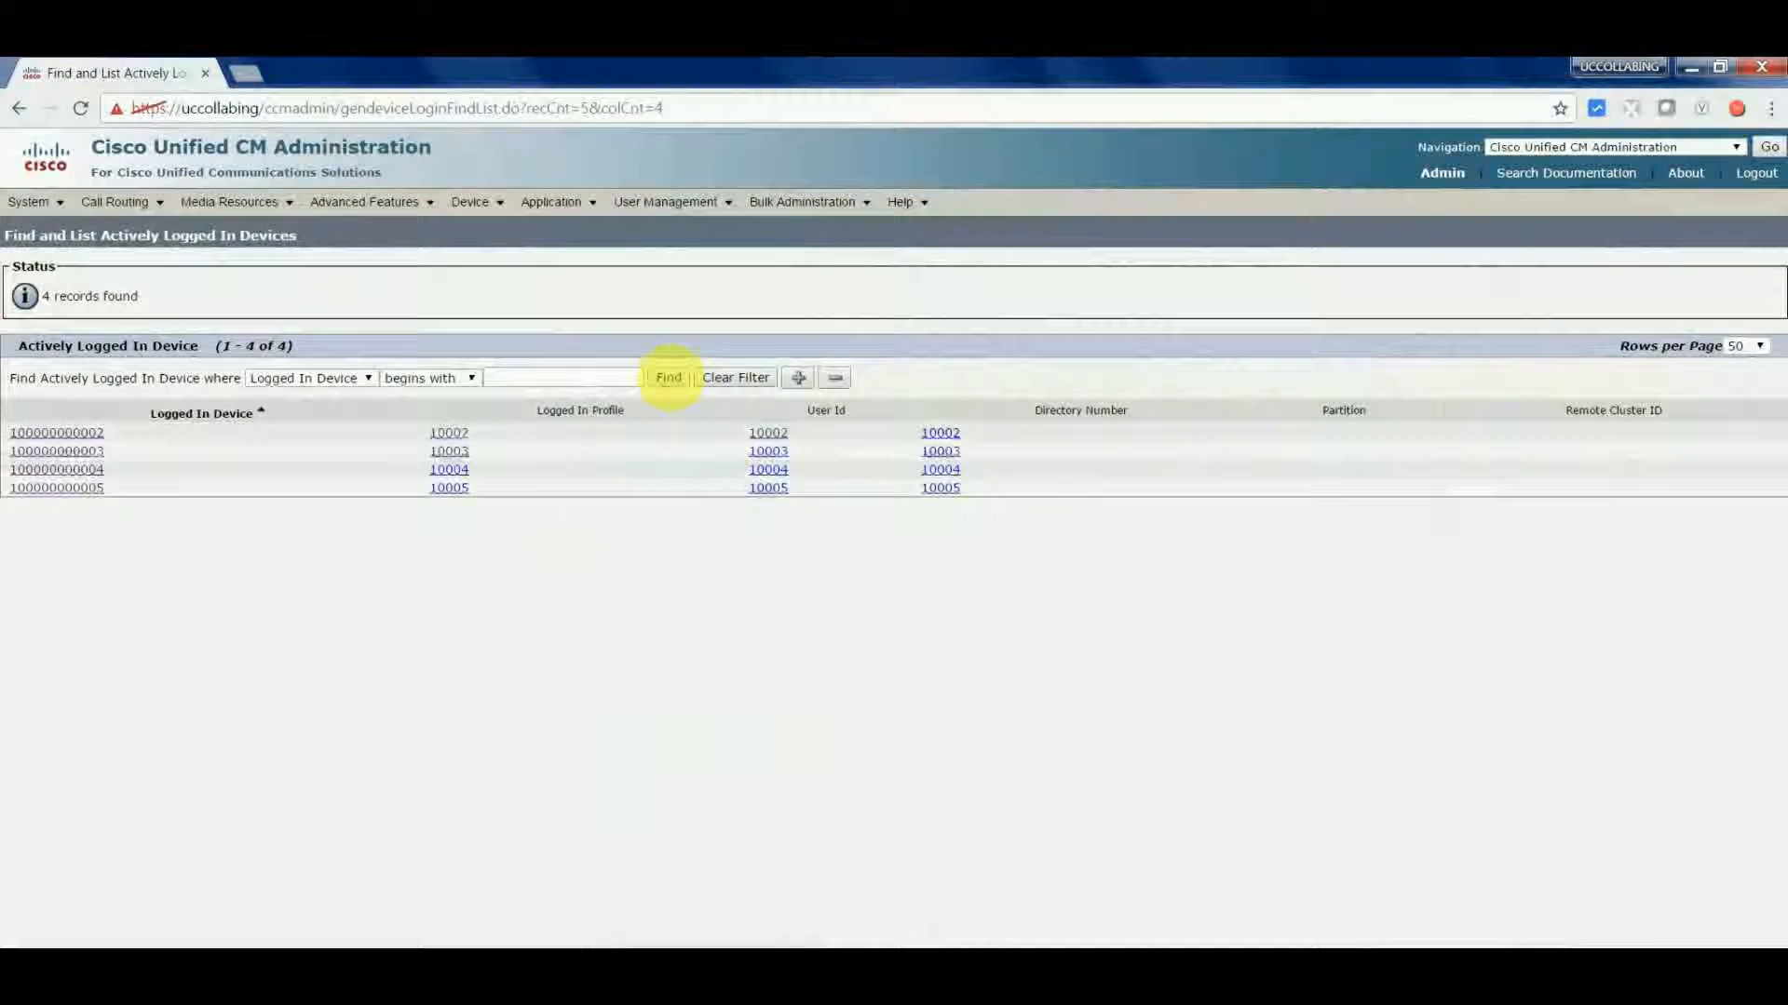
- Refresh the Actively Logged In Devices list to confirm no devices remain
click(669, 377)
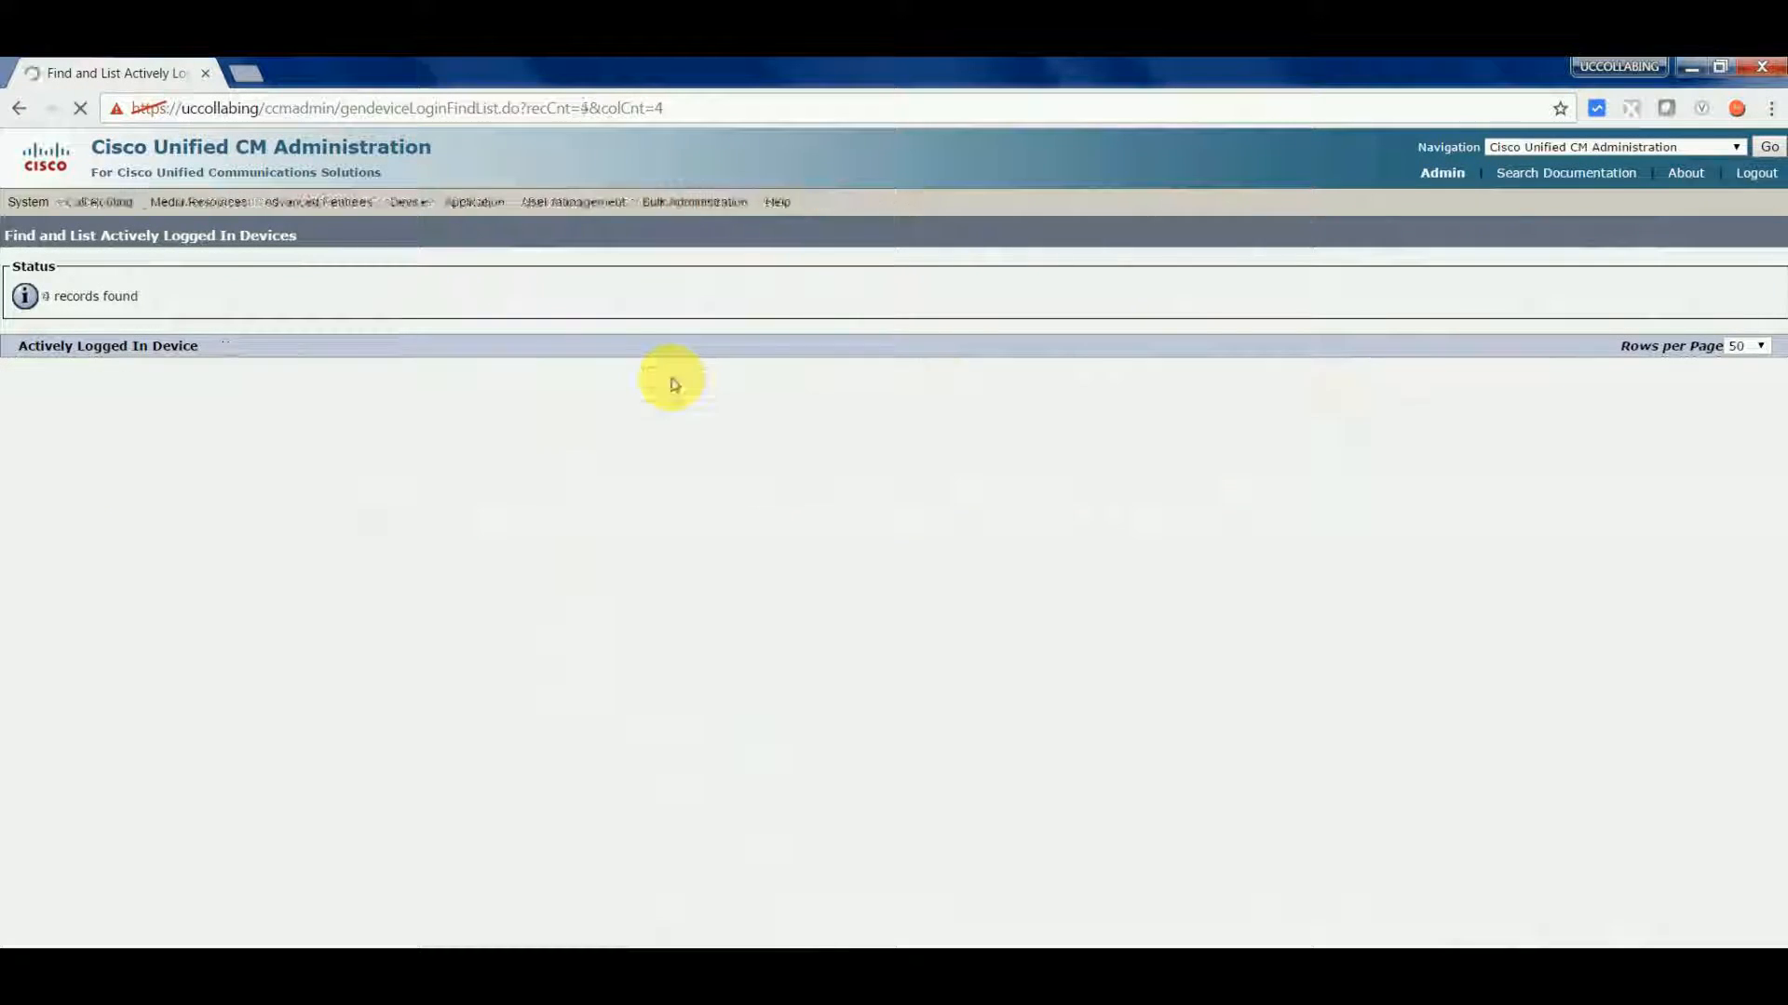